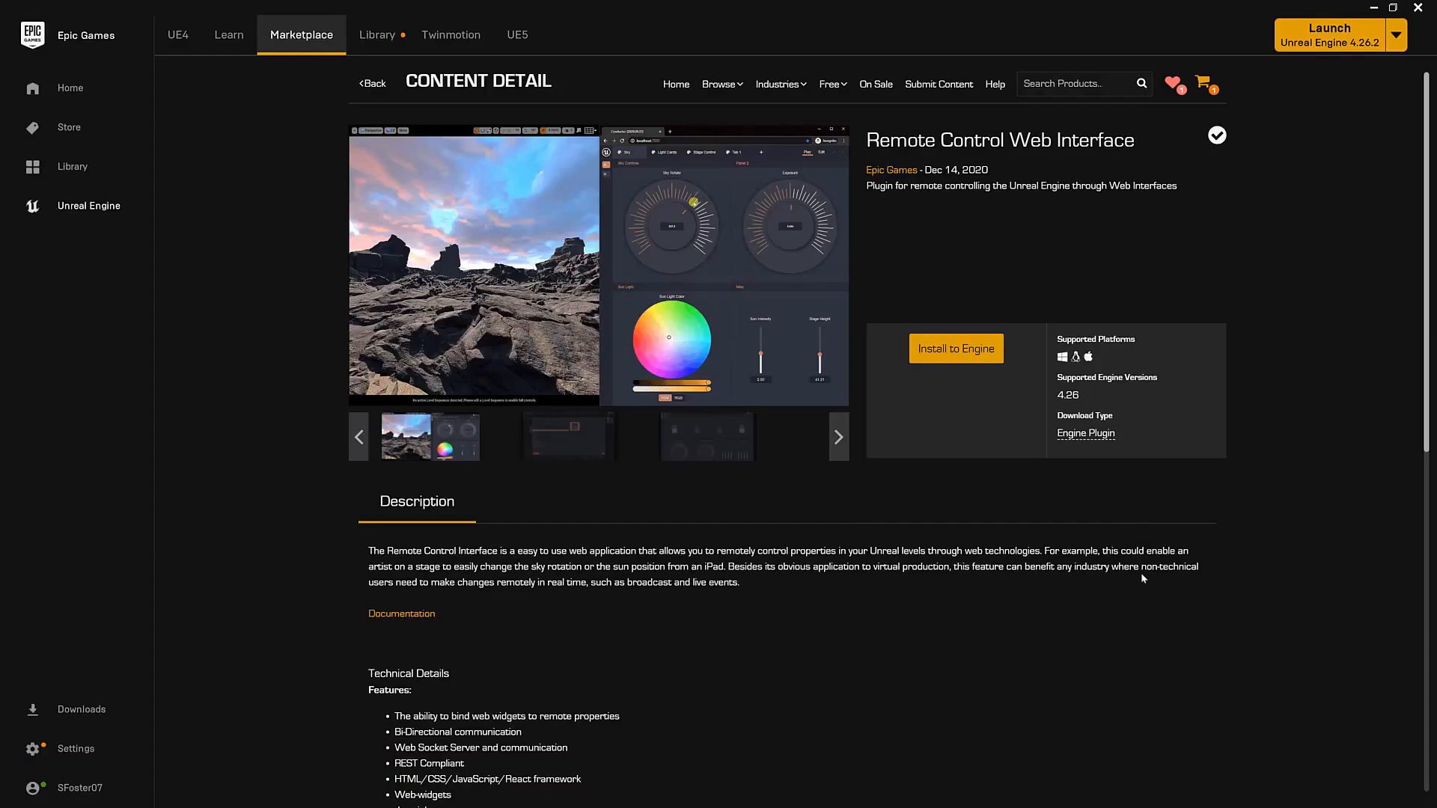
pyautogui.moveTo(1089, 548)
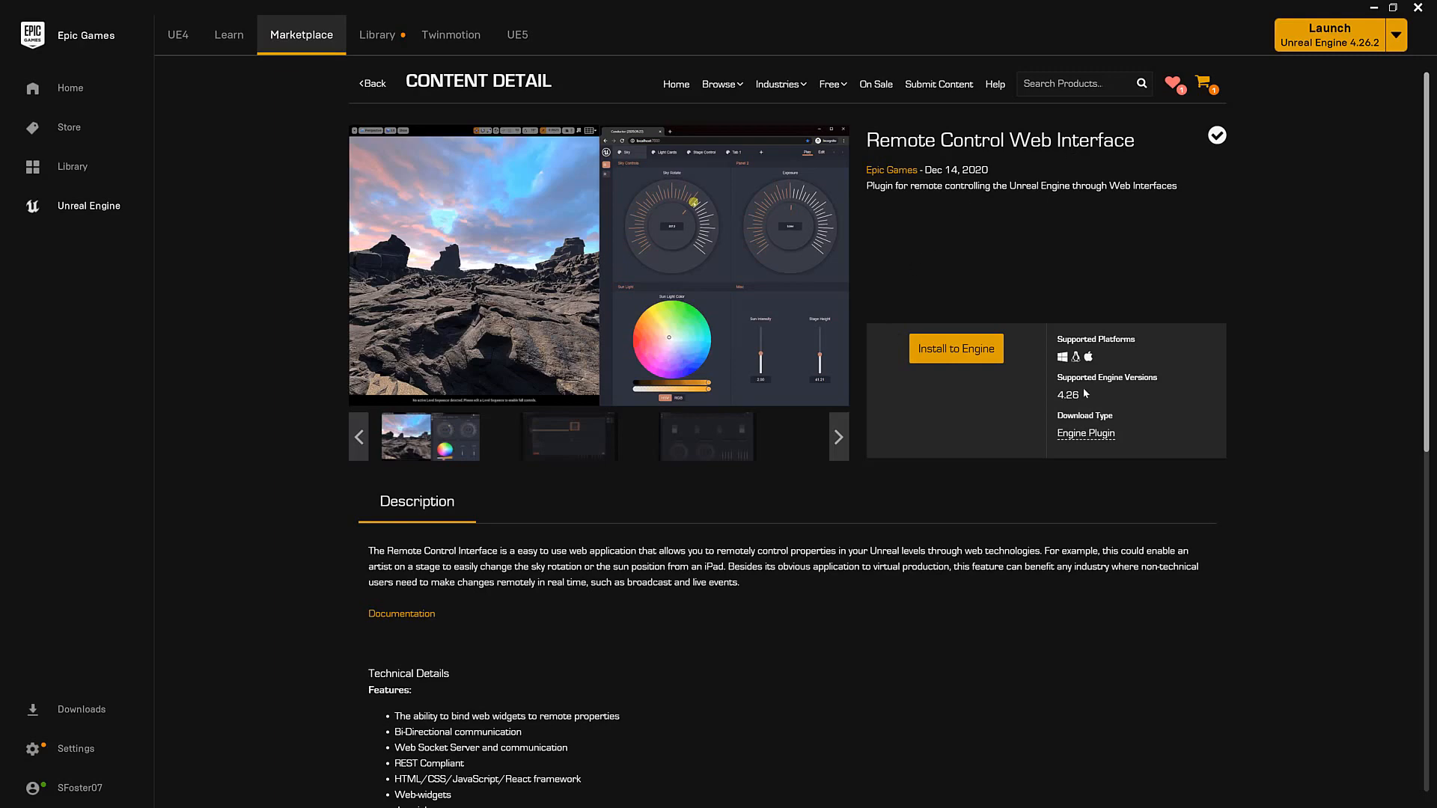
pyautogui.moveTo(1097, 386)
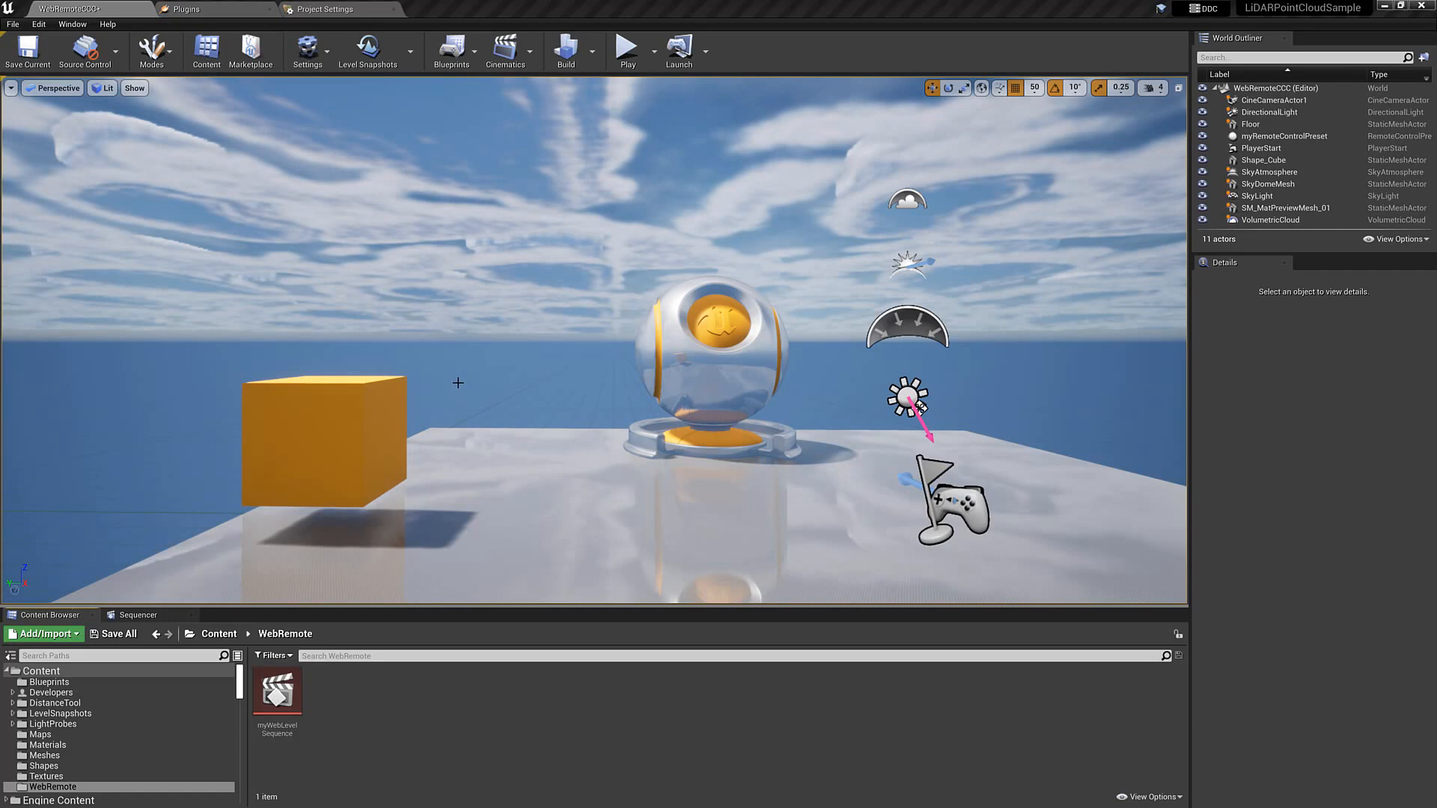
pyautogui.moveTo(430, 408)
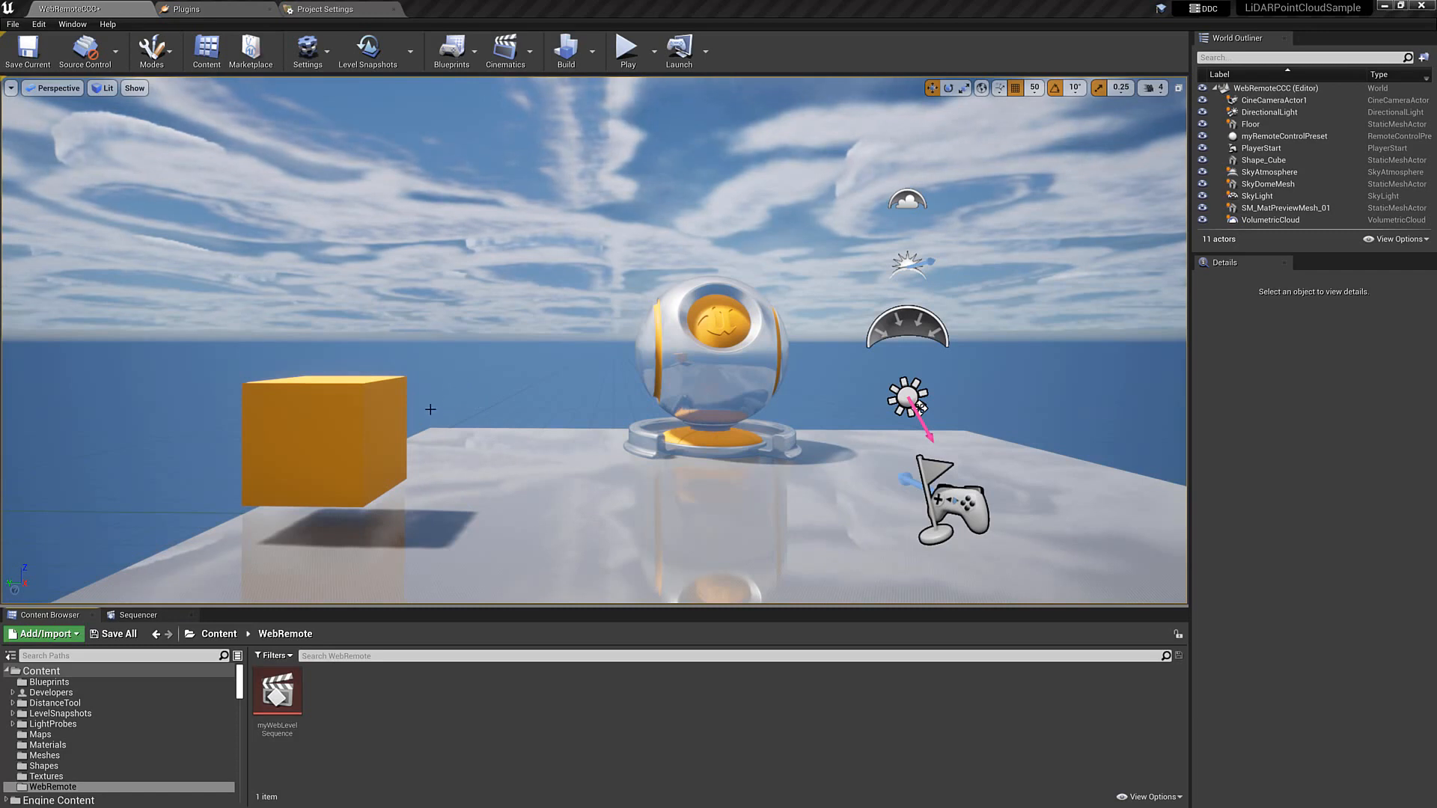
# Bring up the Unreal project's Plugins window from the editor
pyautogui.click(306, 50)
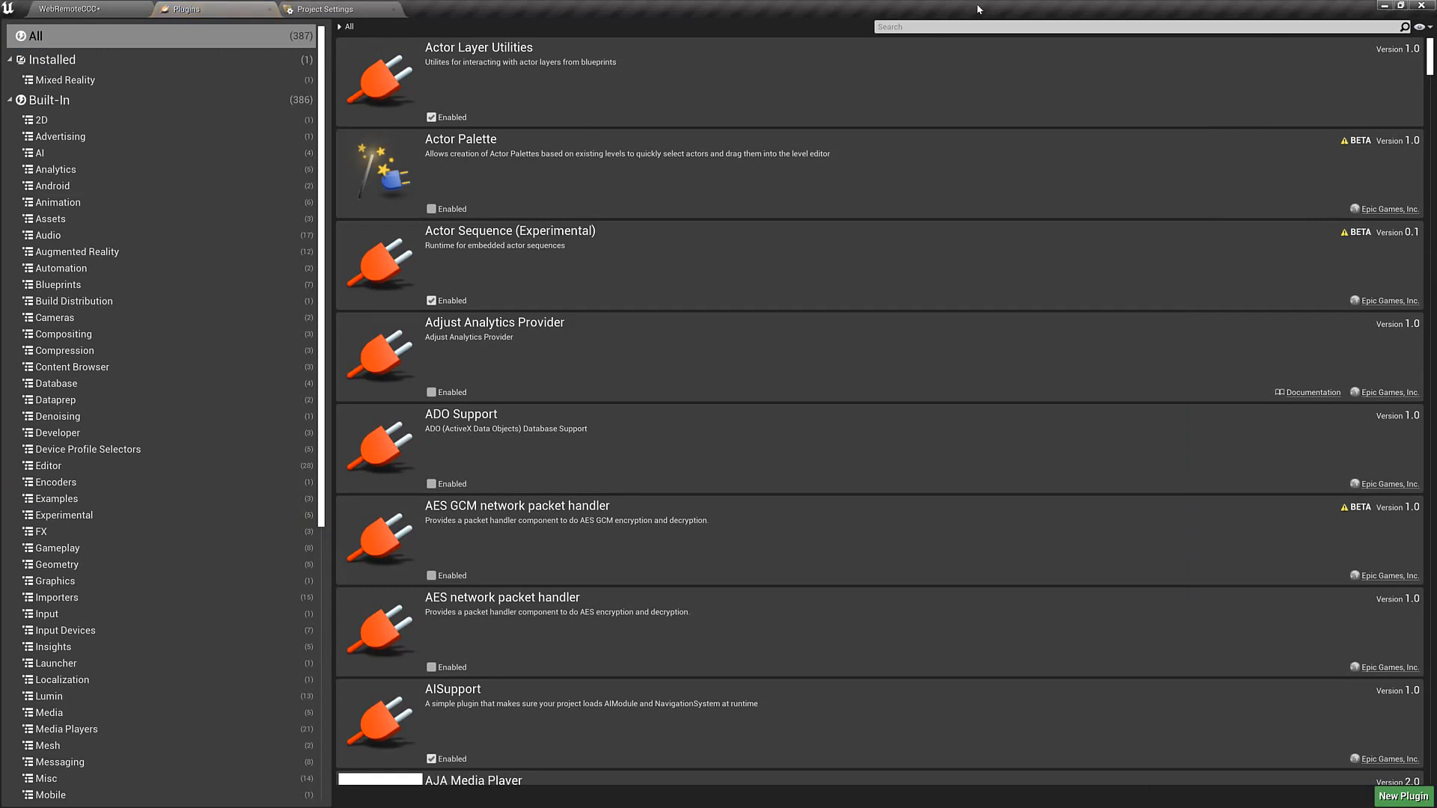
# Search the plugin list for 'web con' and 'levelsnap' to confirm both are enabled
pyautogui.write('web control')
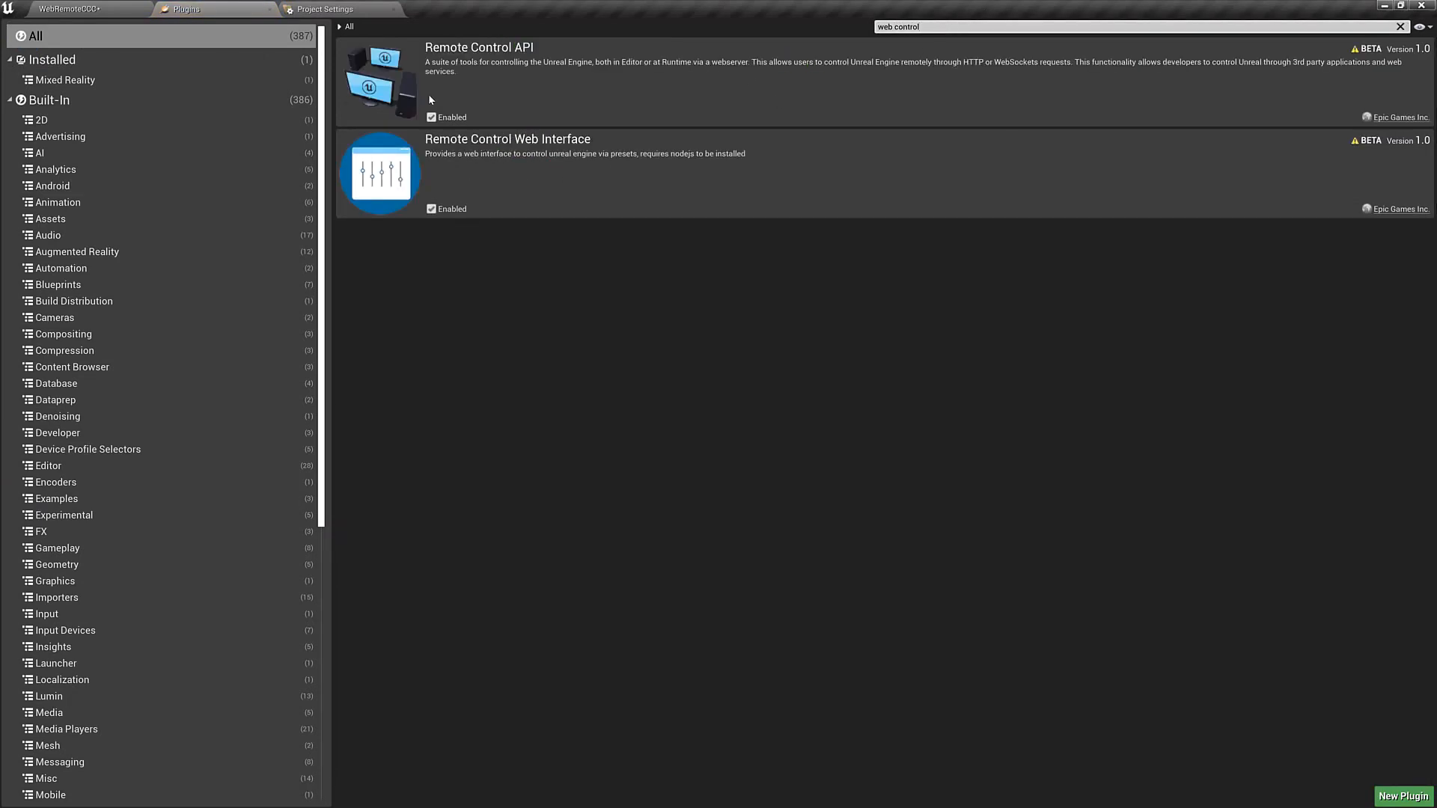
pyautogui.moveTo(448, 146)
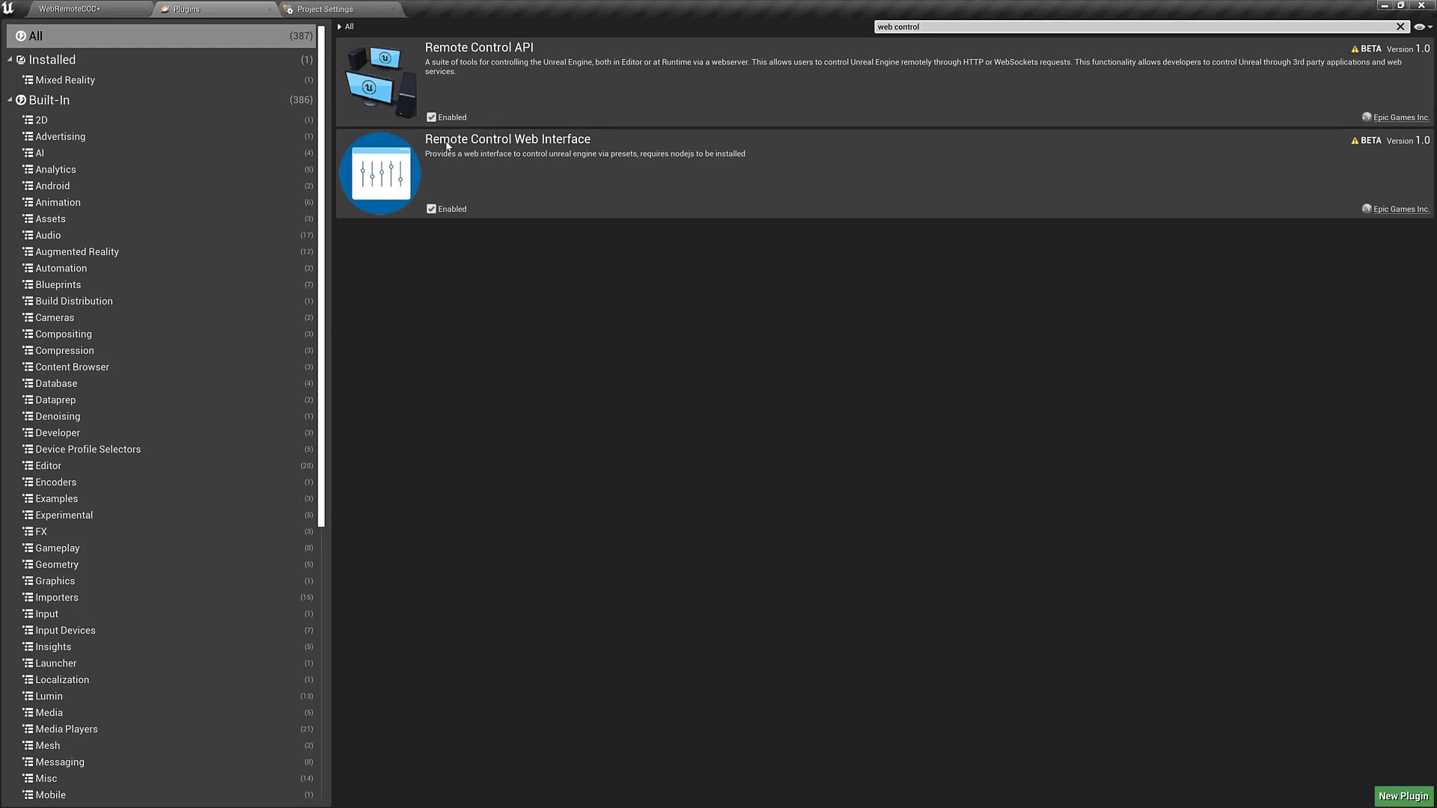
pyautogui.moveTo(838, 57)
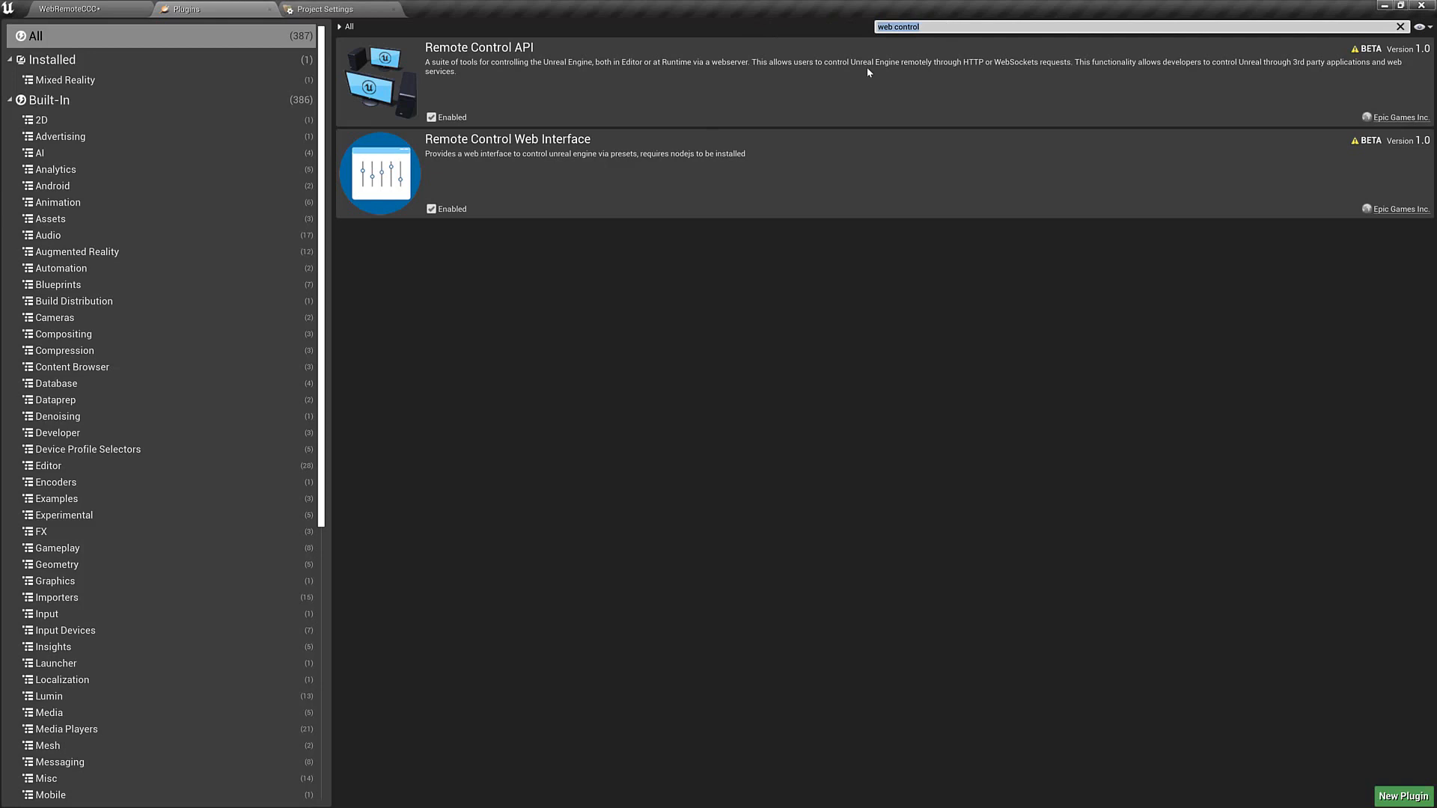
pyautogui.write('levelsnap')
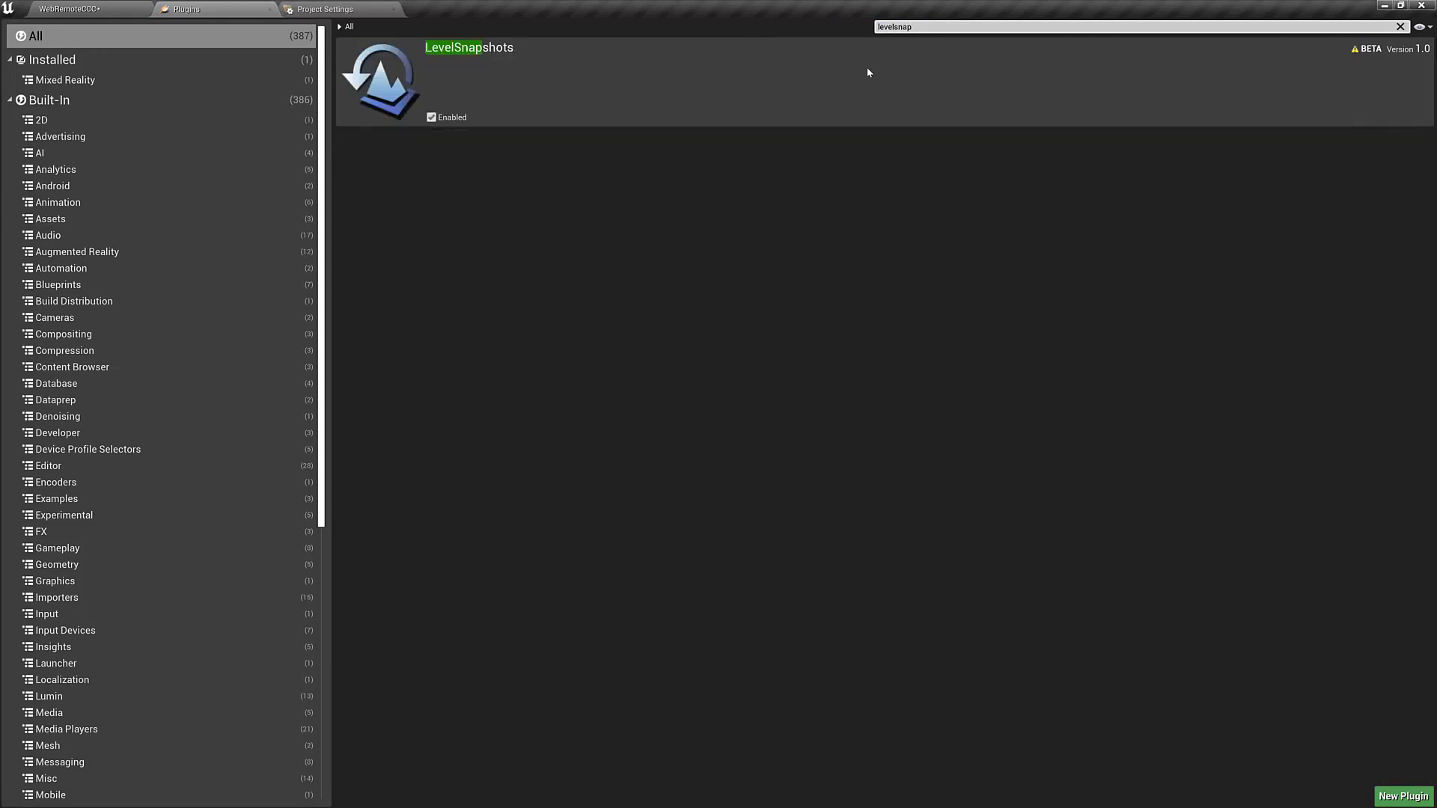
pyautogui.moveTo(371, 93)
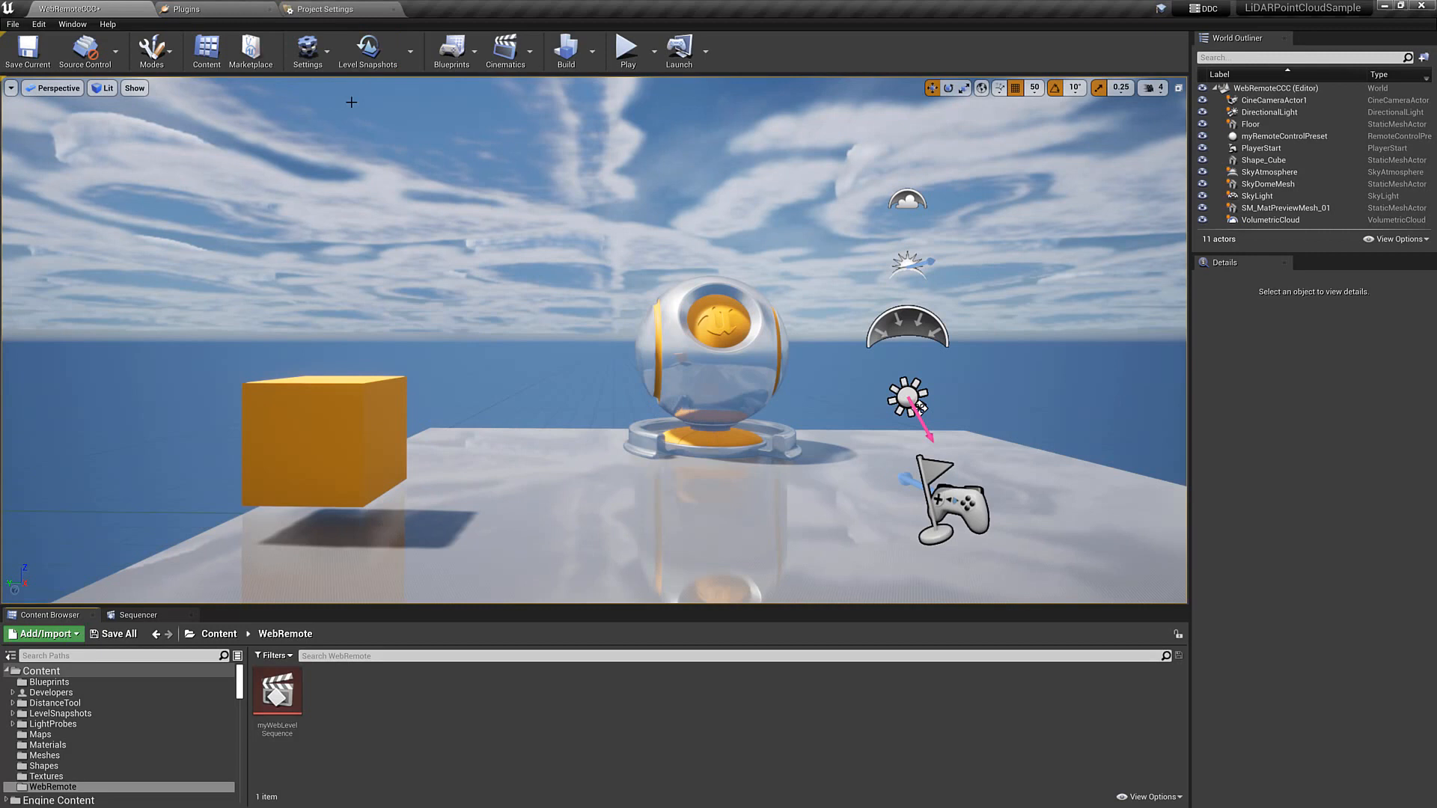
pyautogui.moveTo(377, 691)
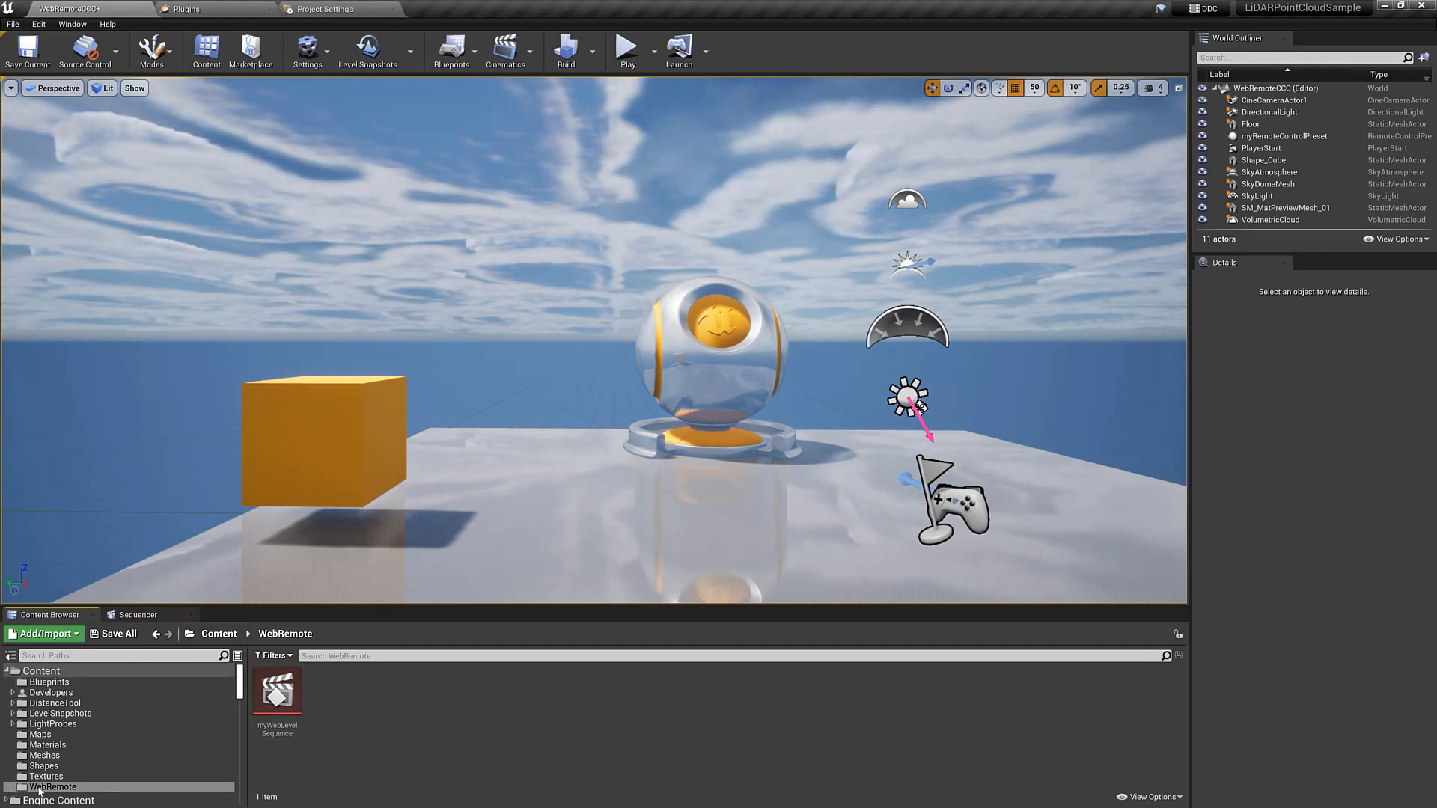
pyautogui.moveTo(343, 719)
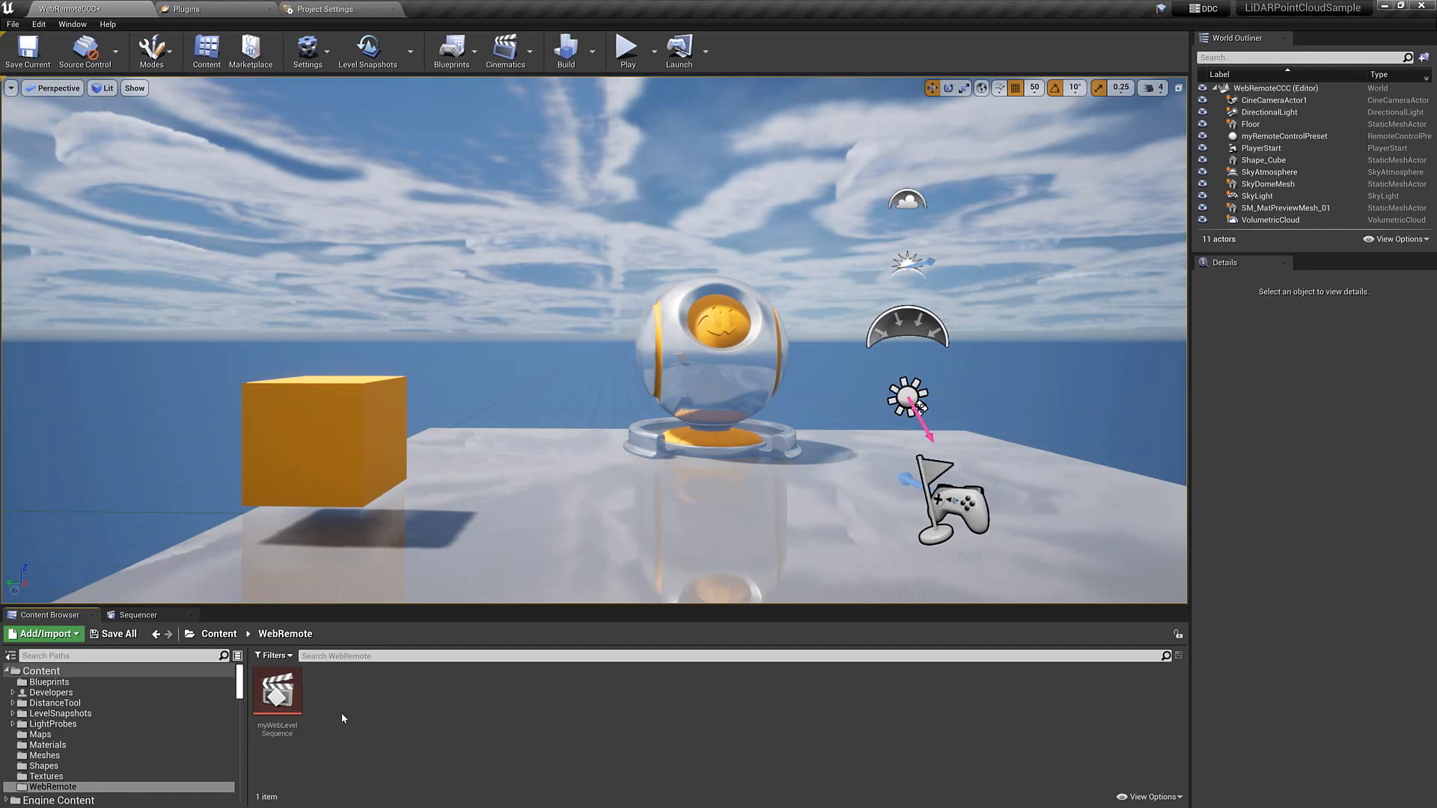
pyautogui.moveTo(350, 721)
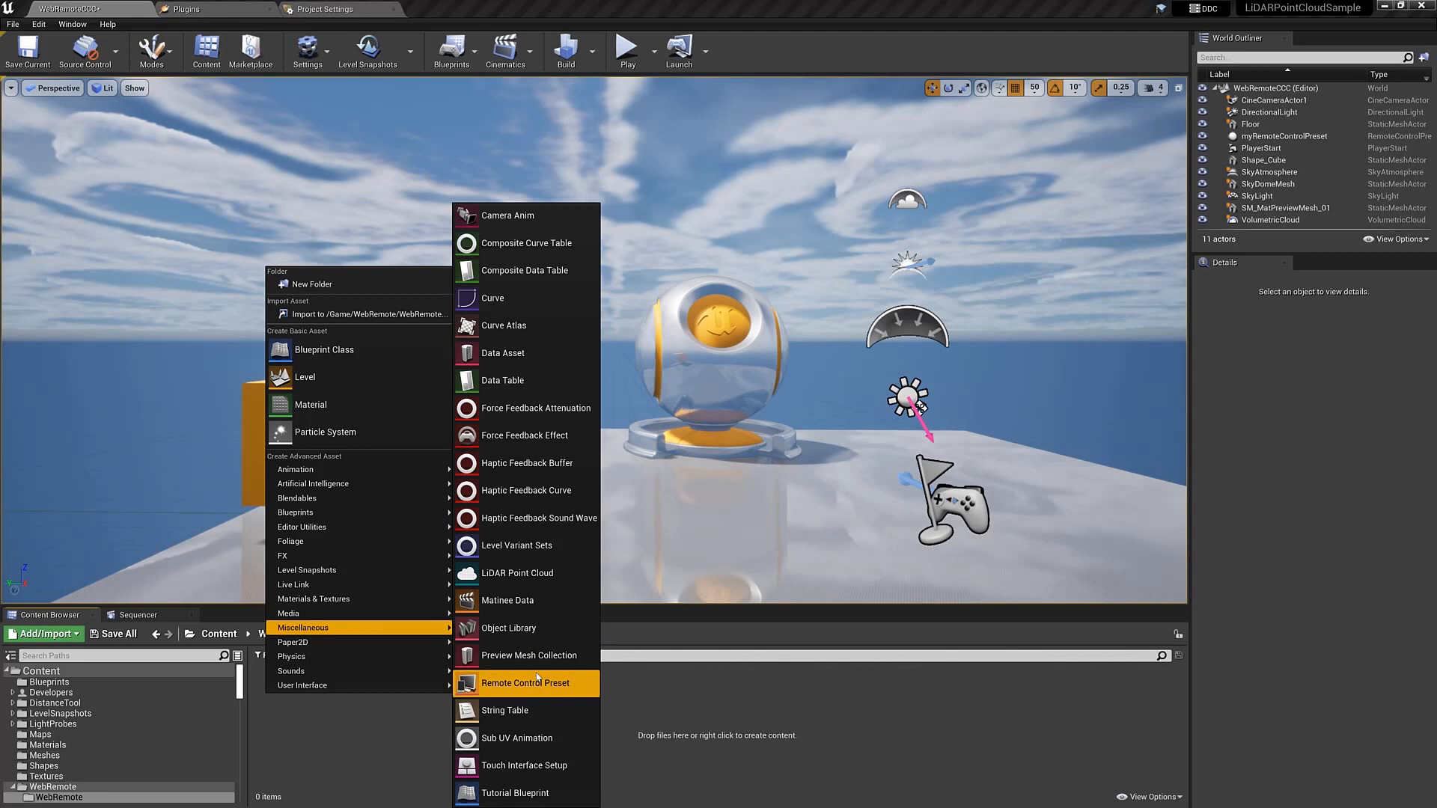
# Create a Remote Control Preset asset named myRemoteControlPreset in the WebRemote folder
pyautogui.click(525, 682)
pyautogui.write('myRemoteControlPreset')
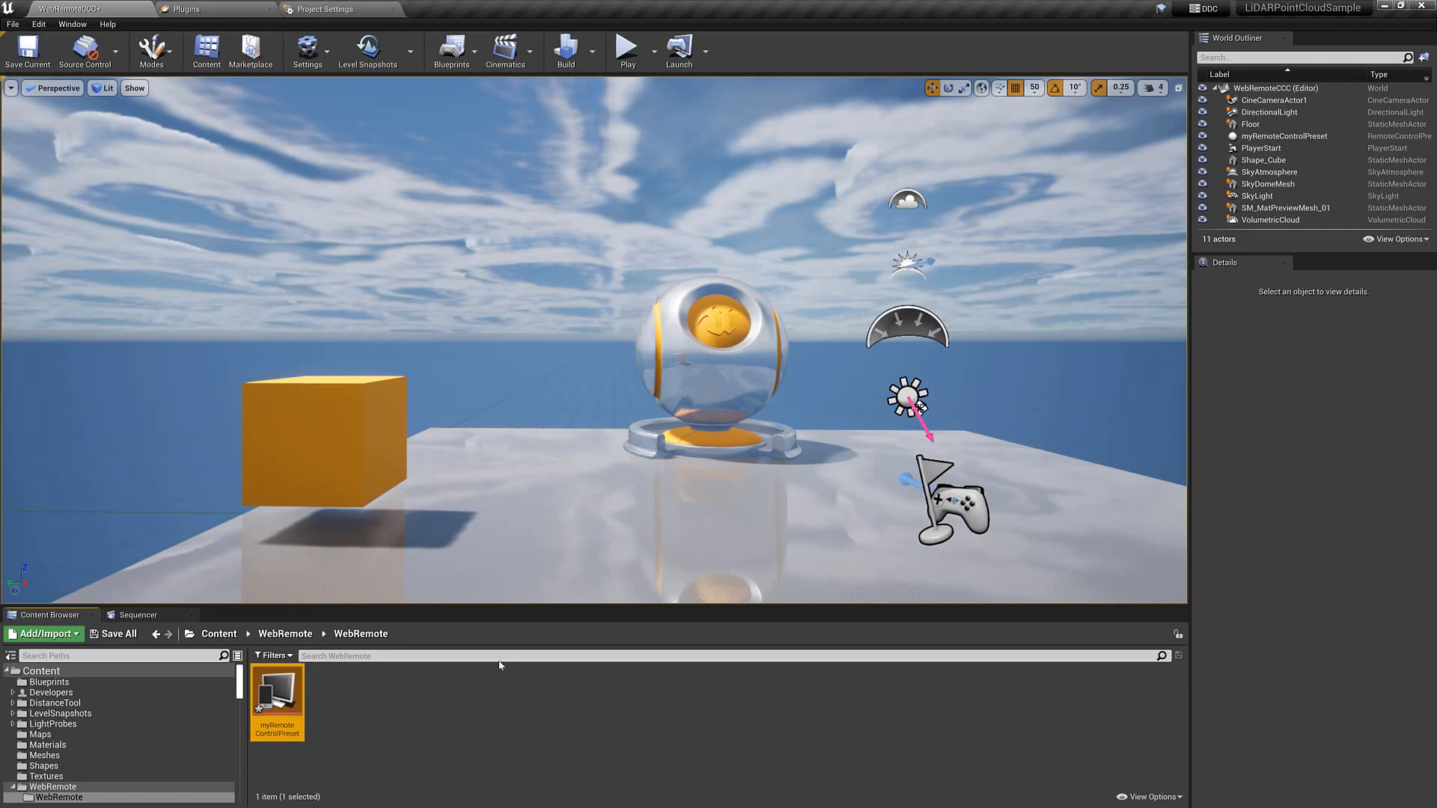
pyautogui.moveTo(281, 710)
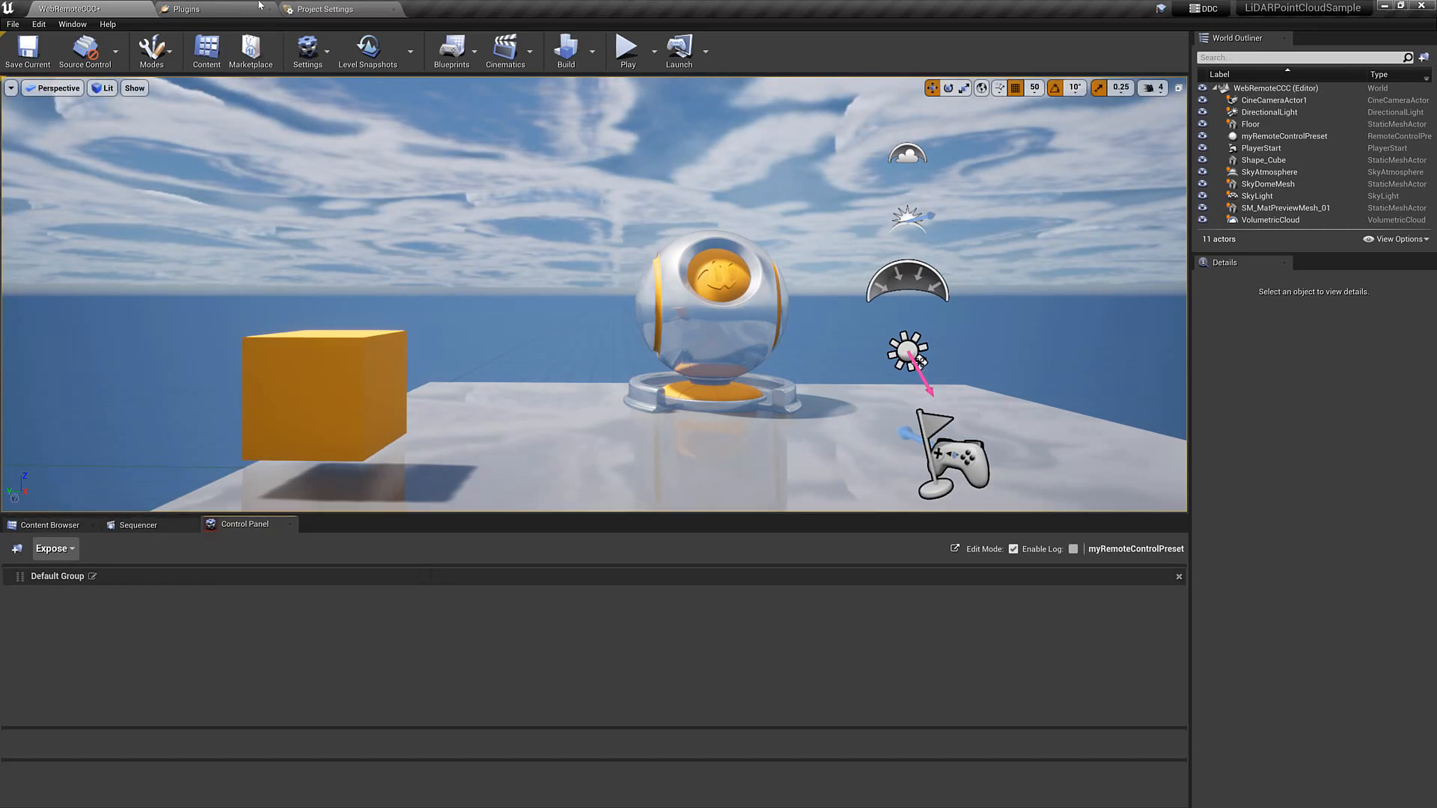
# Switch to Project Settings to review Remote Control Web Interface on HTTP port 7000
pyautogui.click(317, 9)
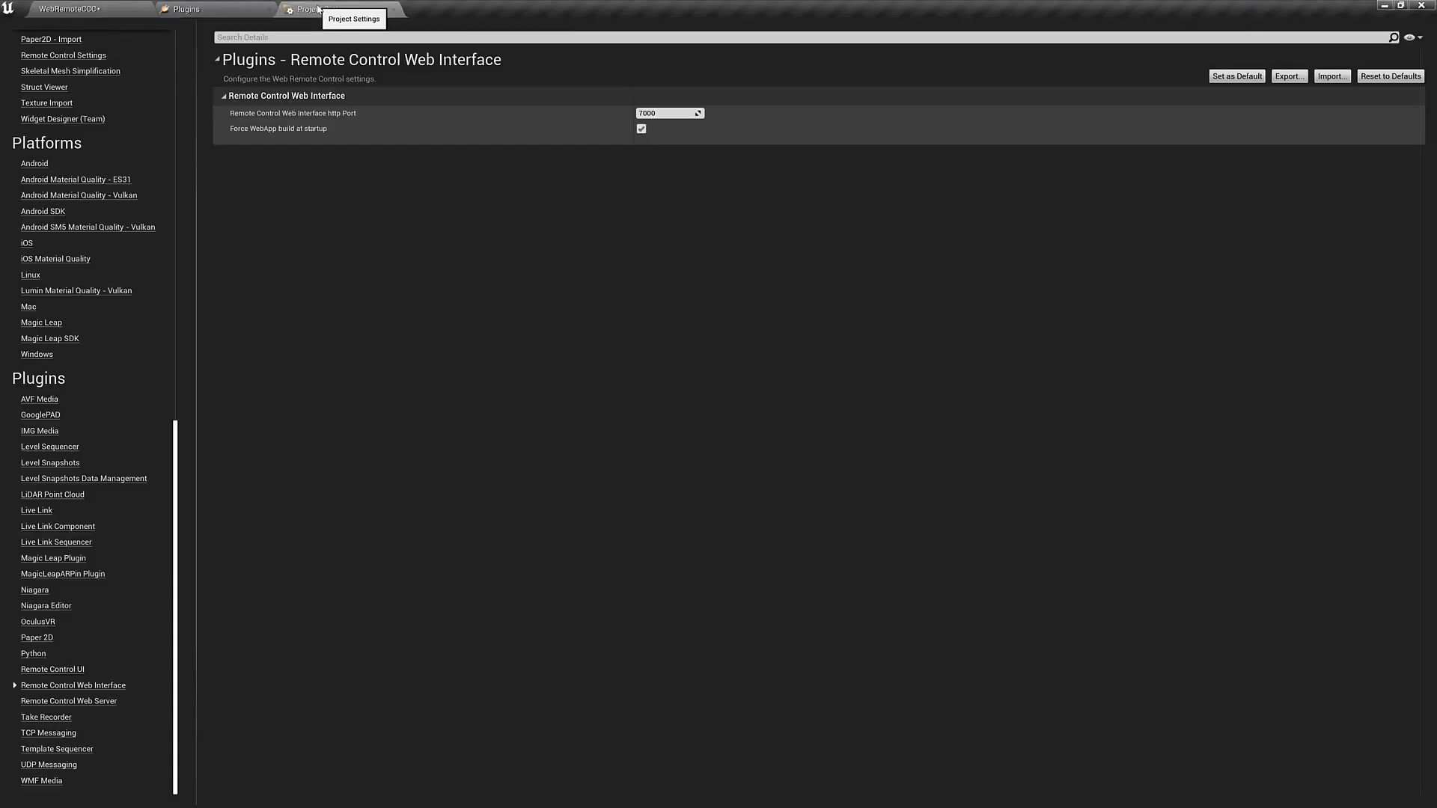
pyautogui.moveTo(54, 698)
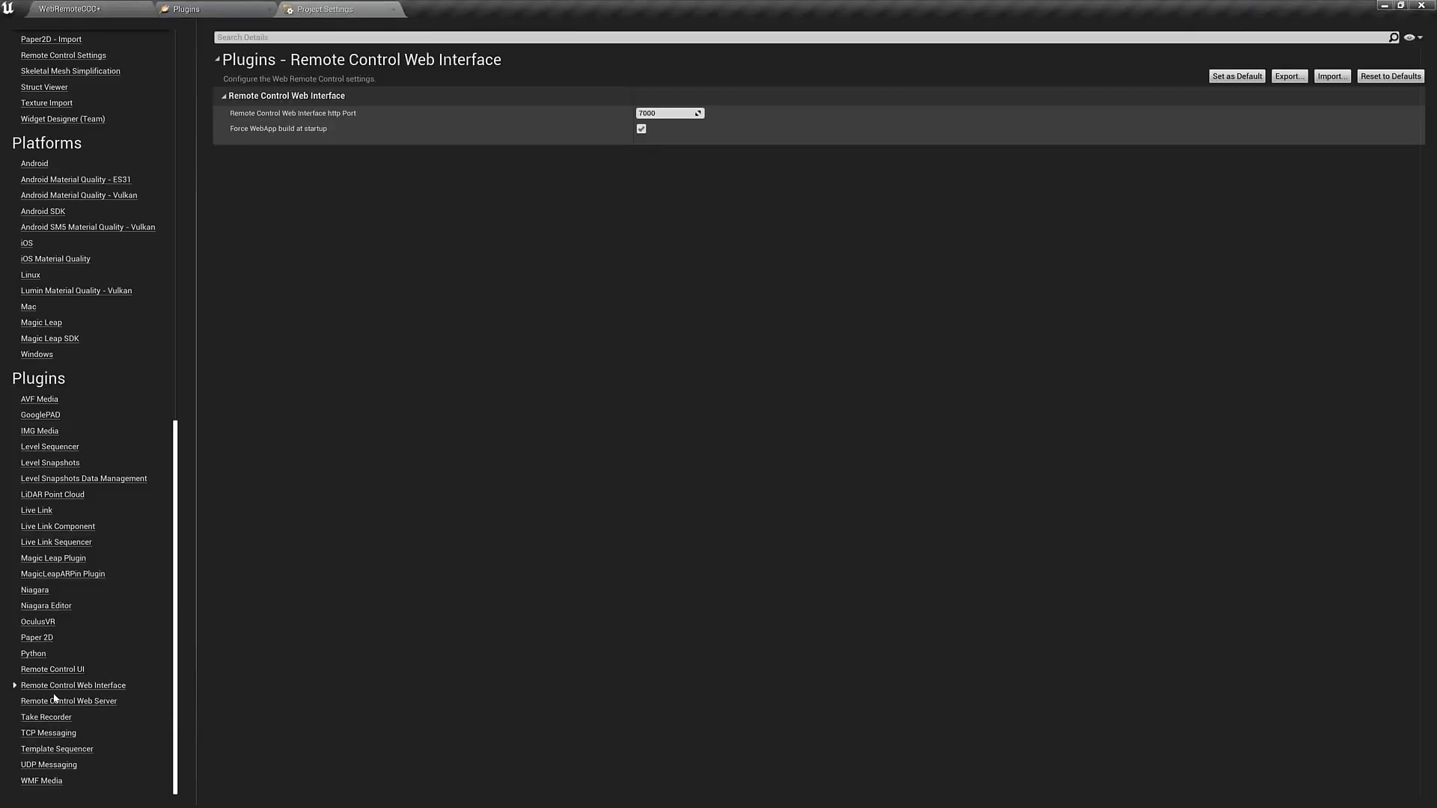
pyautogui.moveTo(46, 694)
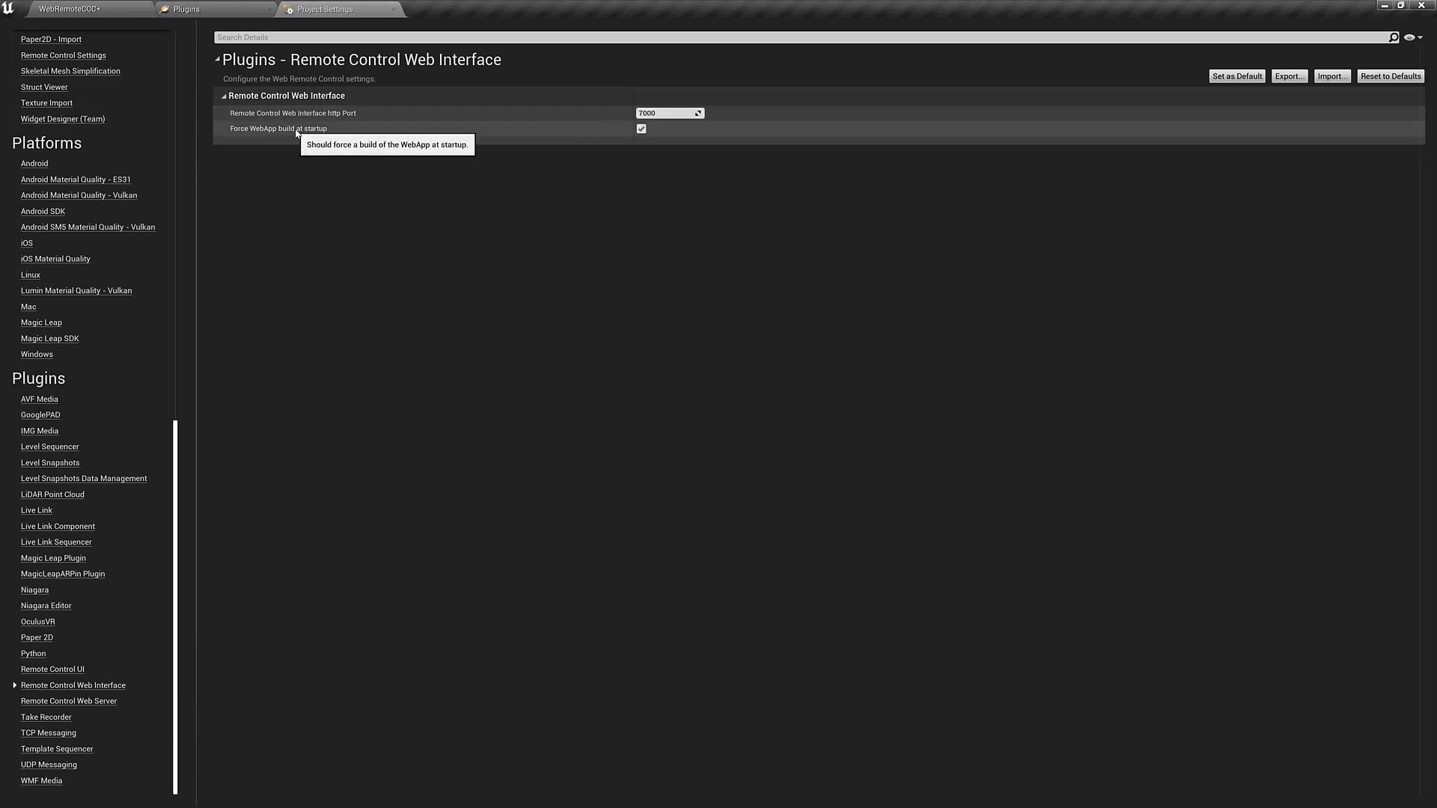
pyautogui.moveTo(651, 145)
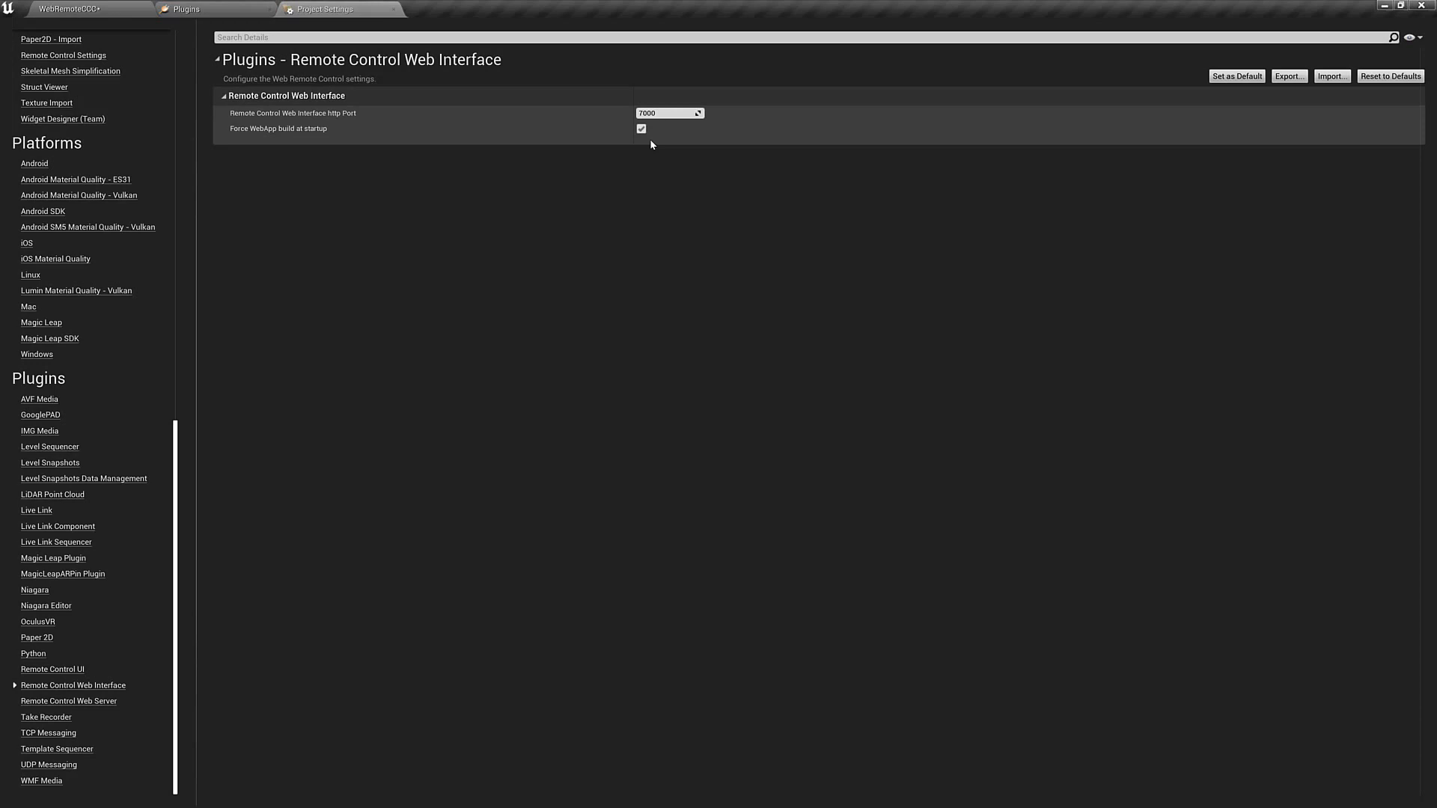
pyautogui.moveTo(768, 171)
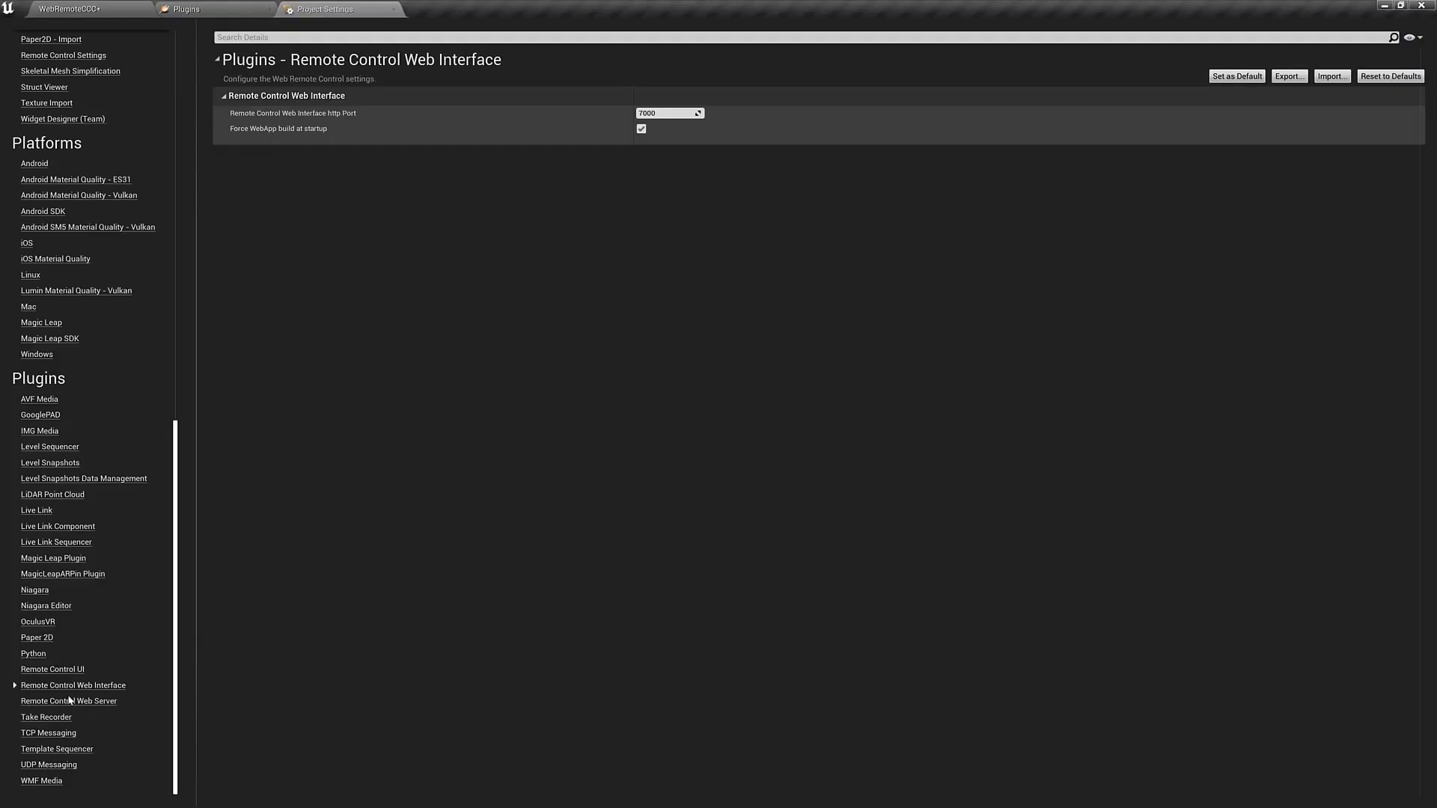
# Review Remote Control Web Server ports and Level Snapshots settings, then return to the level
pyautogui.click(69, 701)
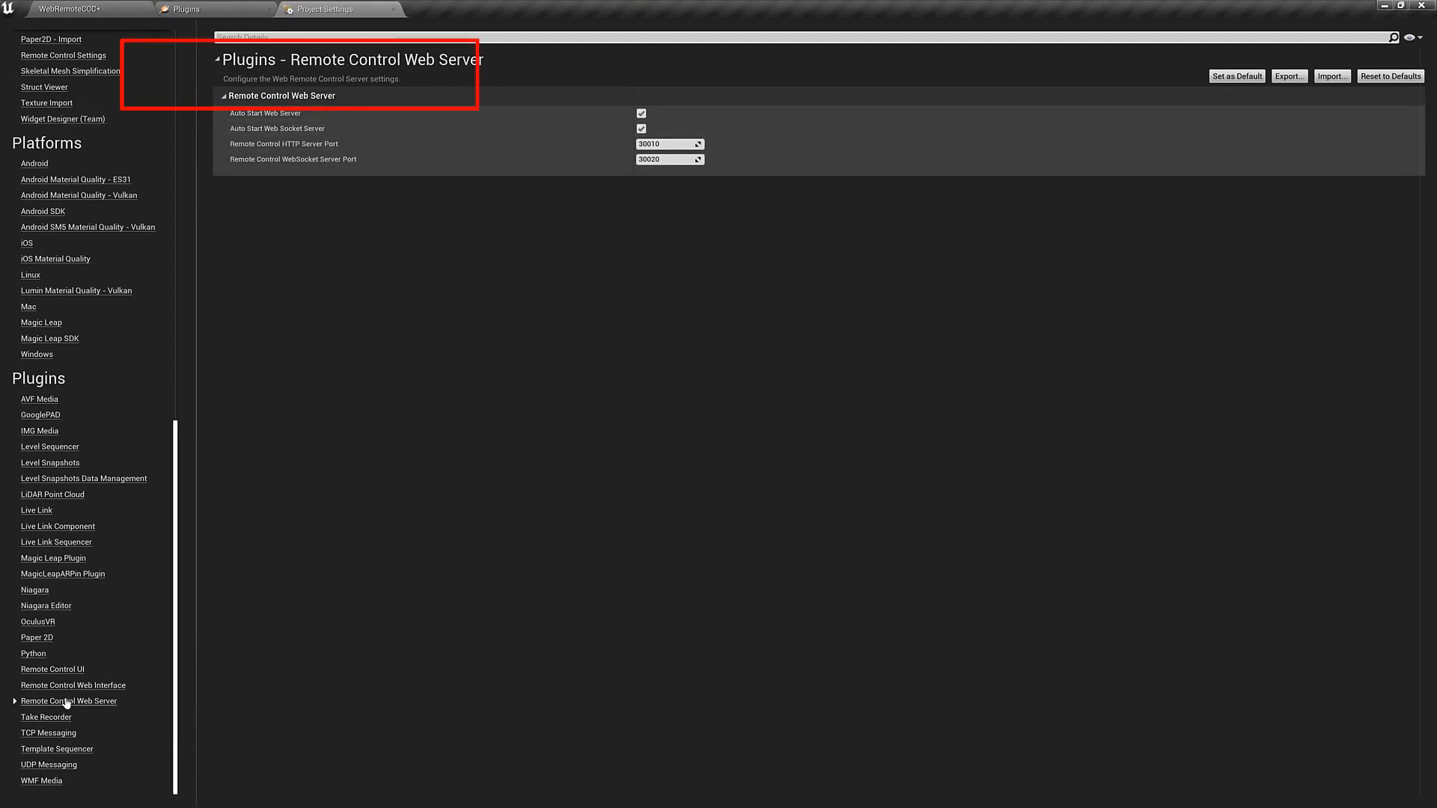
pyautogui.moveTo(53, 703)
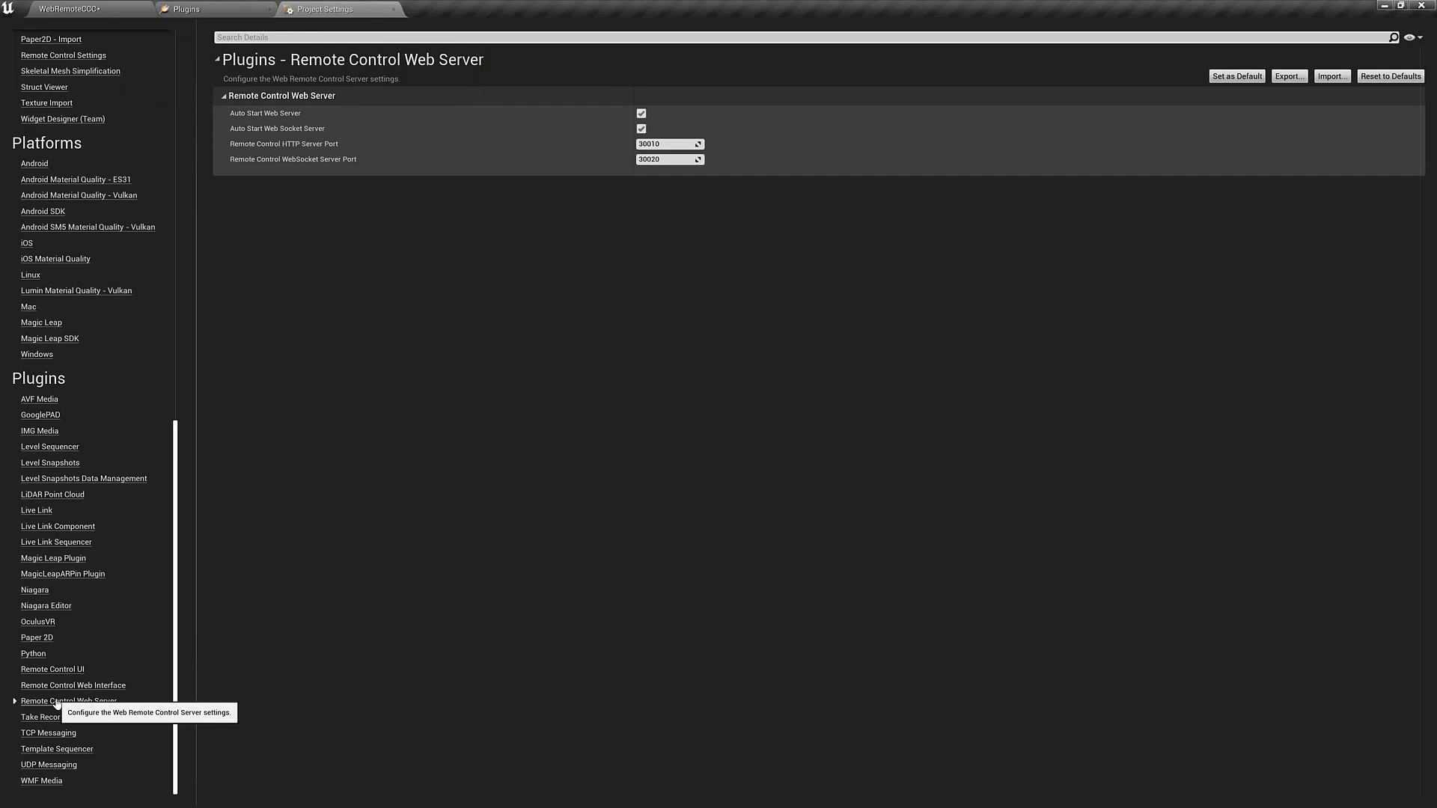
pyautogui.click(50, 463)
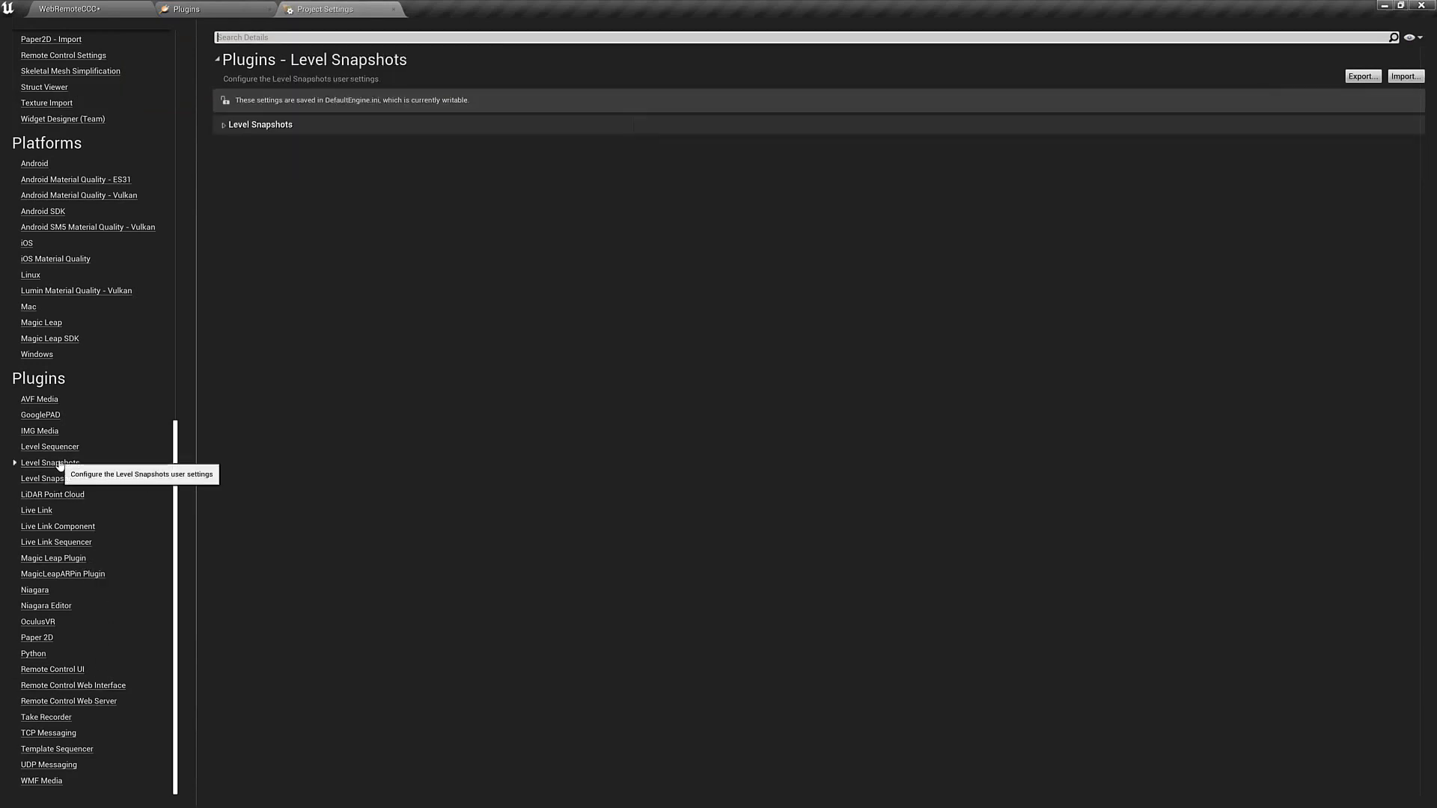
pyautogui.click(222, 124)
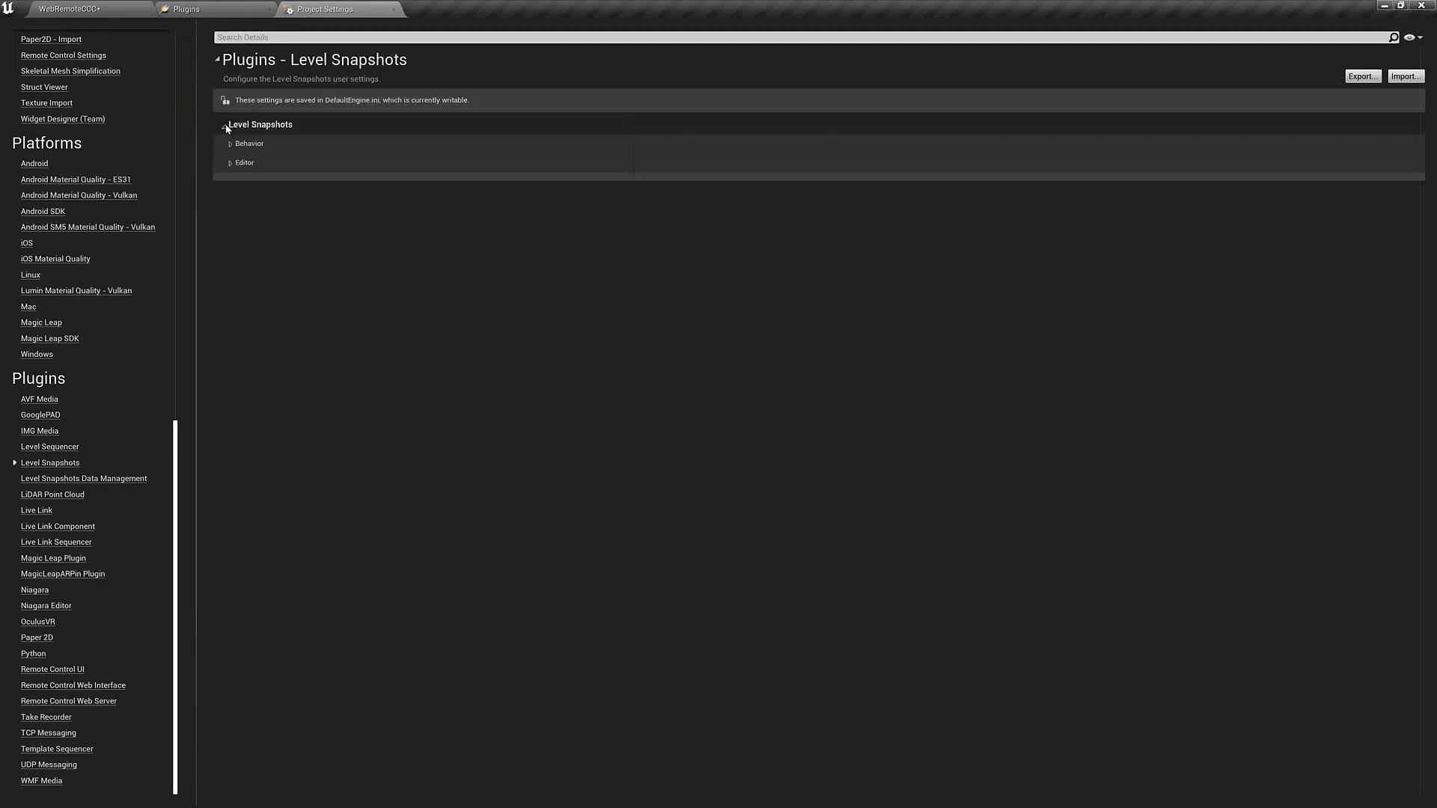
pyautogui.moveTo(43, 482)
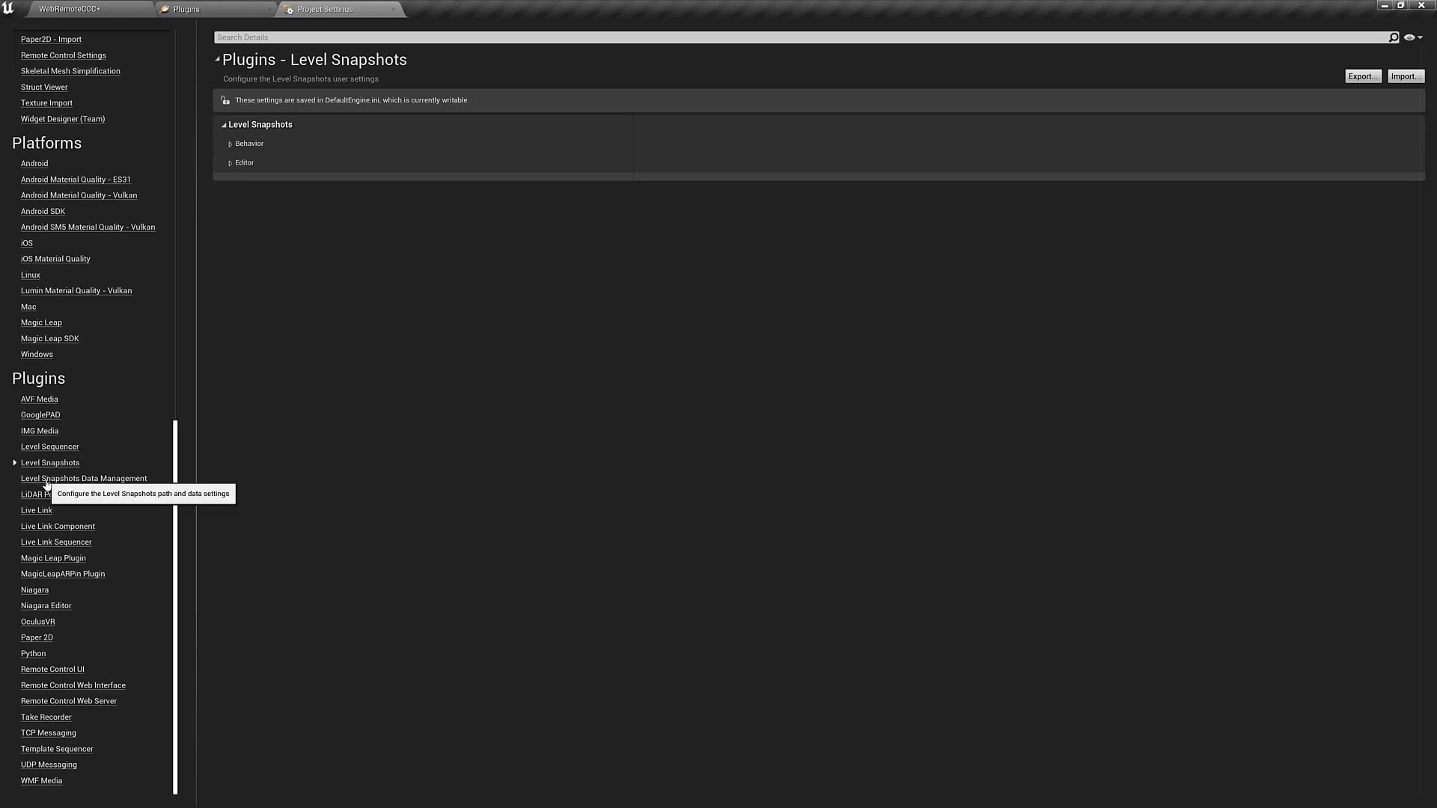
pyautogui.click(82, 479)
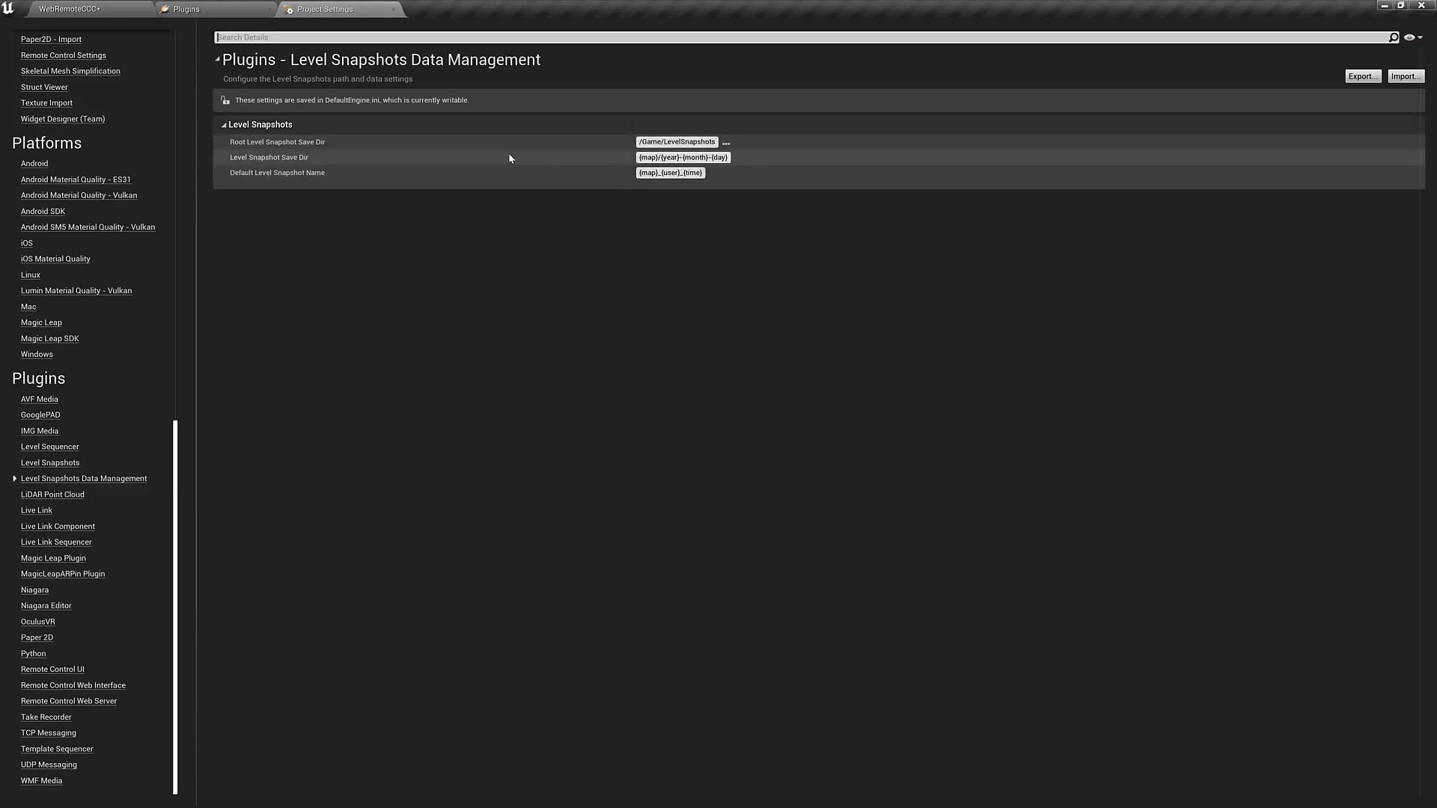
pyautogui.click(68, 12)
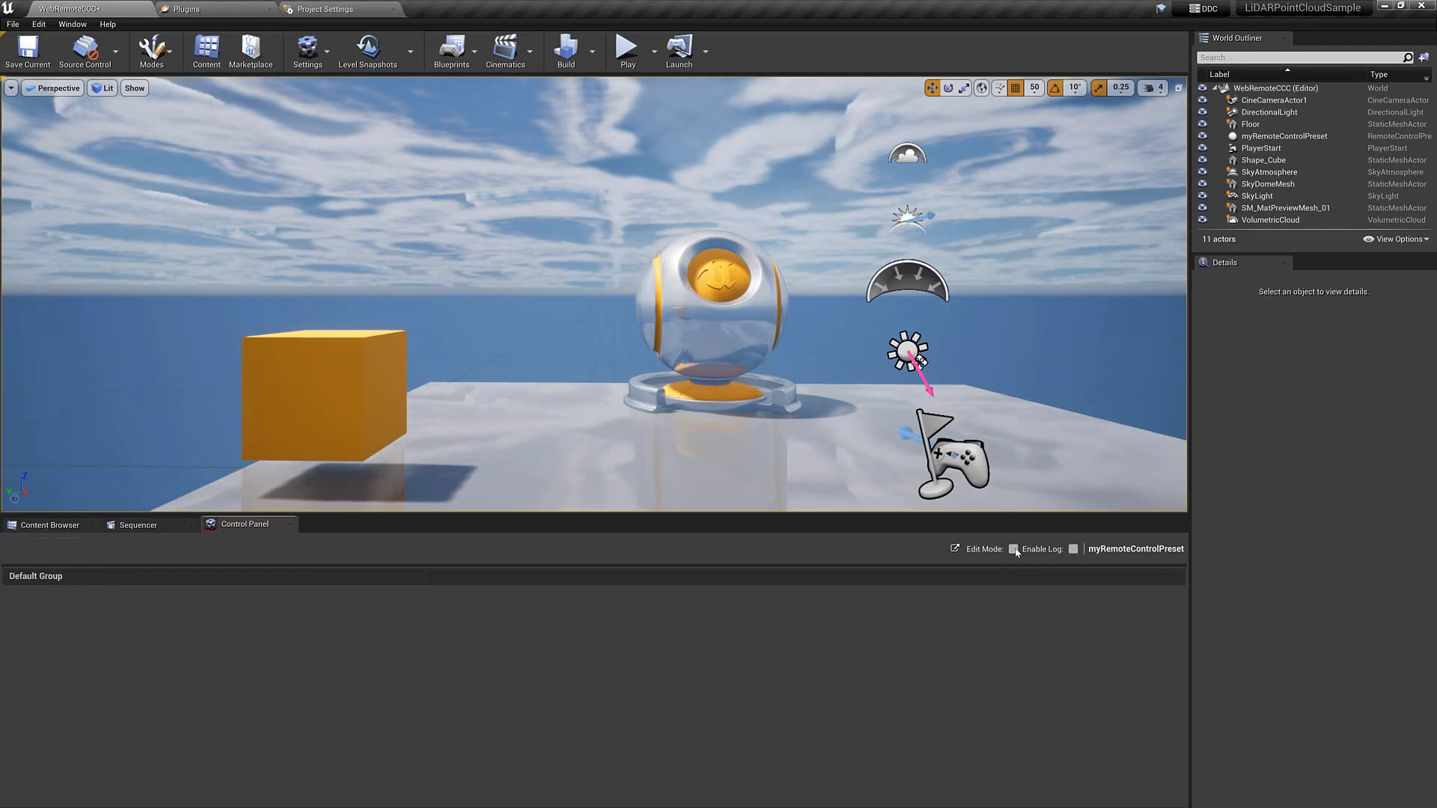
# Enable preset editing and expose DirectionalLight and VolumetricCloud properties into Light and Clouds groups
pyautogui.click(1014, 550)
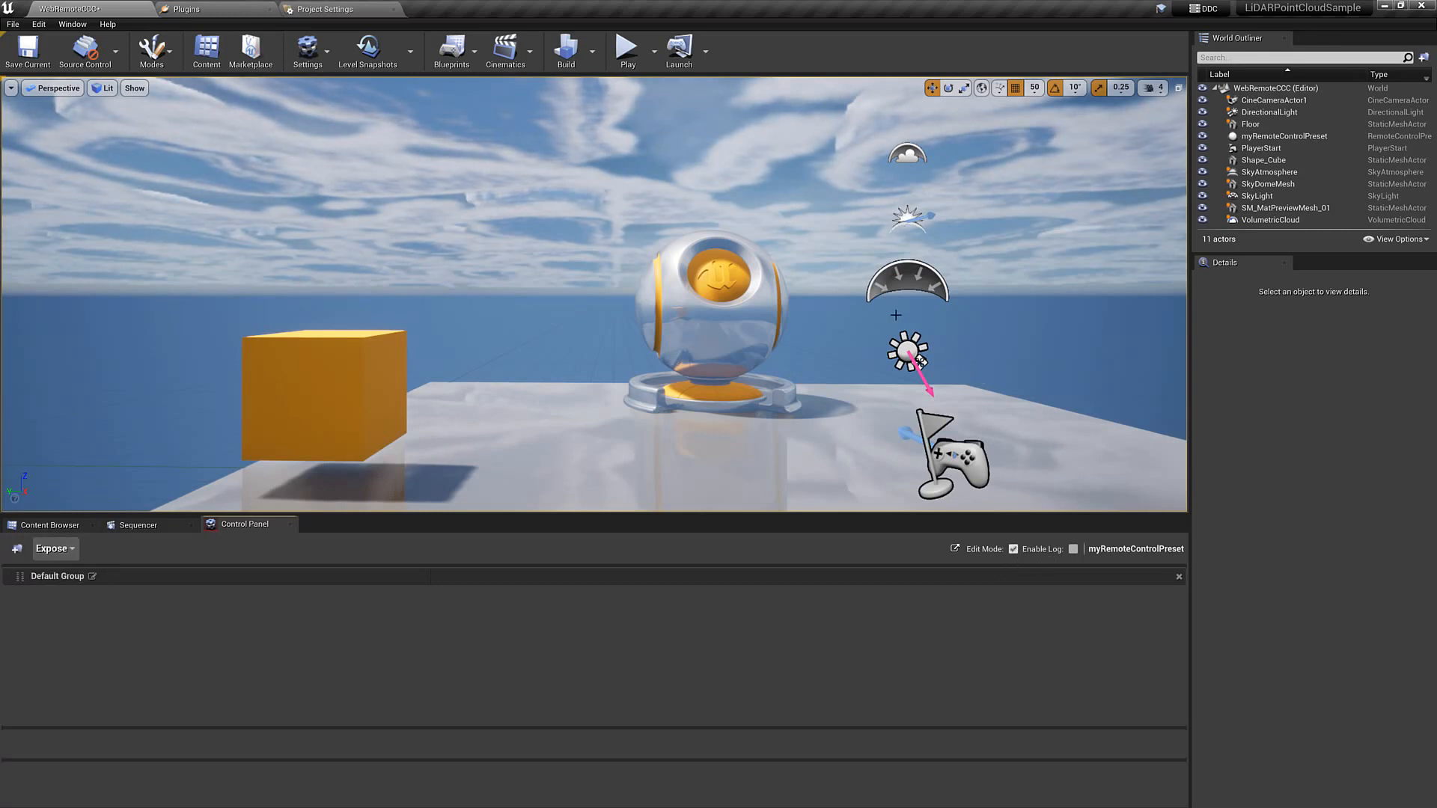
pyautogui.click(1269, 111)
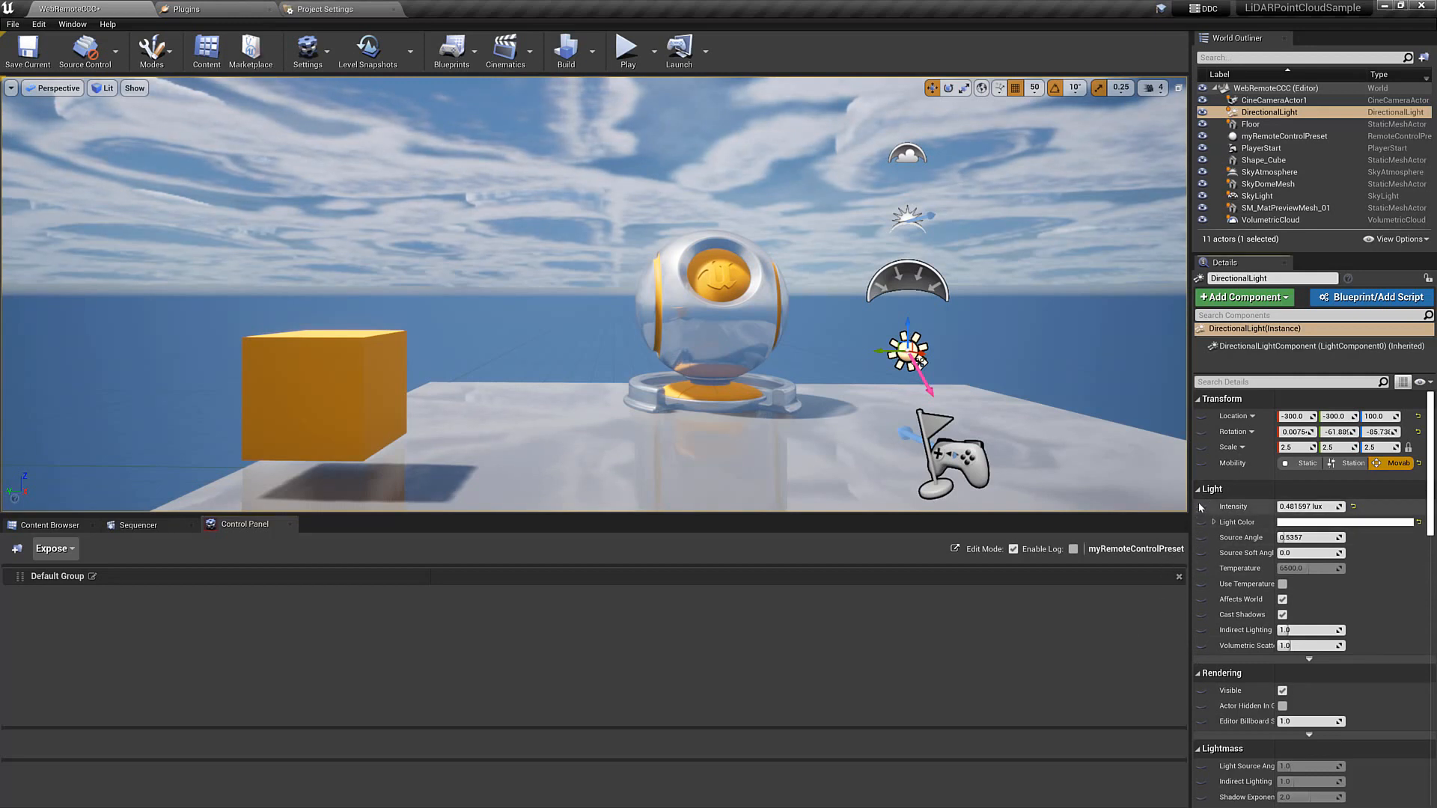
pyautogui.click(1200, 506)
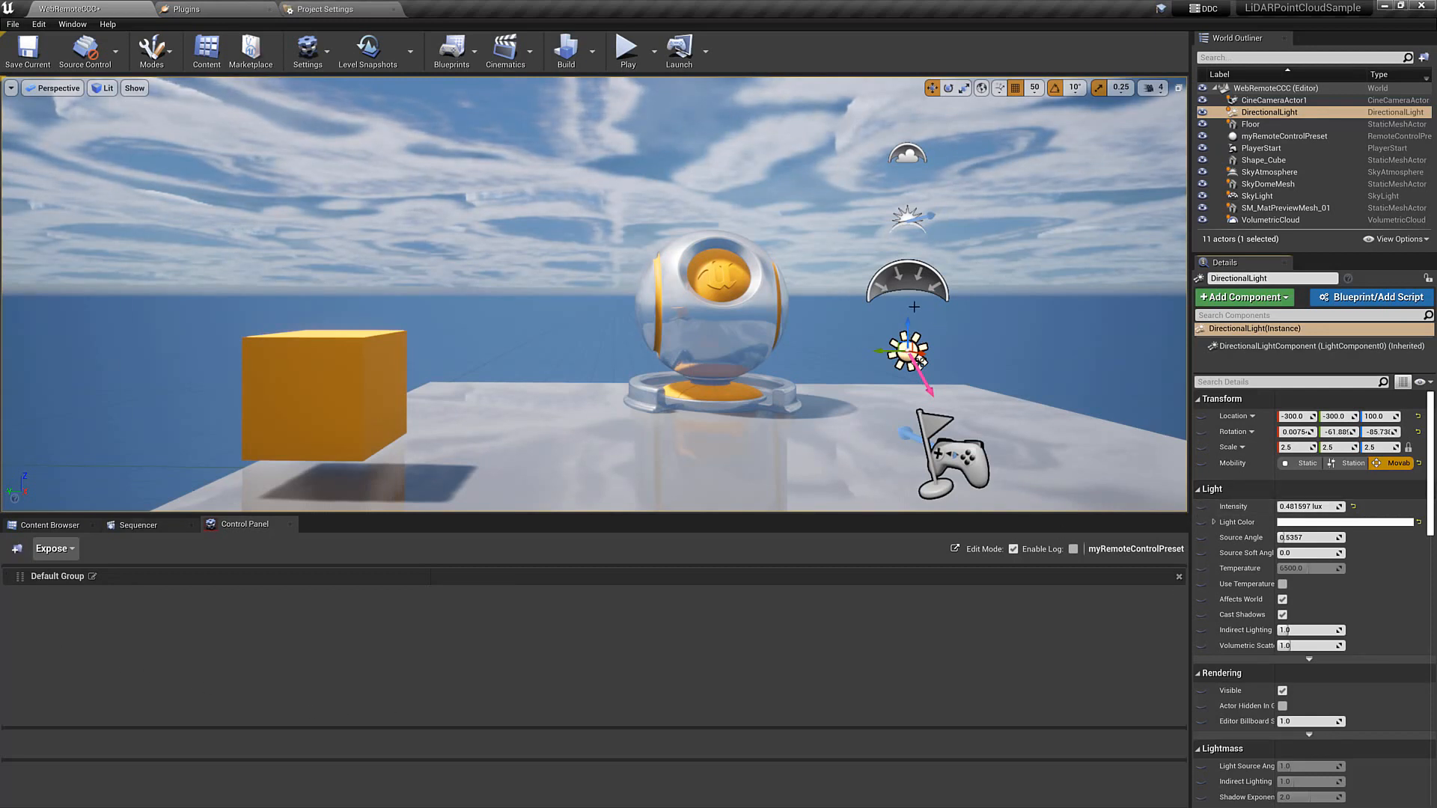
pyautogui.moveTo(83, 545)
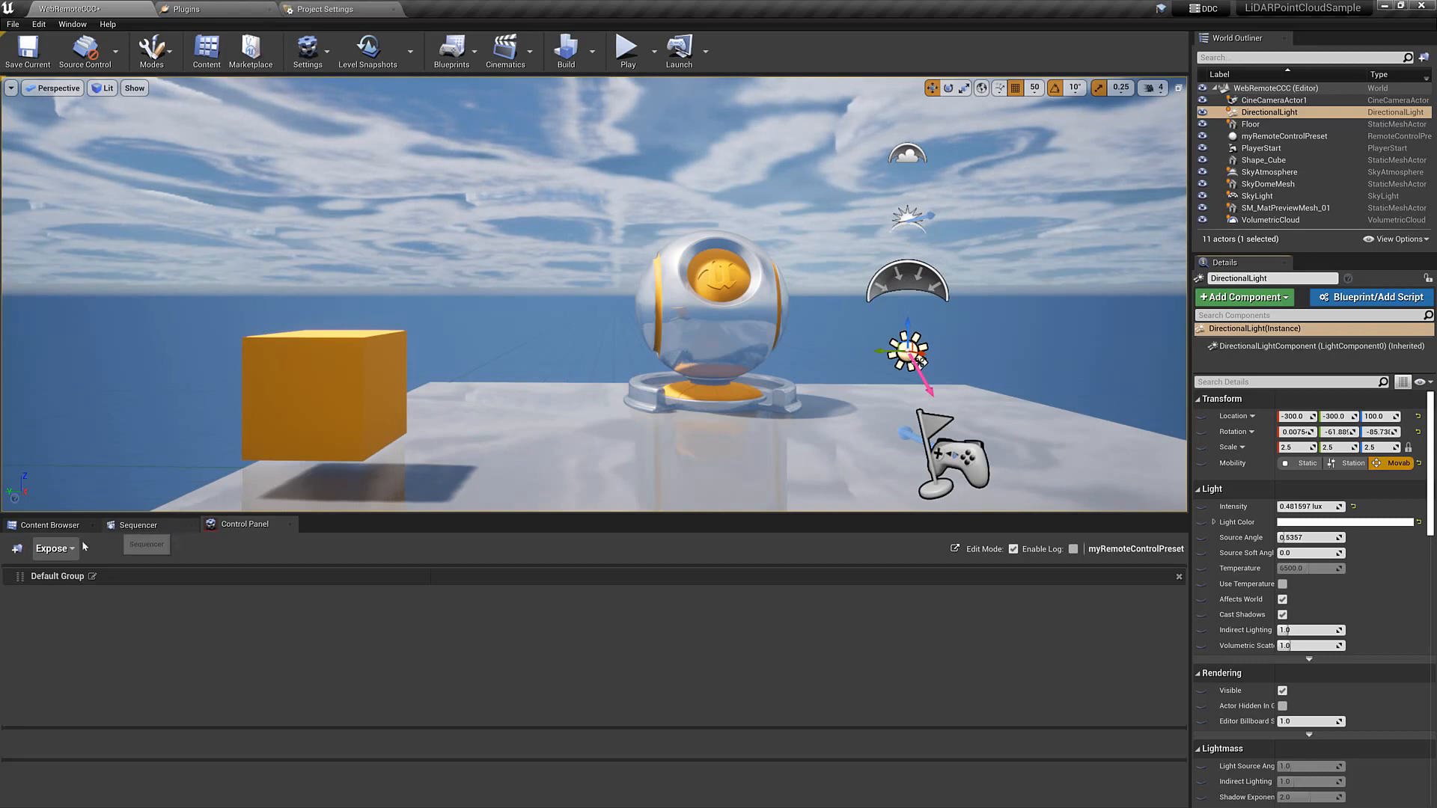
pyautogui.click(54, 548)
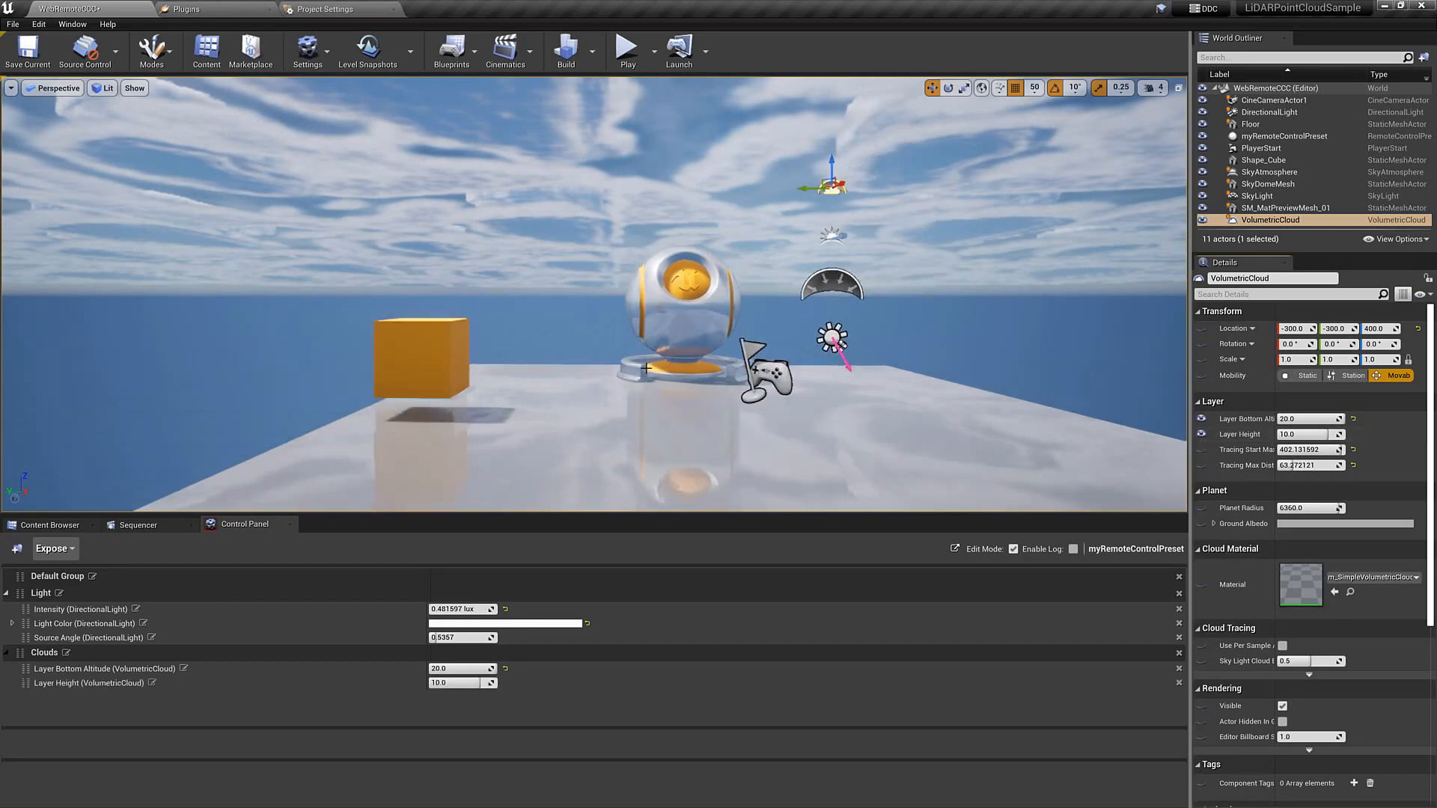
# Expose CineCameraActor1's relative location in a Cam group and save all content
pyautogui.click(1272, 99)
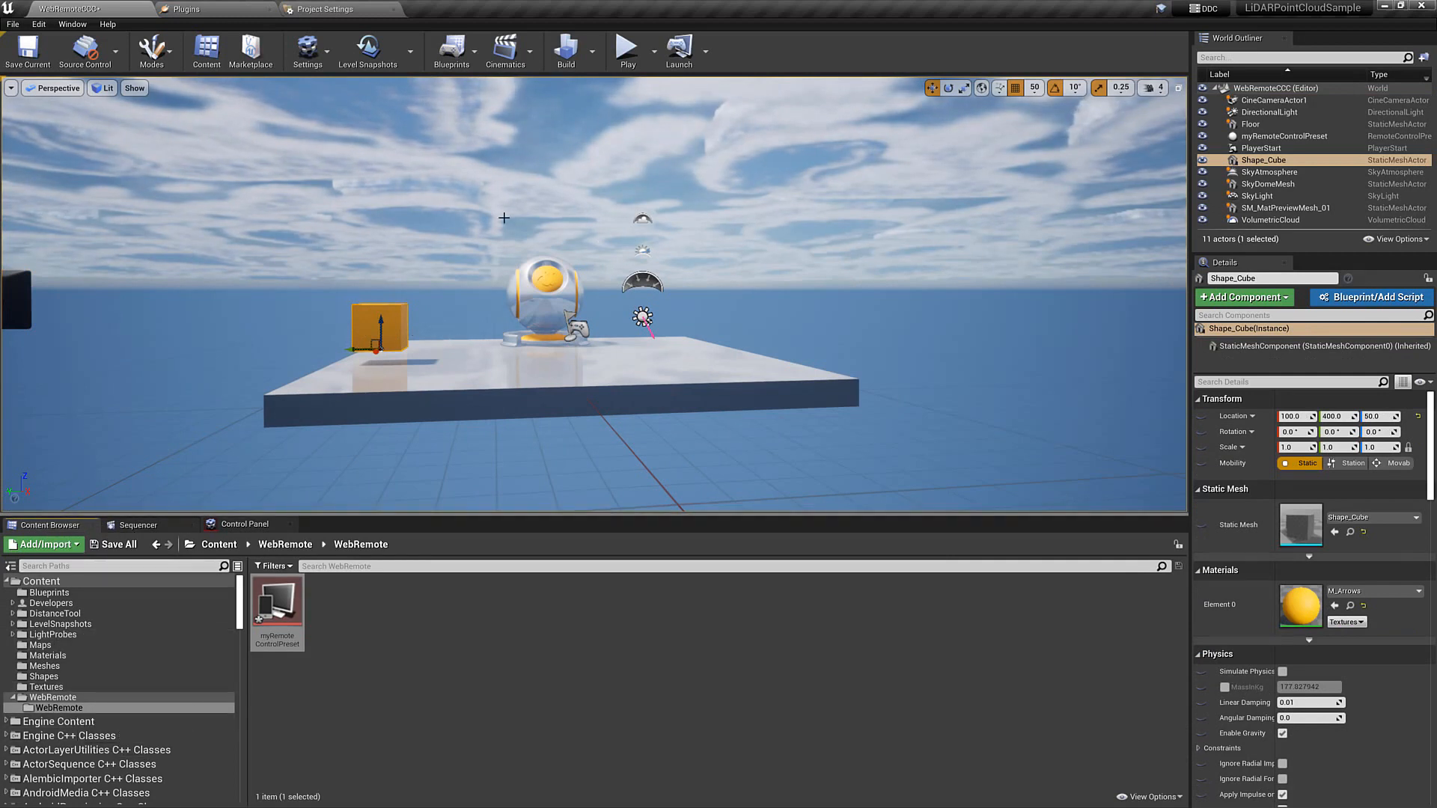
pyautogui.moveTo(139, 401)
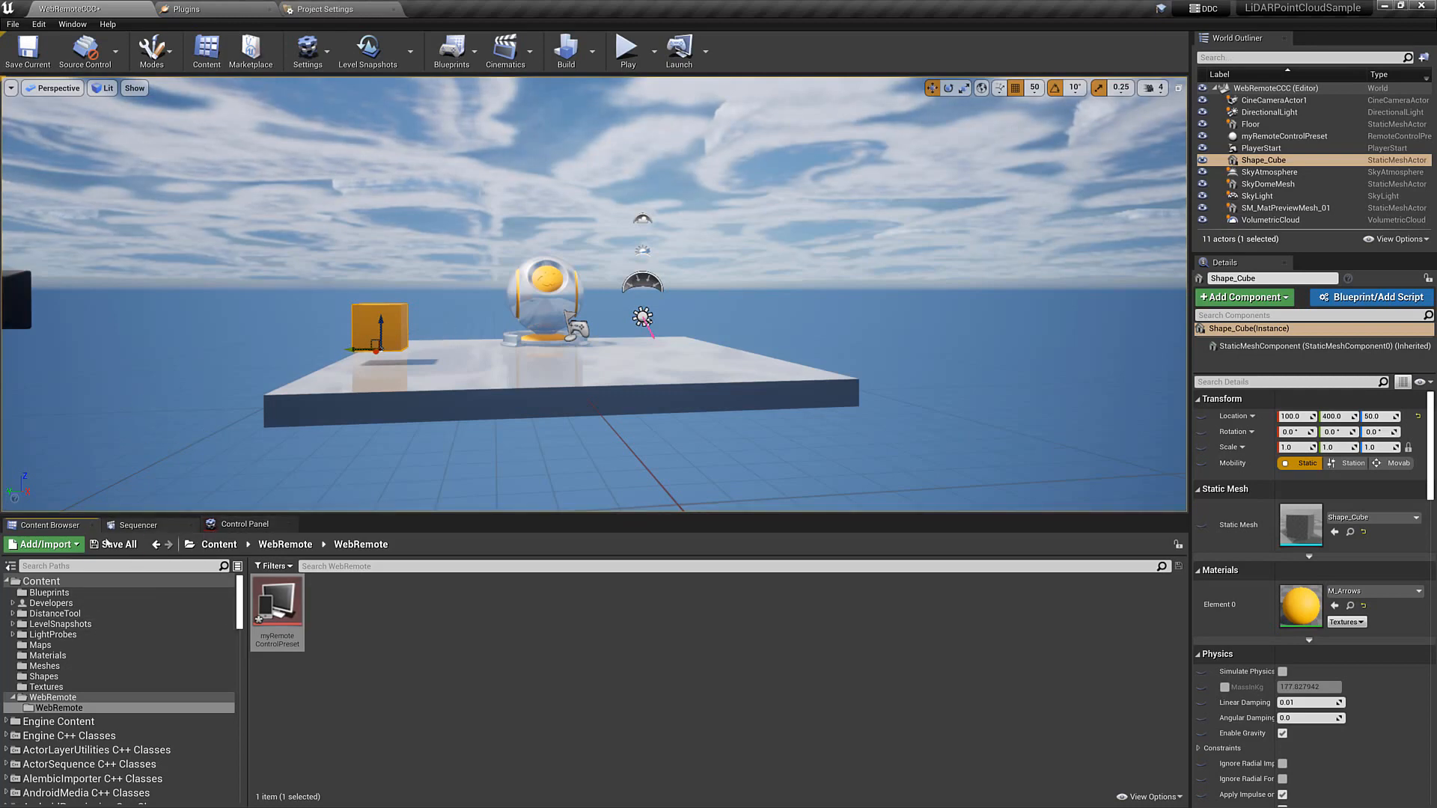
pyautogui.click(118, 545)
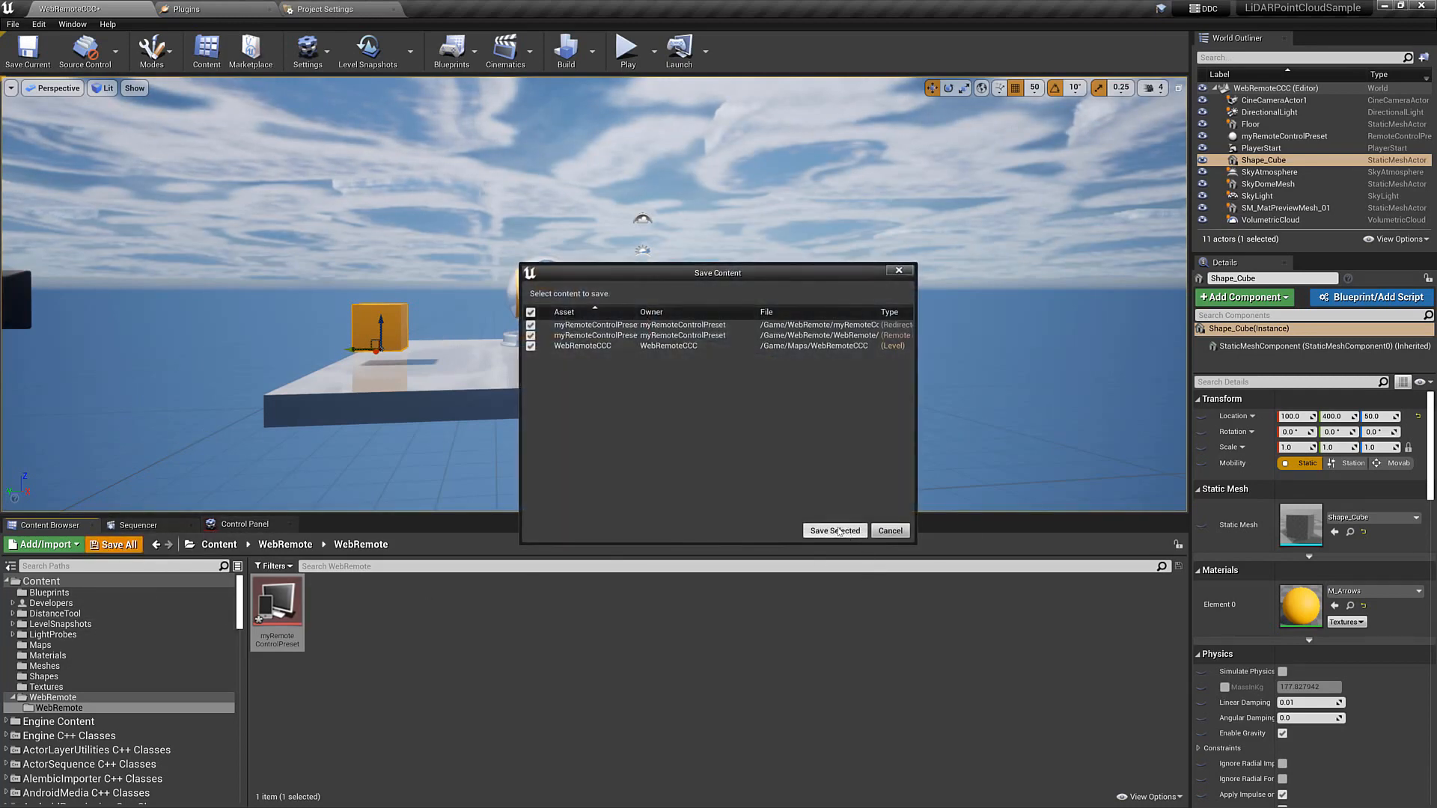
pyautogui.click(835, 530)
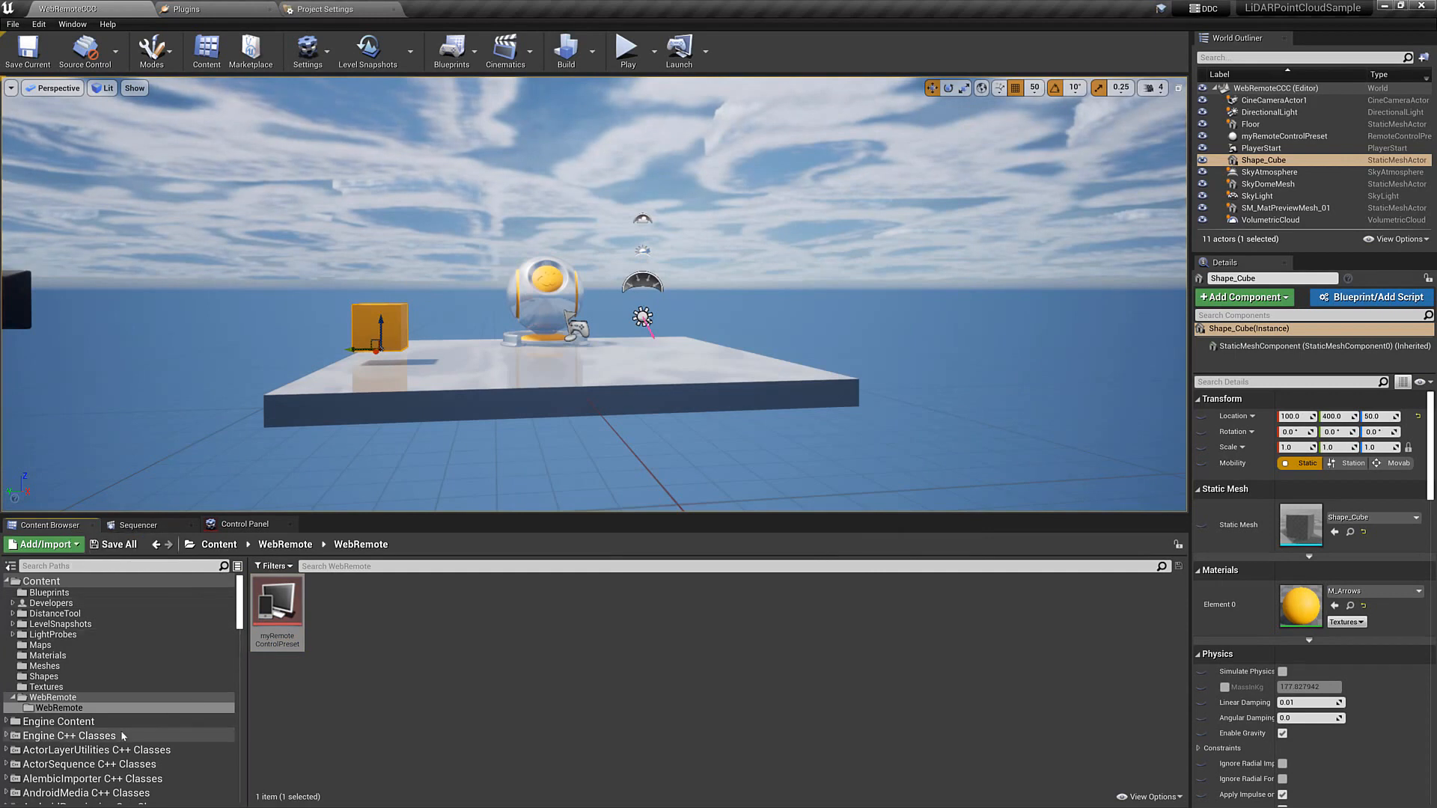
pyautogui.click(244, 525)
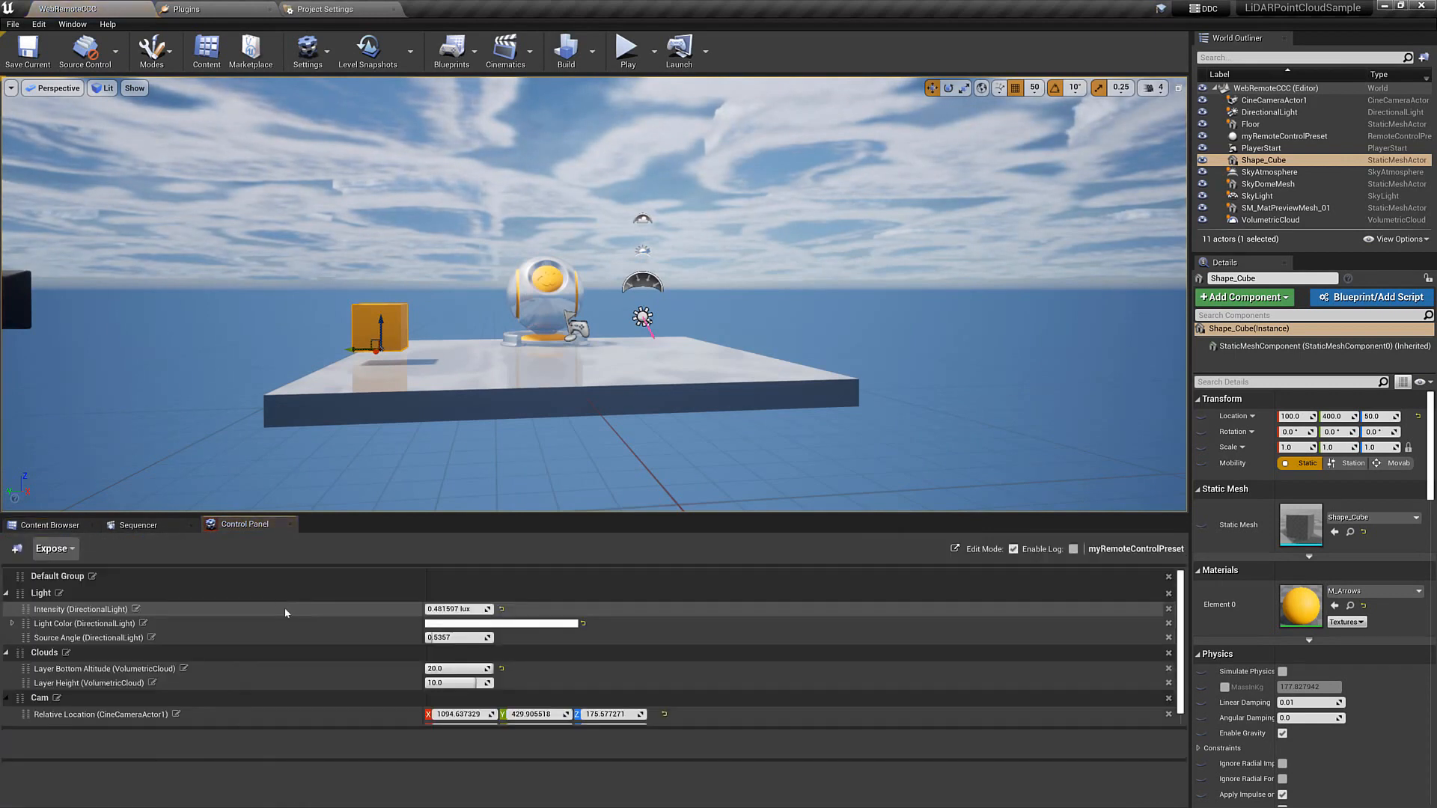
pyautogui.moveTo(955, 548)
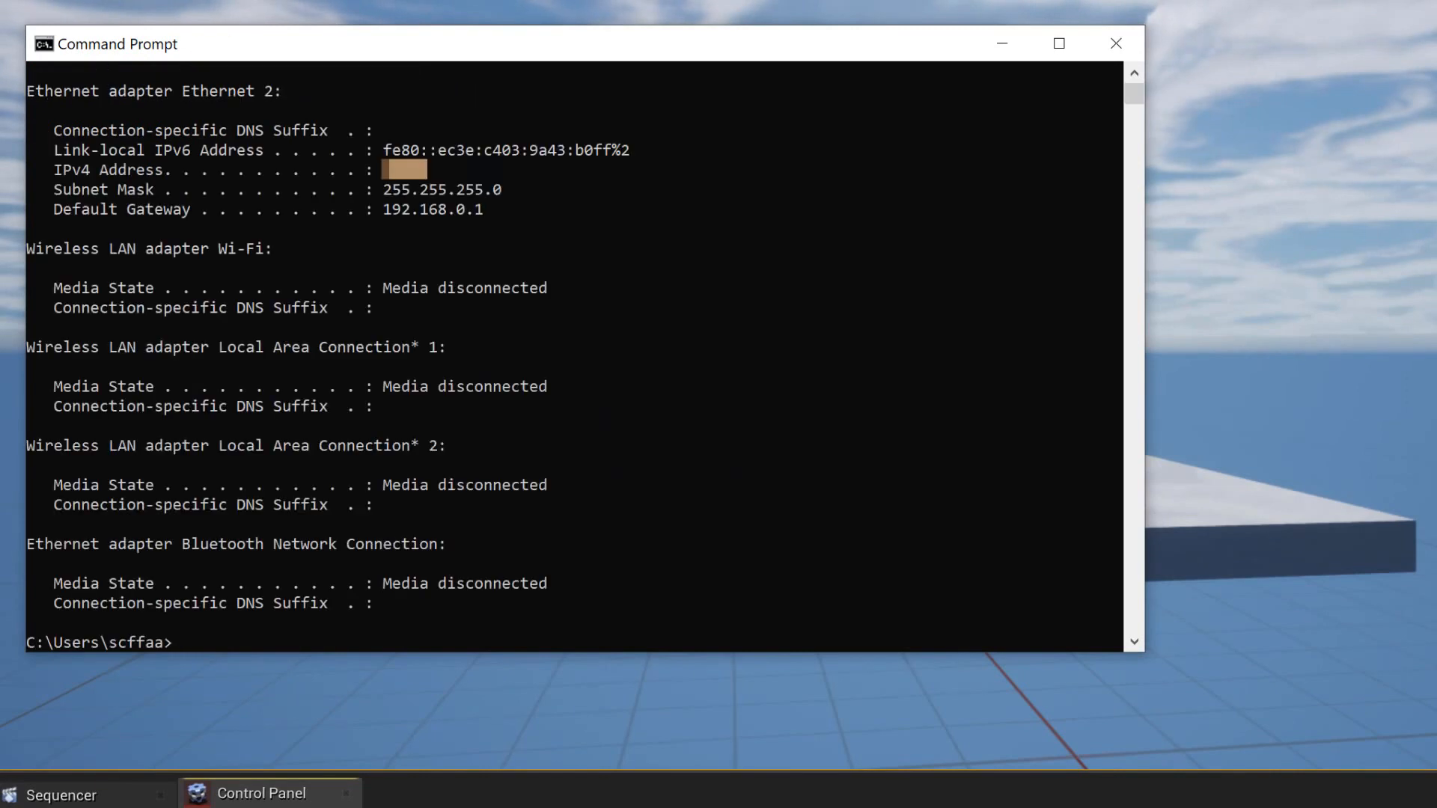
pyautogui.moveTo(114, 186)
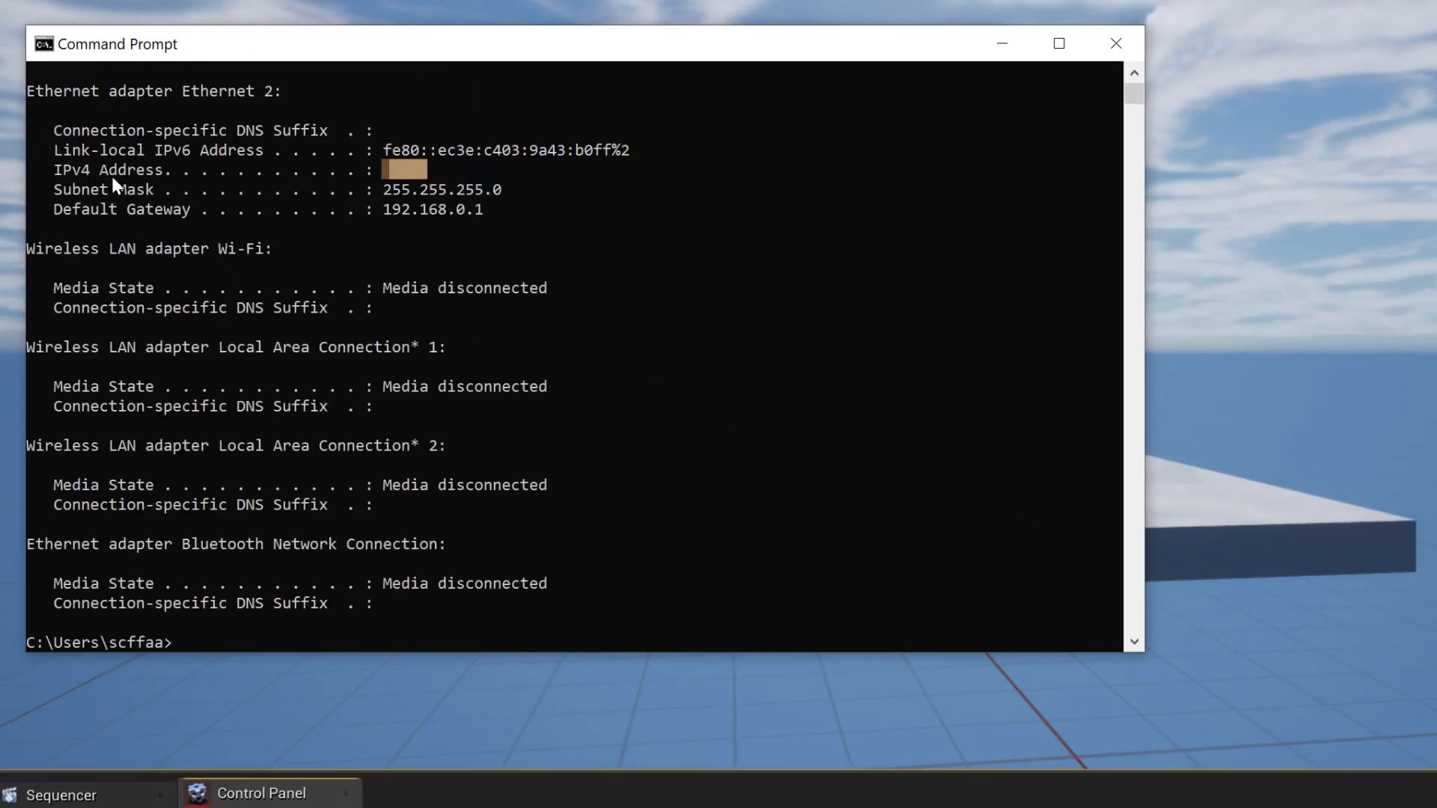
pyautogui.moveTo(523, 181)
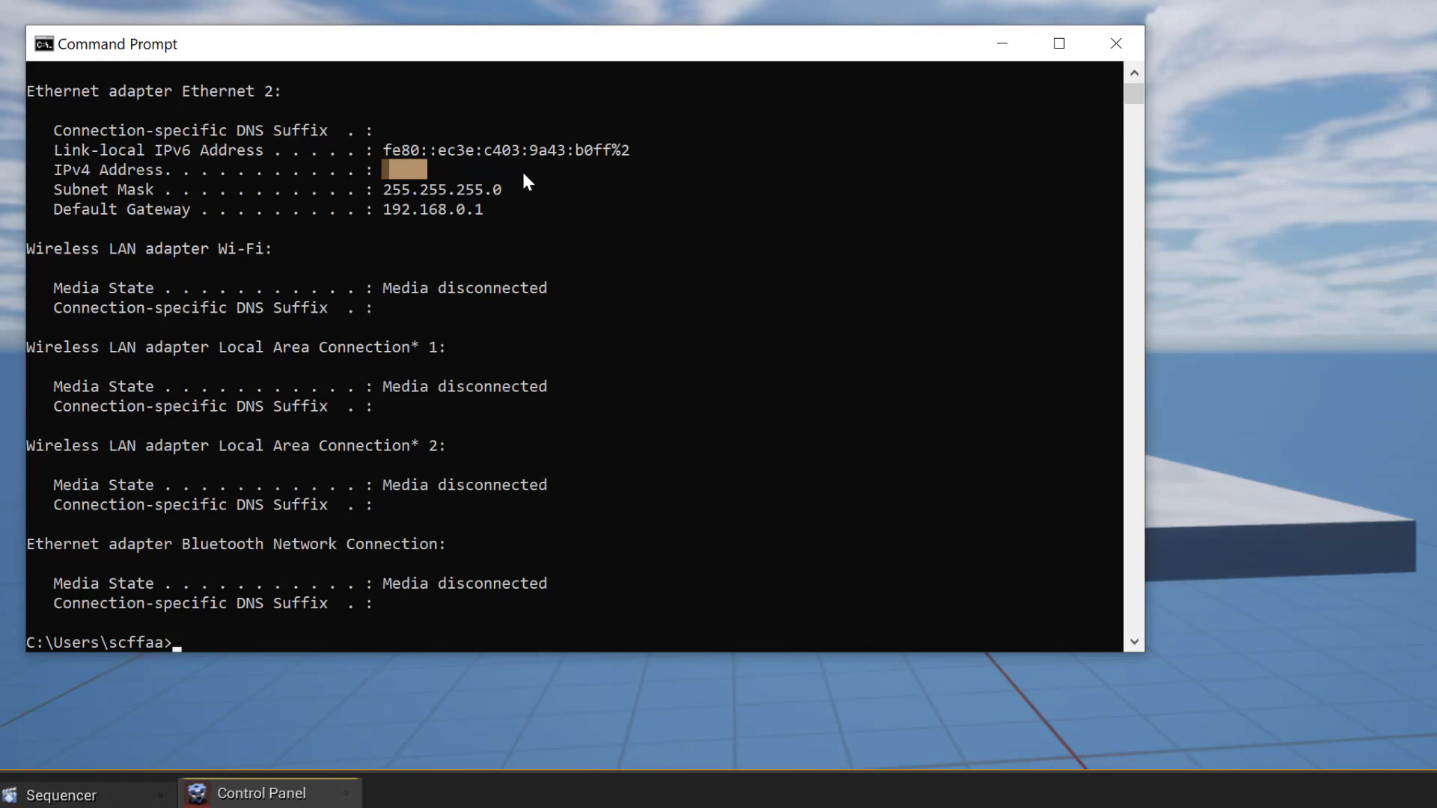
pyautogui.moveTo(982, 734)
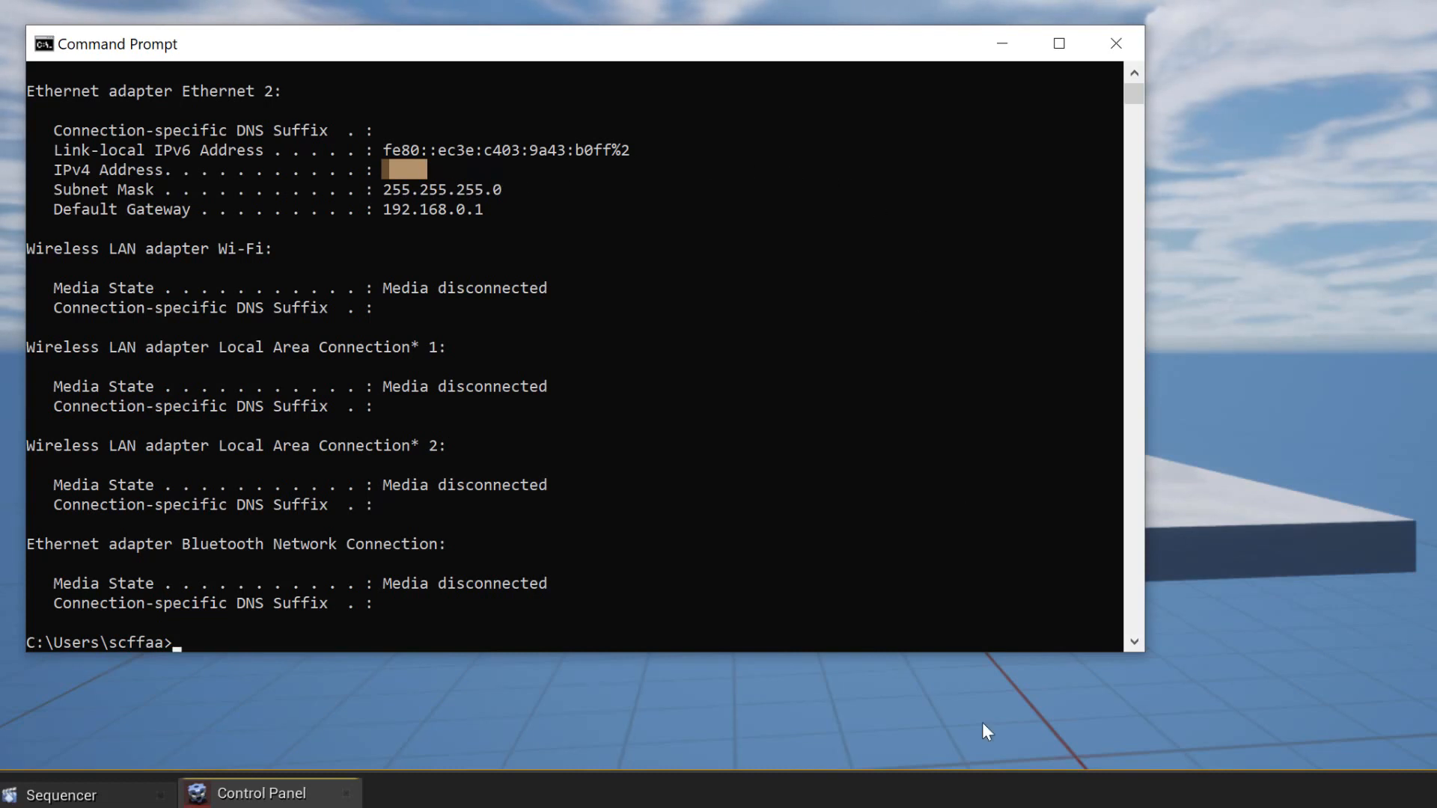
pyautogui.moveTo(434, 181)
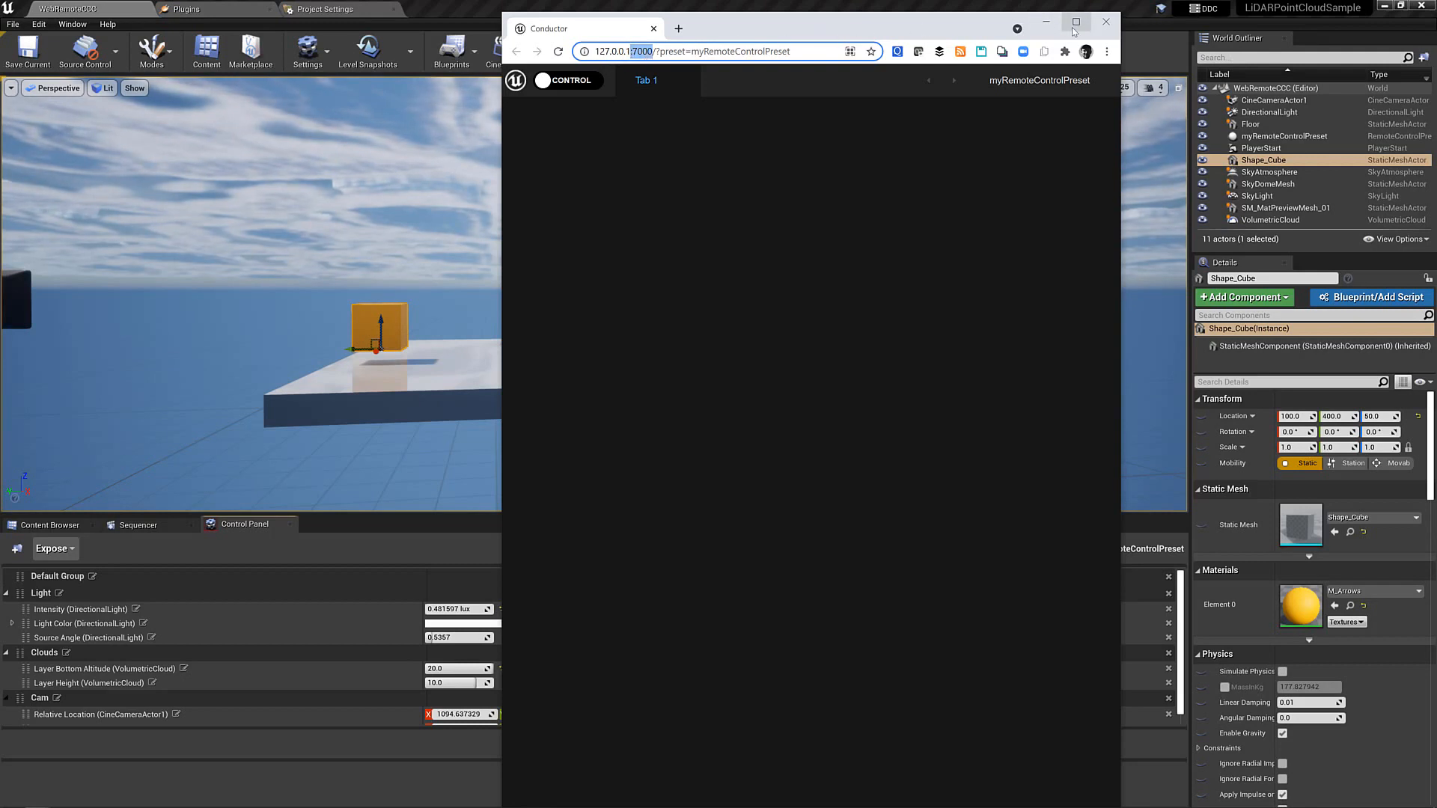
# Maximise the browser window showing the Conductor web app
pyautogui.click(1075, 21)
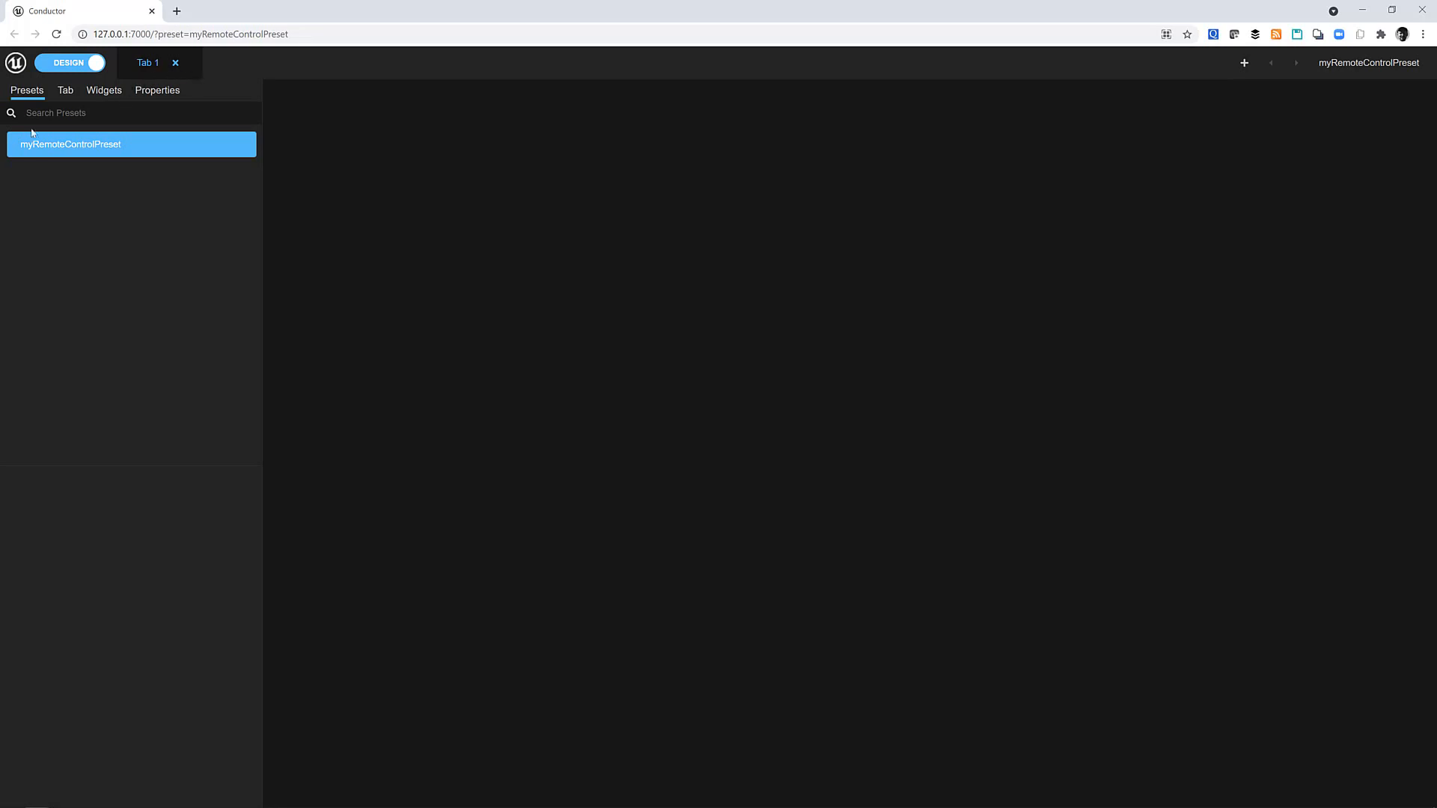
# Add Intensity and Source Angle sliders and a Light Color picker to Tab 1
pyautogui.click(157, 90)
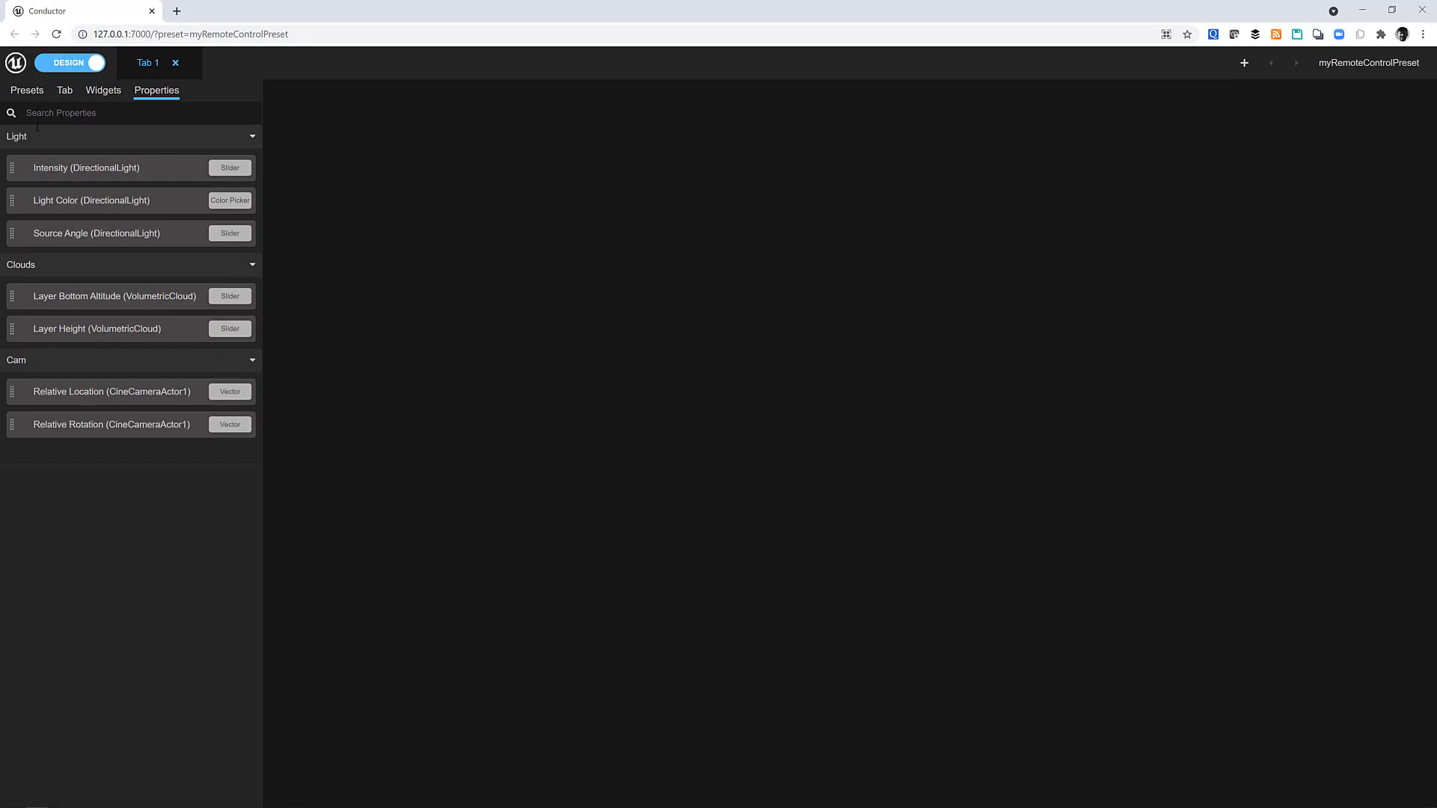
pyautogui.moveTo(126, 180)
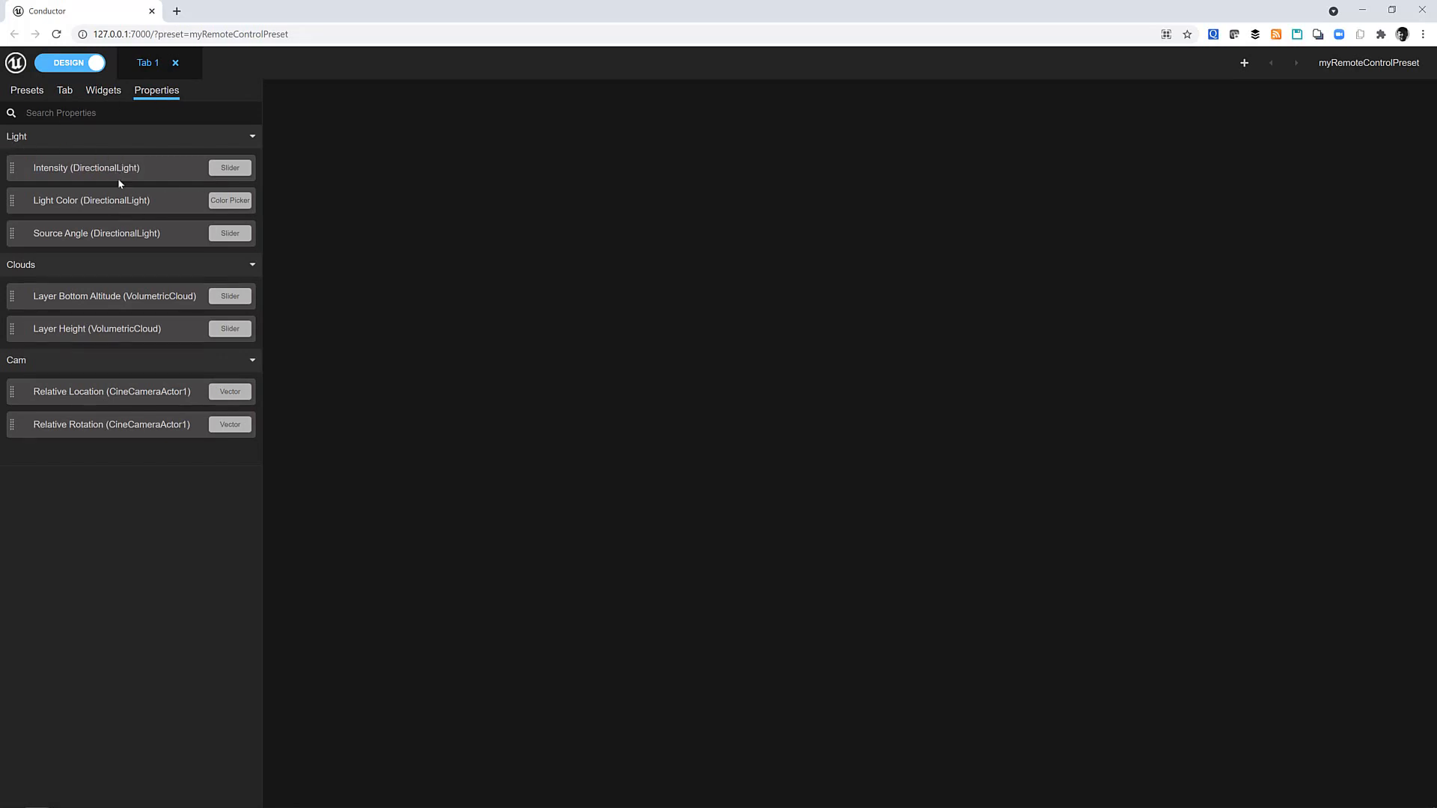
pyautogui.click(87, 167)
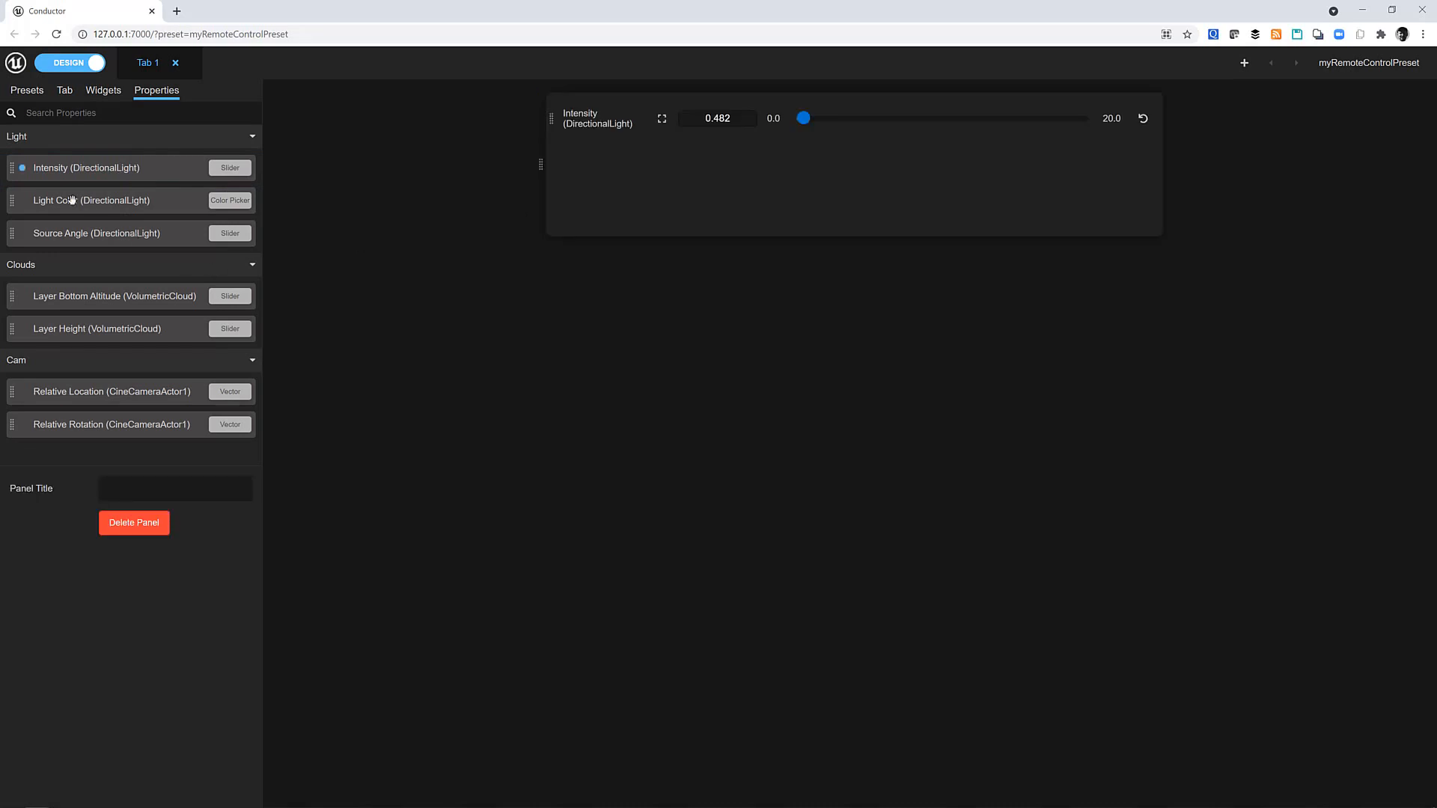
pyautogui.click(231, 200)
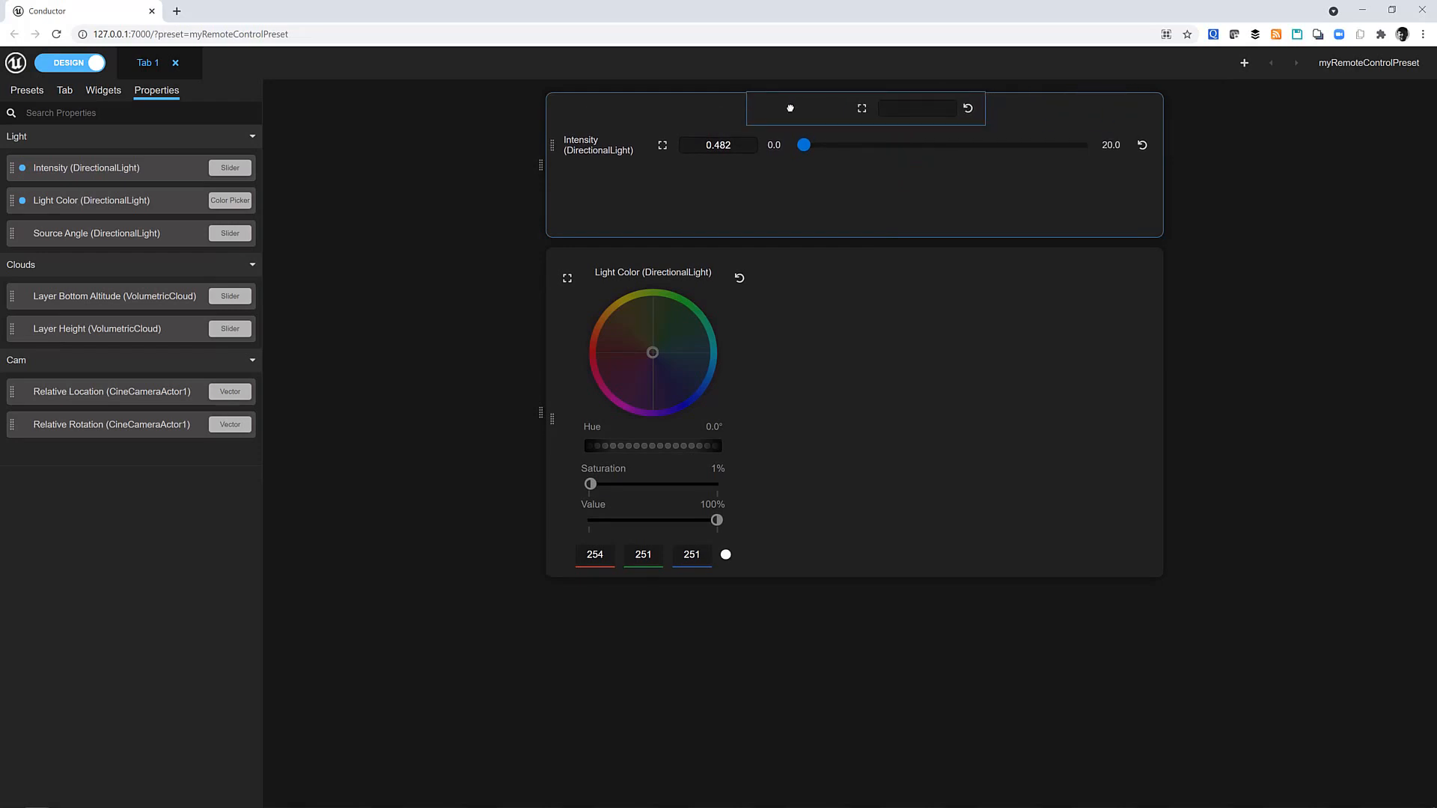
pyautogui.click(96, 232)
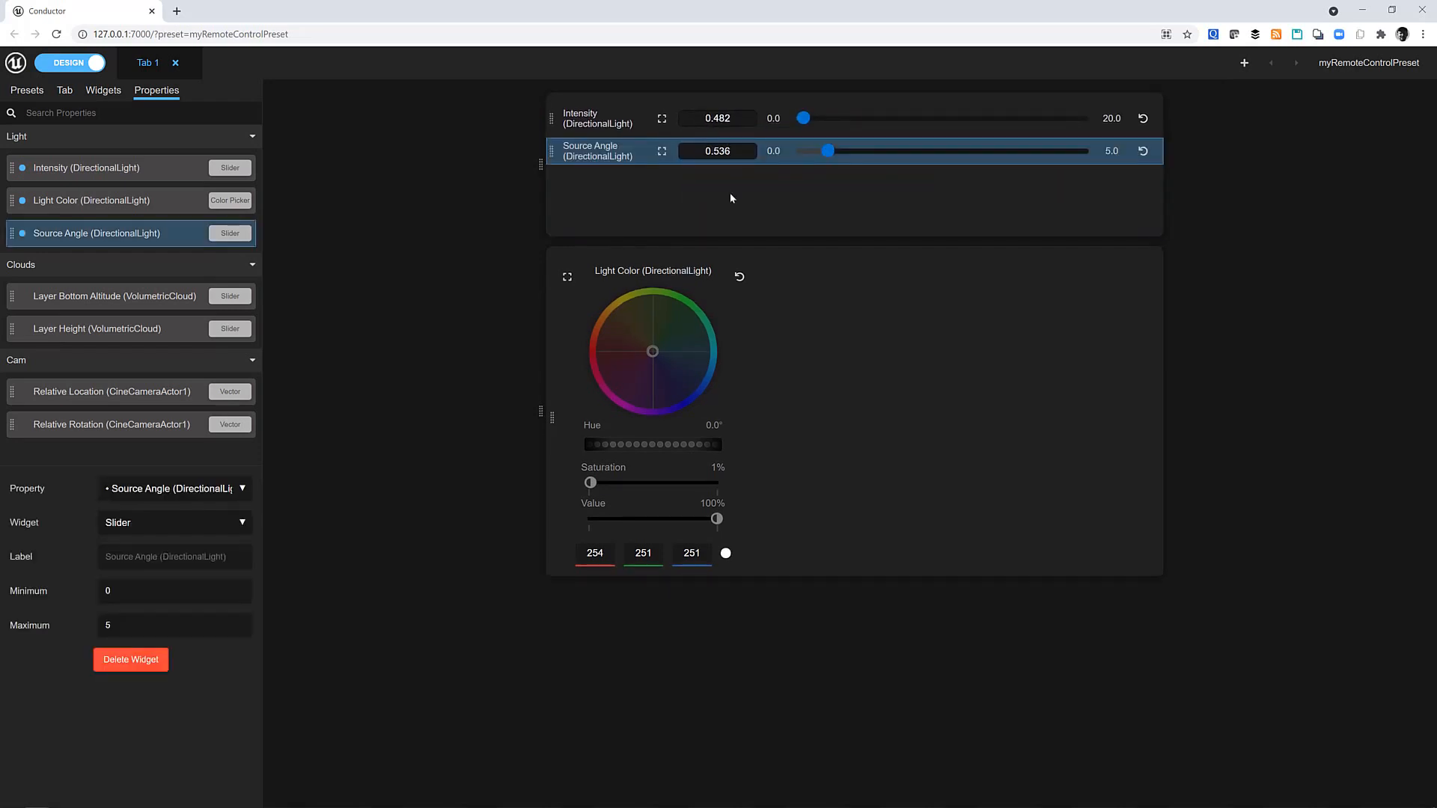
pyautogui.moveTo(572, 155)
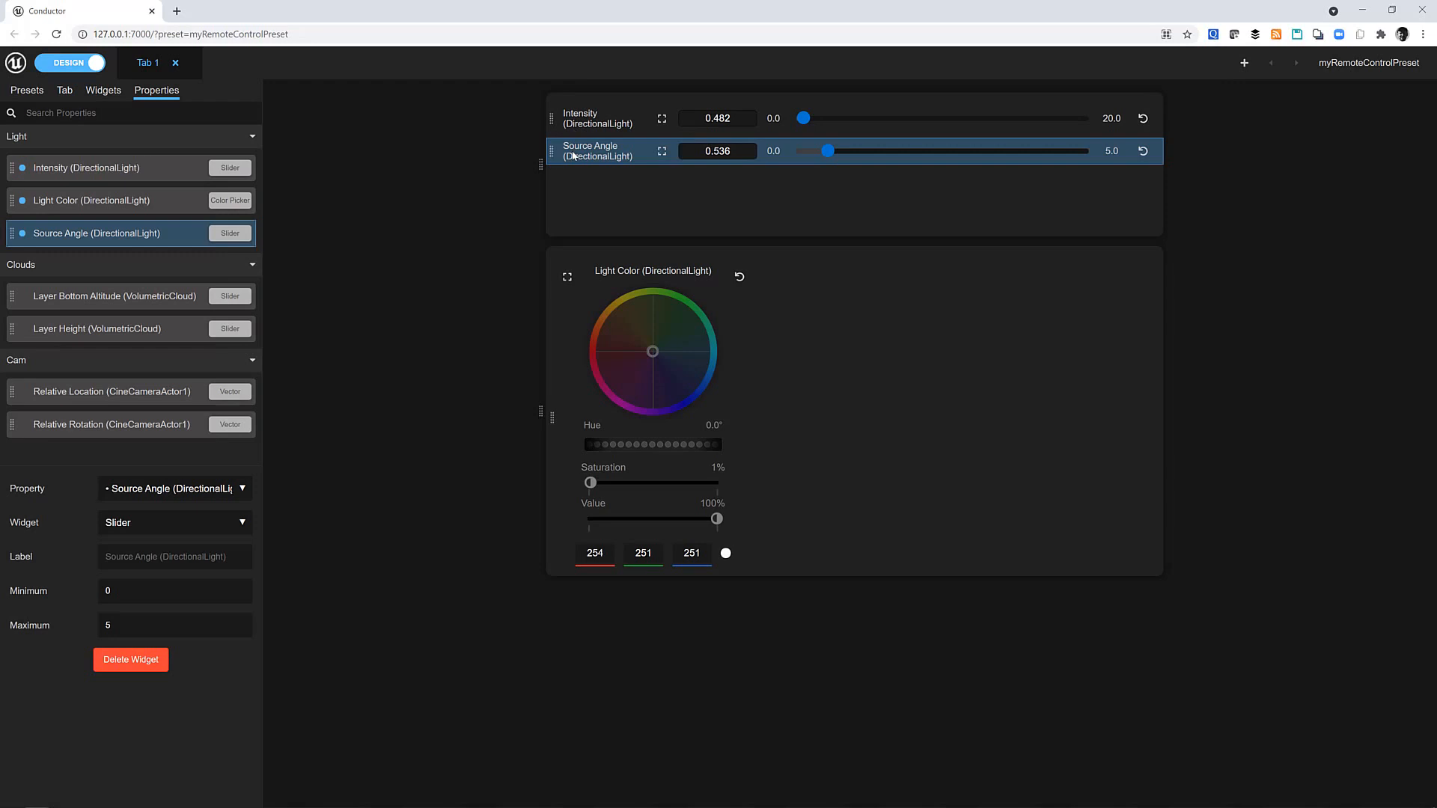
pyautogui.moveTo(310, 431)
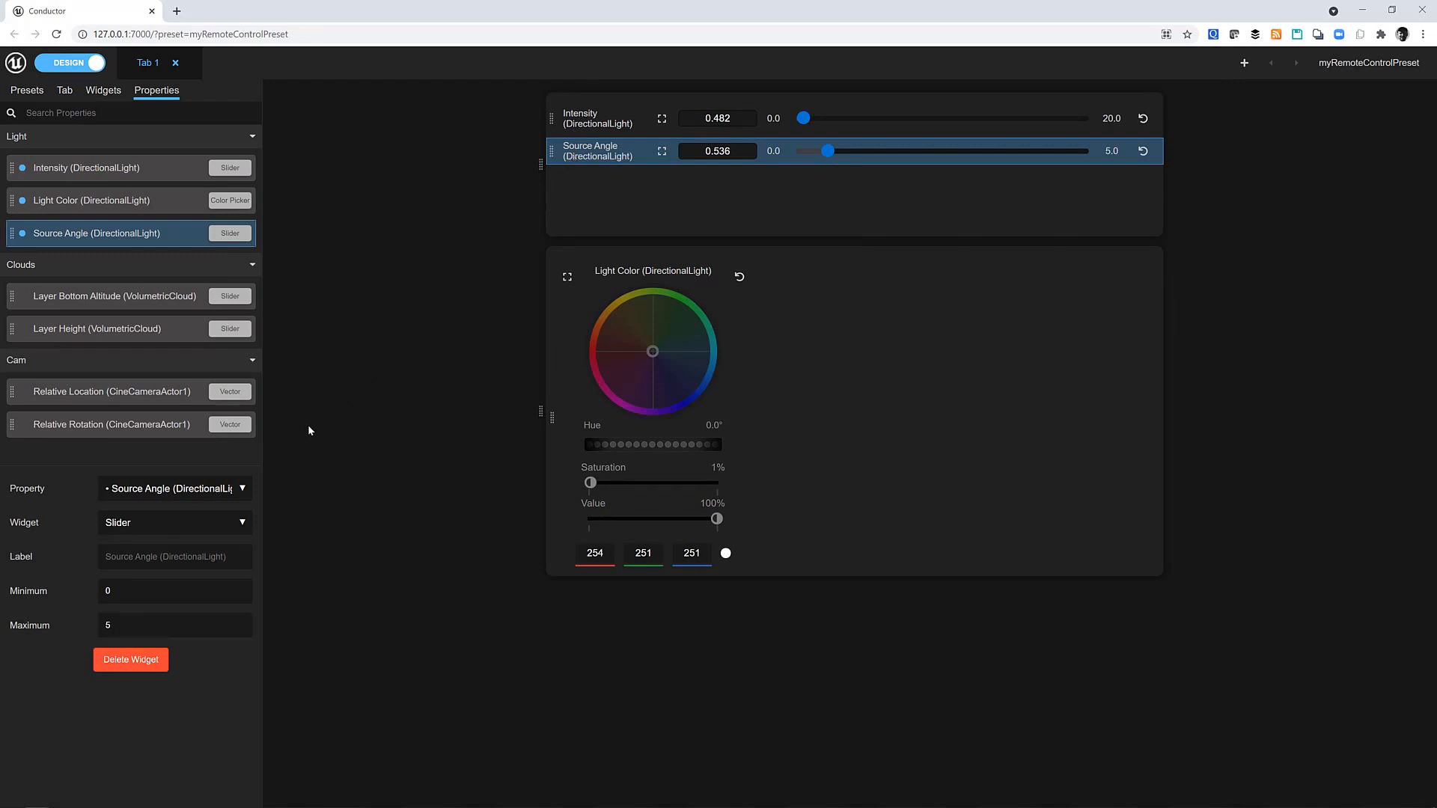
pyautogui.moveTo(188, 522)
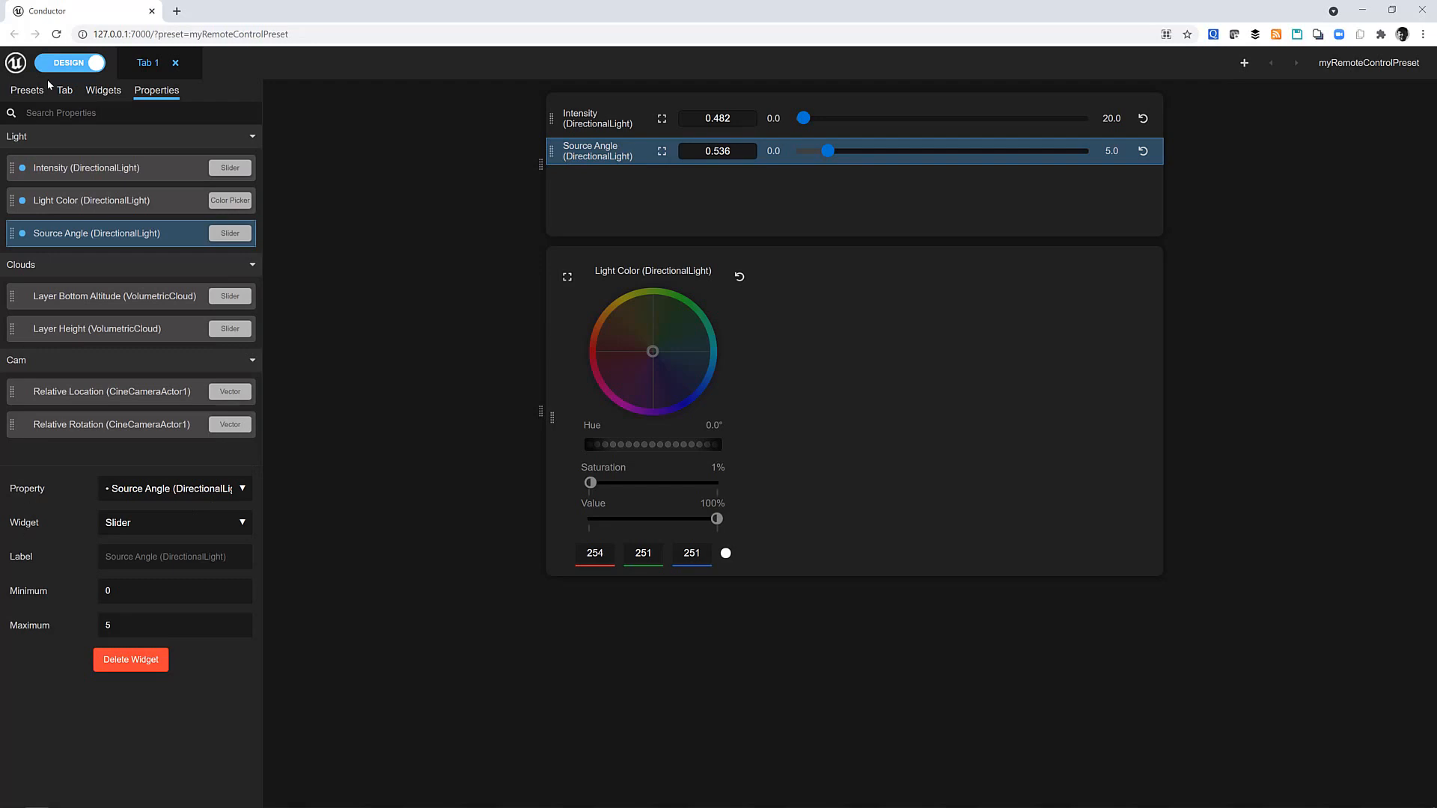
# Change the Source Angle widget from Slider to Dial
pyautogui.click(102, 90)
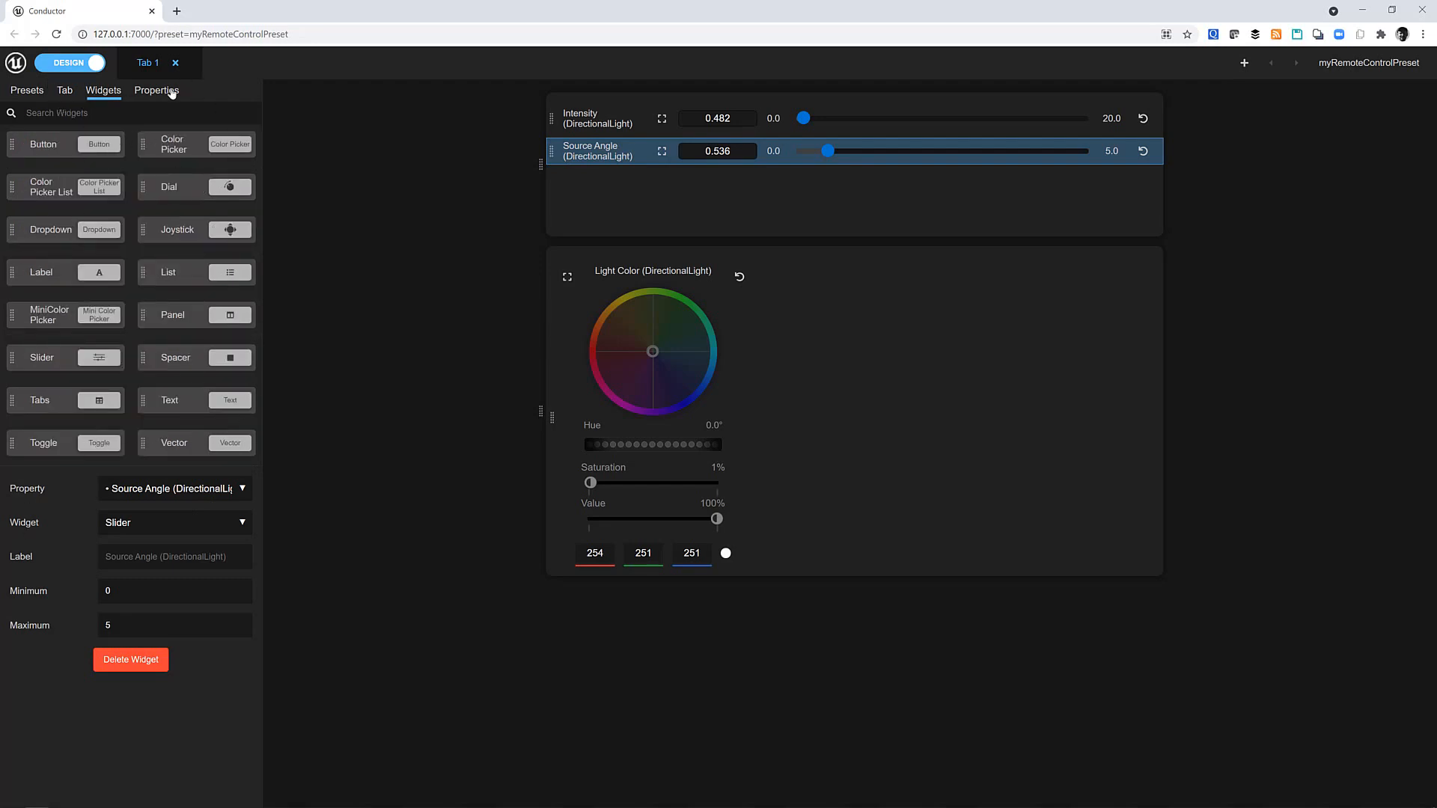
pyautogui.click(156, 90)
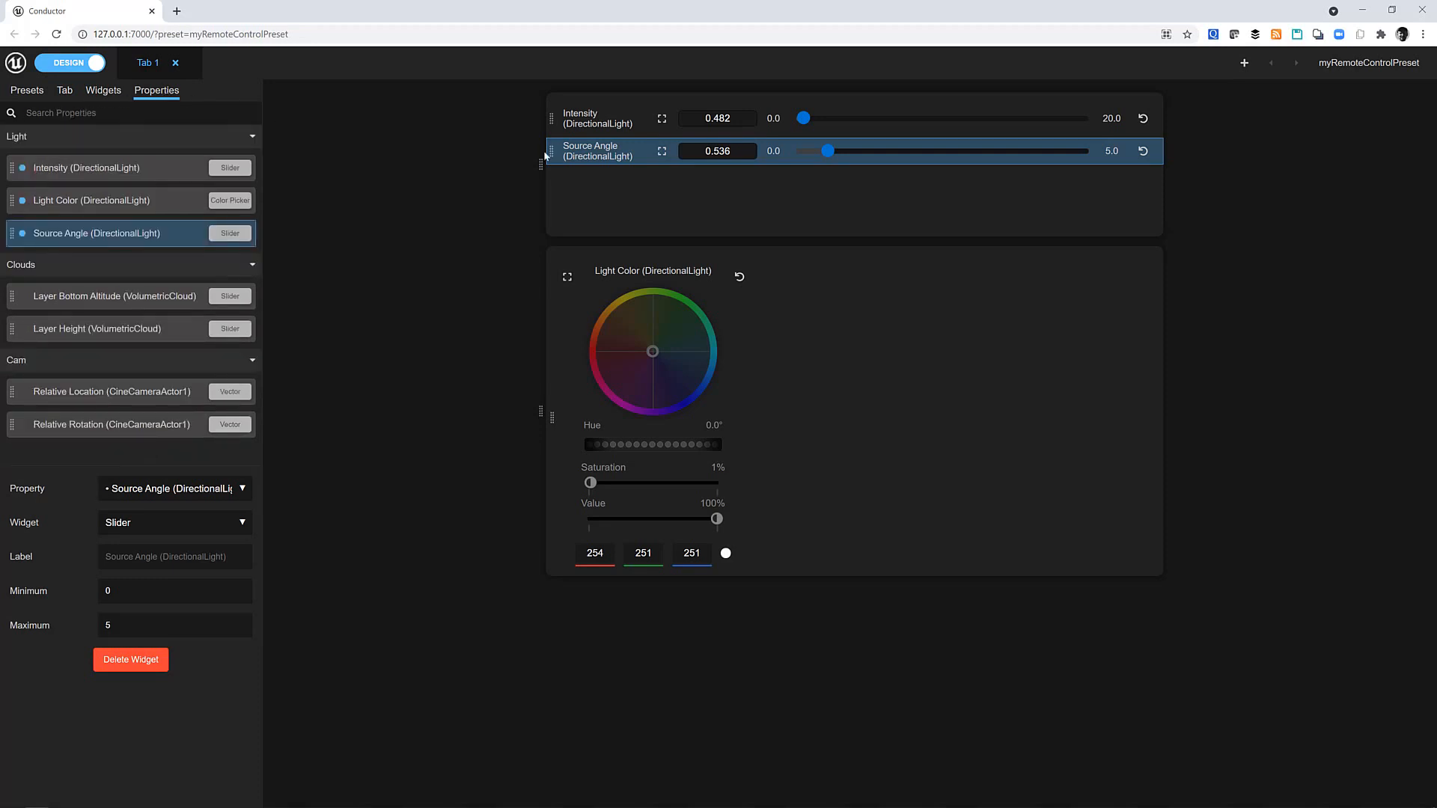
pyautogui.moveTo(233, 523)
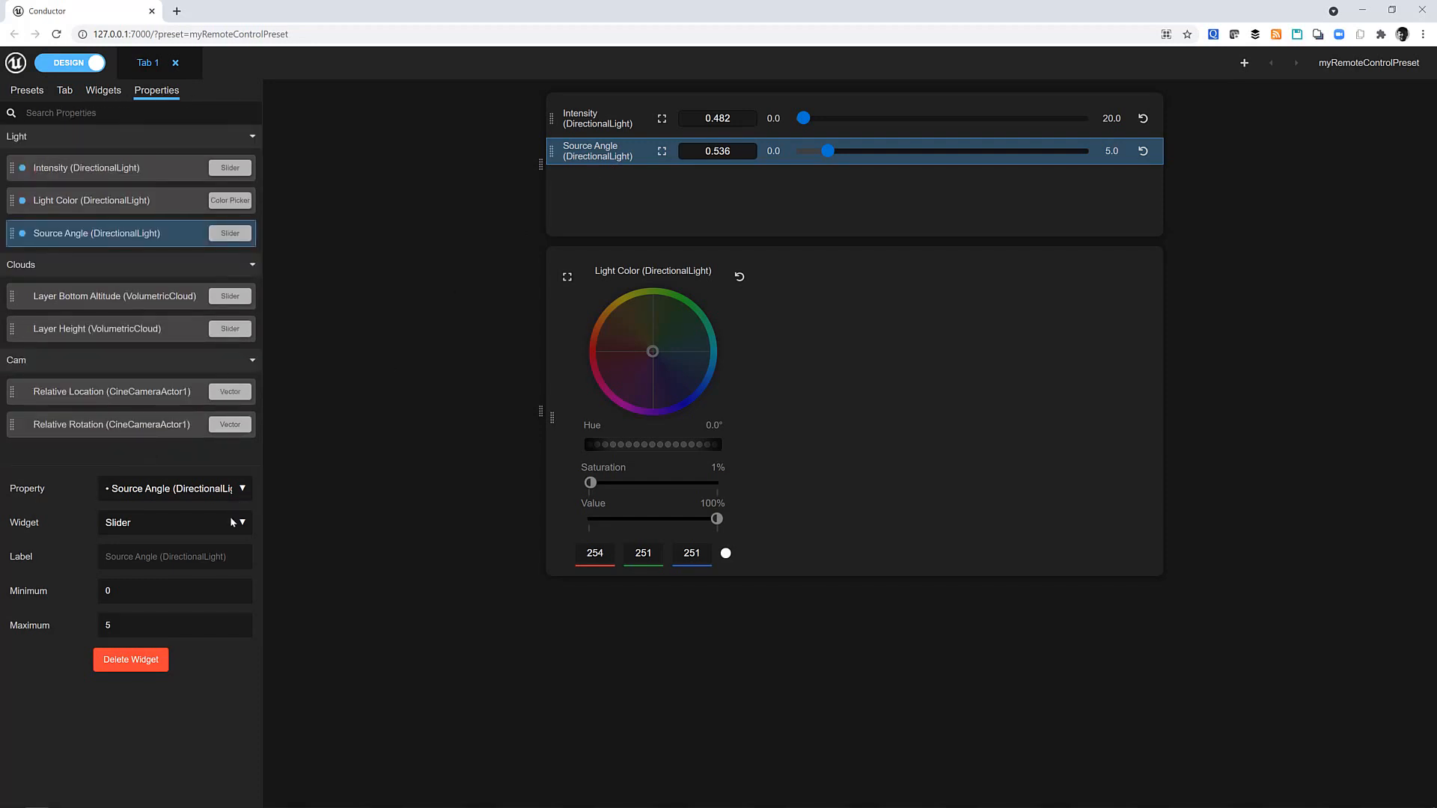
pyautogui.click(174, 523)
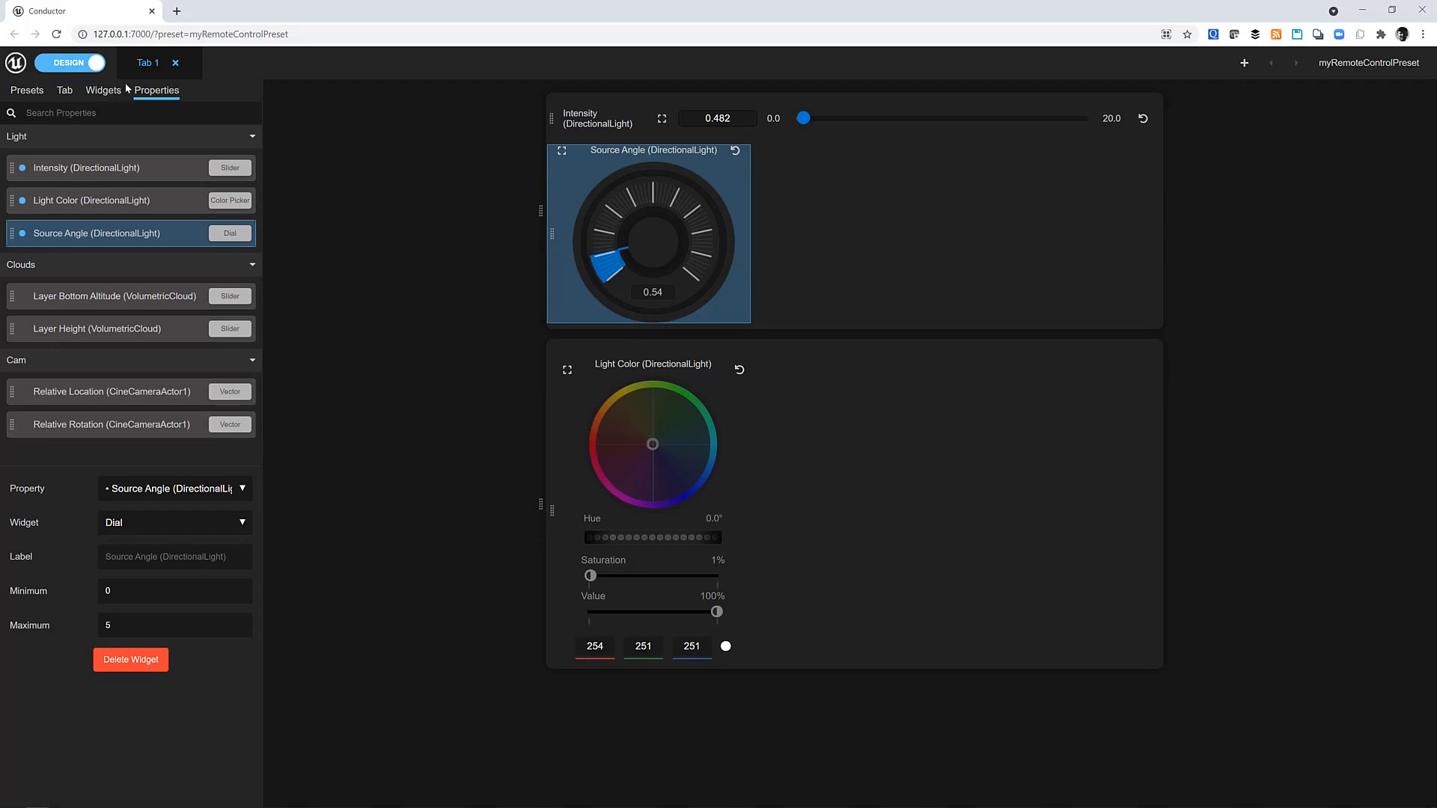
pyautogui.click(65, 90)
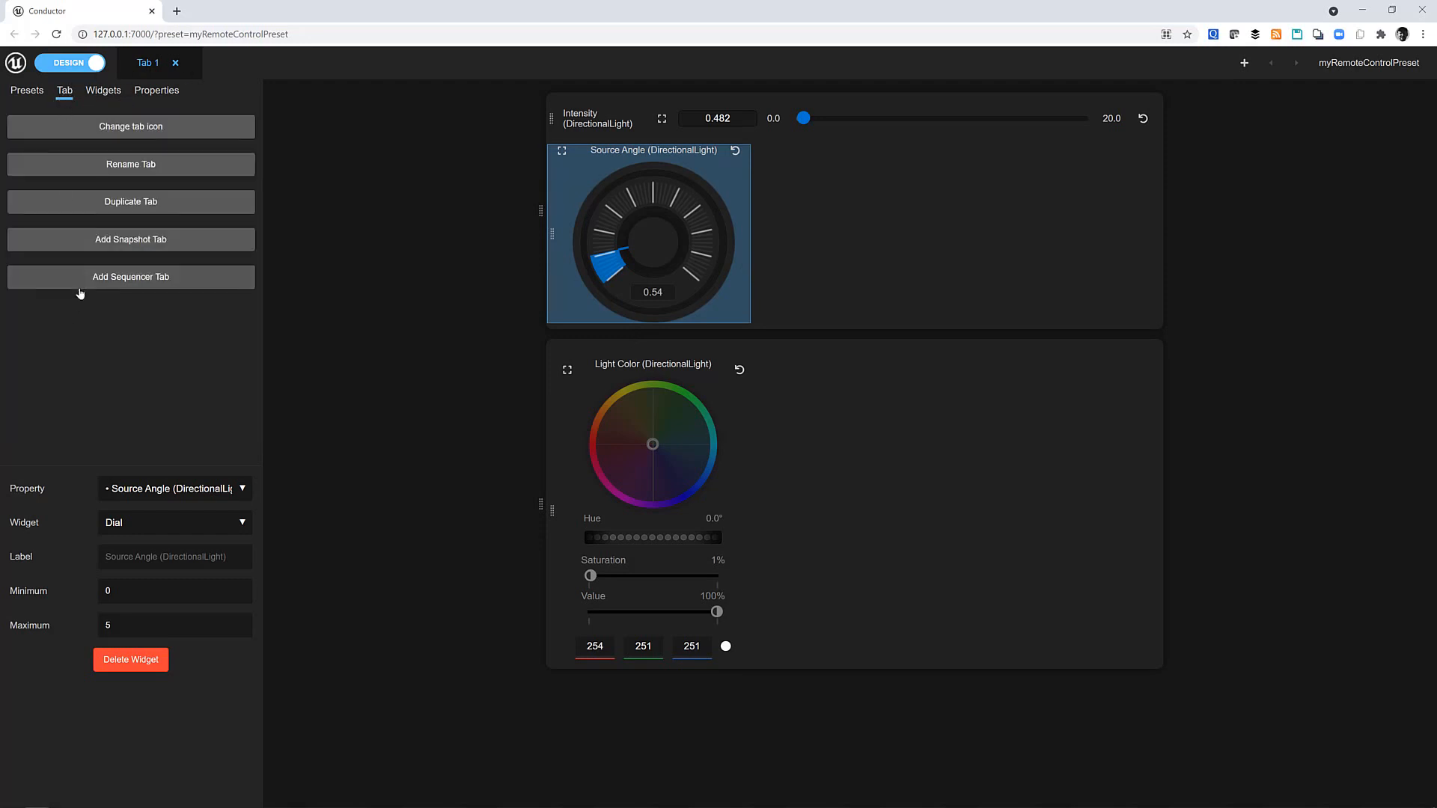
# Rename the first tab to Light
pyautogui.click(130, 164)
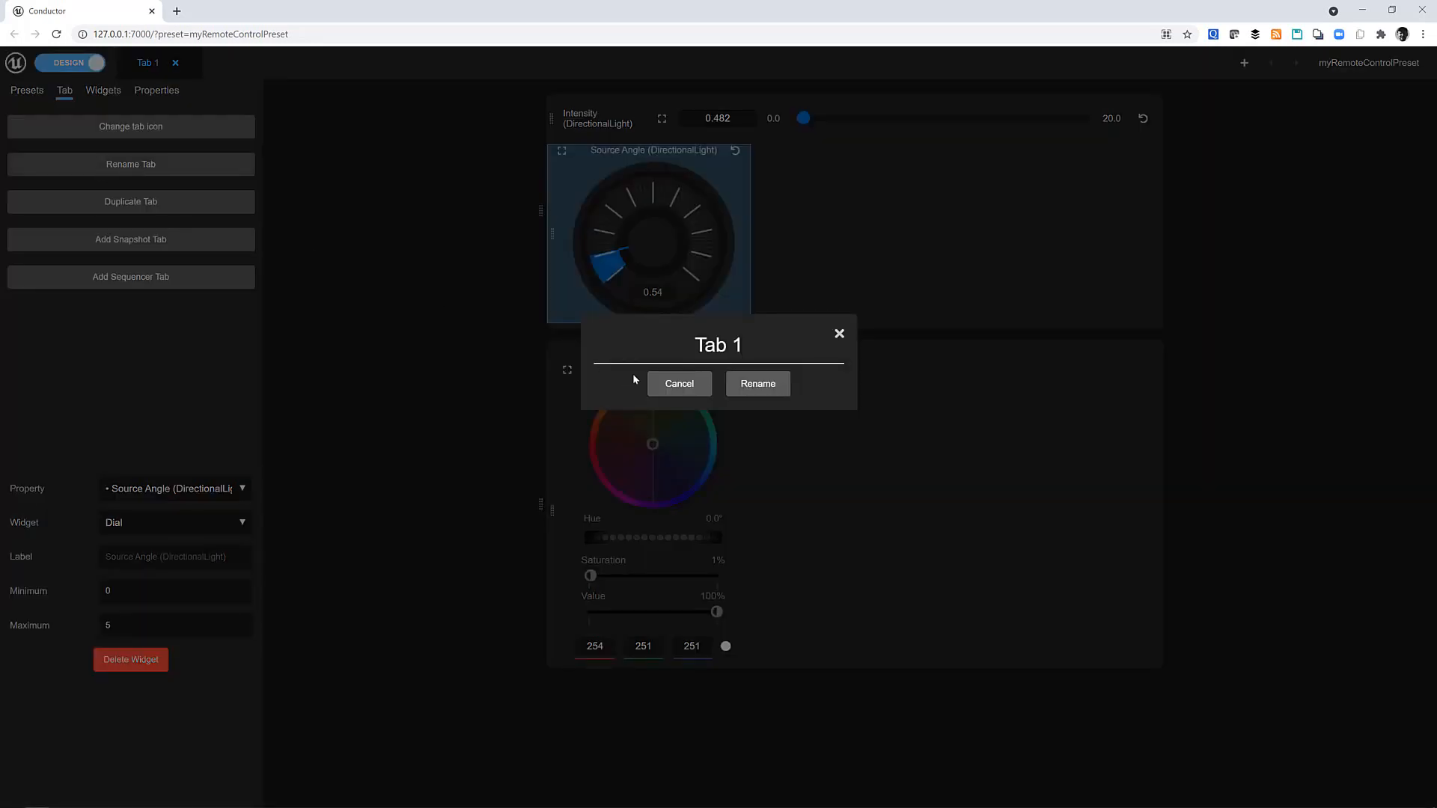
pyautogui.write('Light')
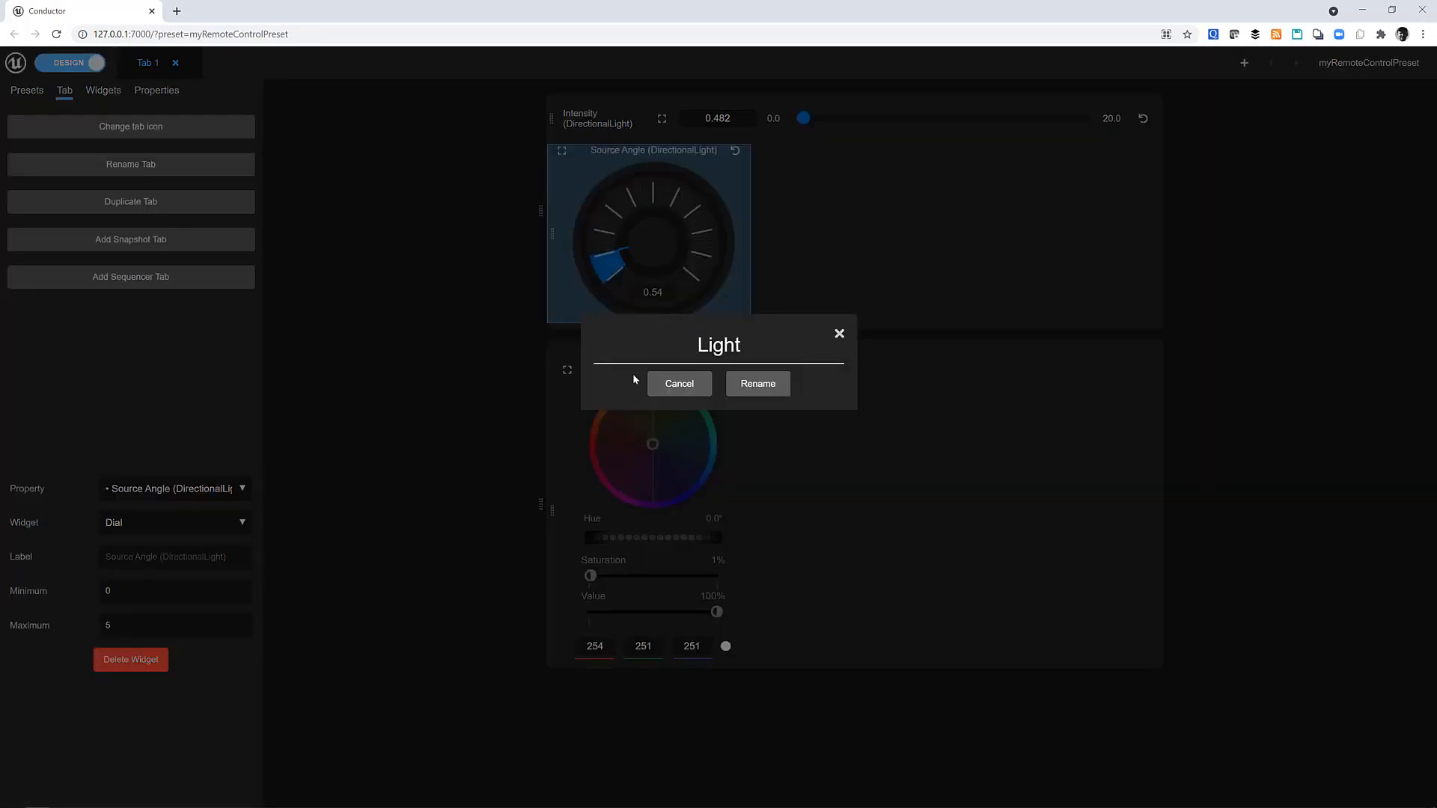
pyautogui.click(757, 383)
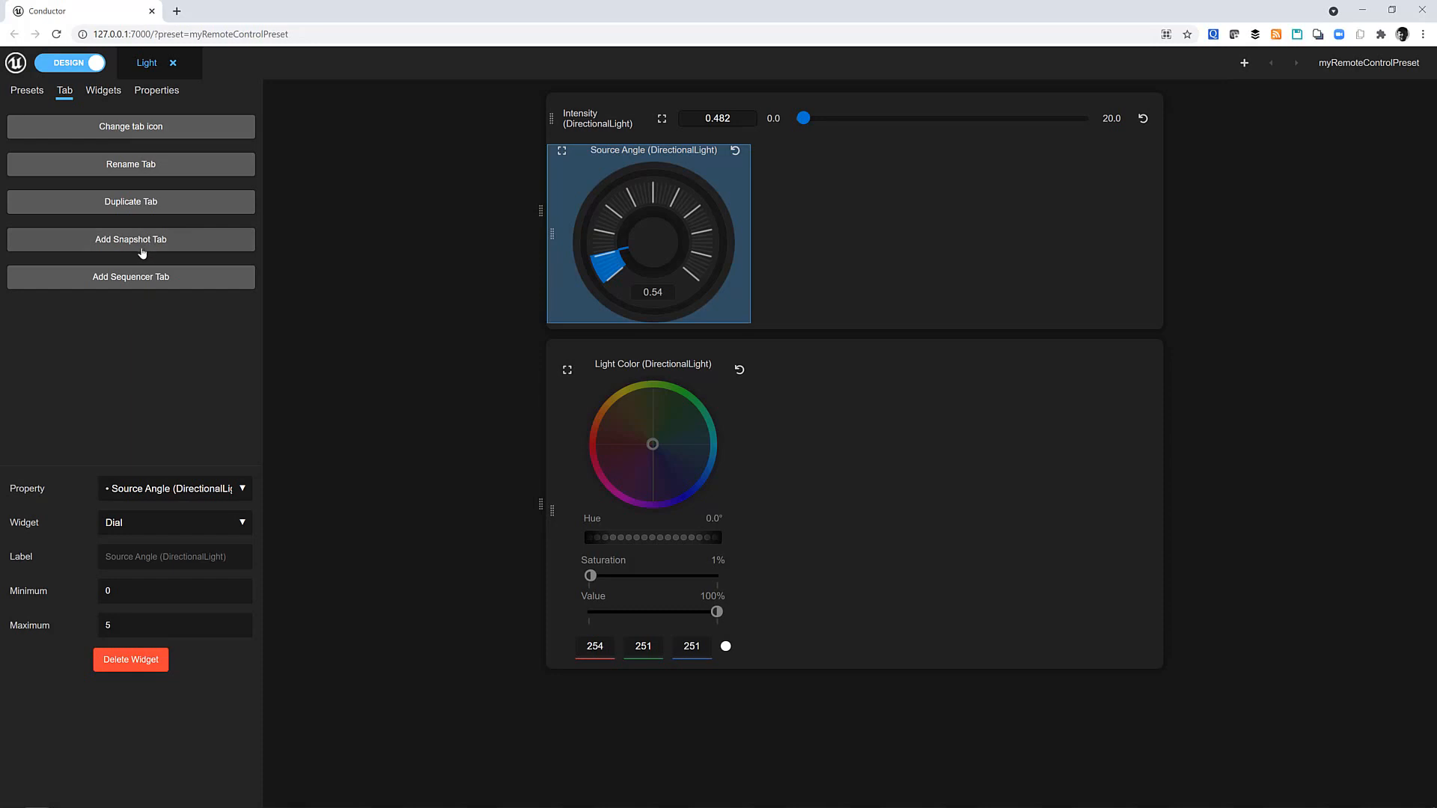
# Give the Light tab a lightbulb icon and add a new empty tab
pyautogui.click(132, 125)
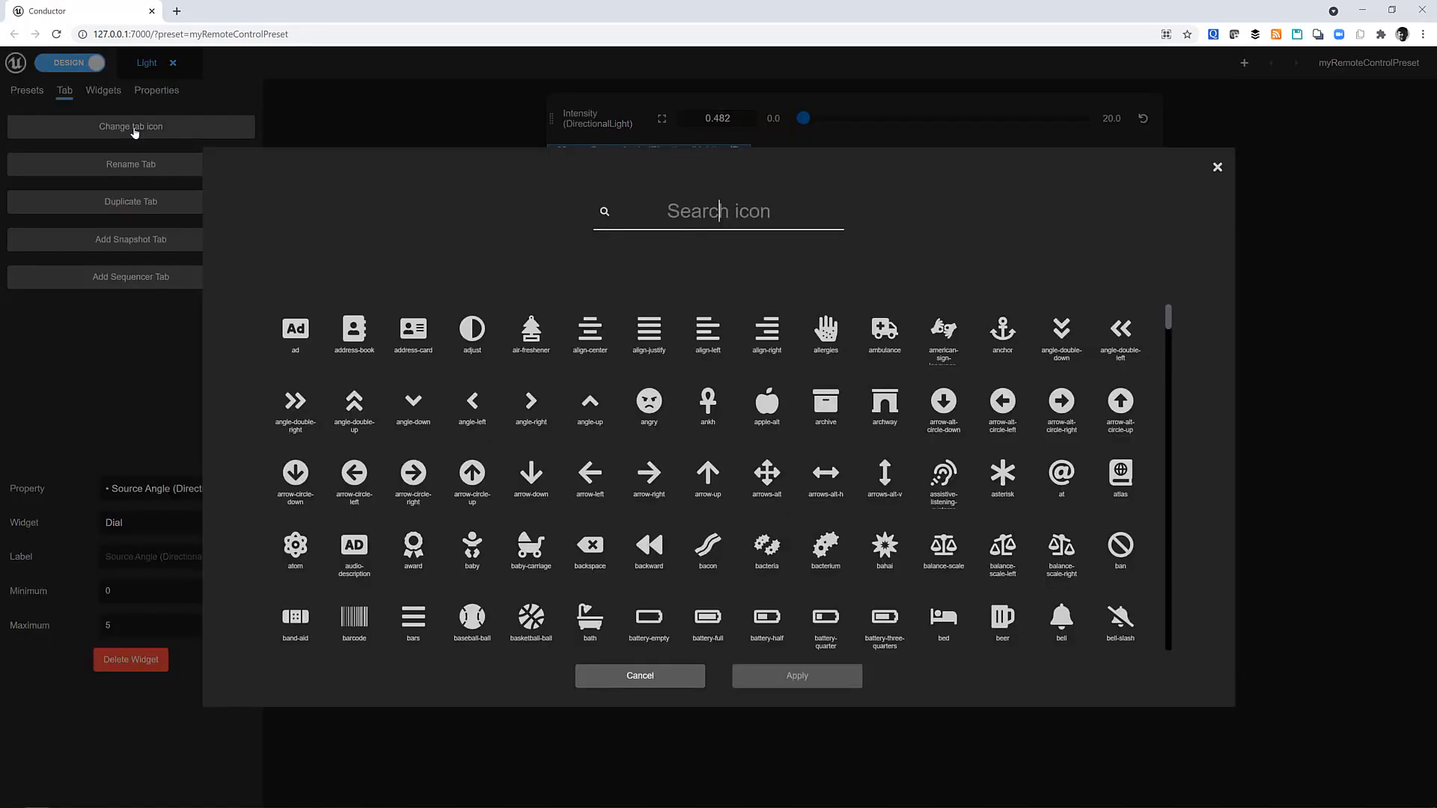
pyautogui.write('Light')
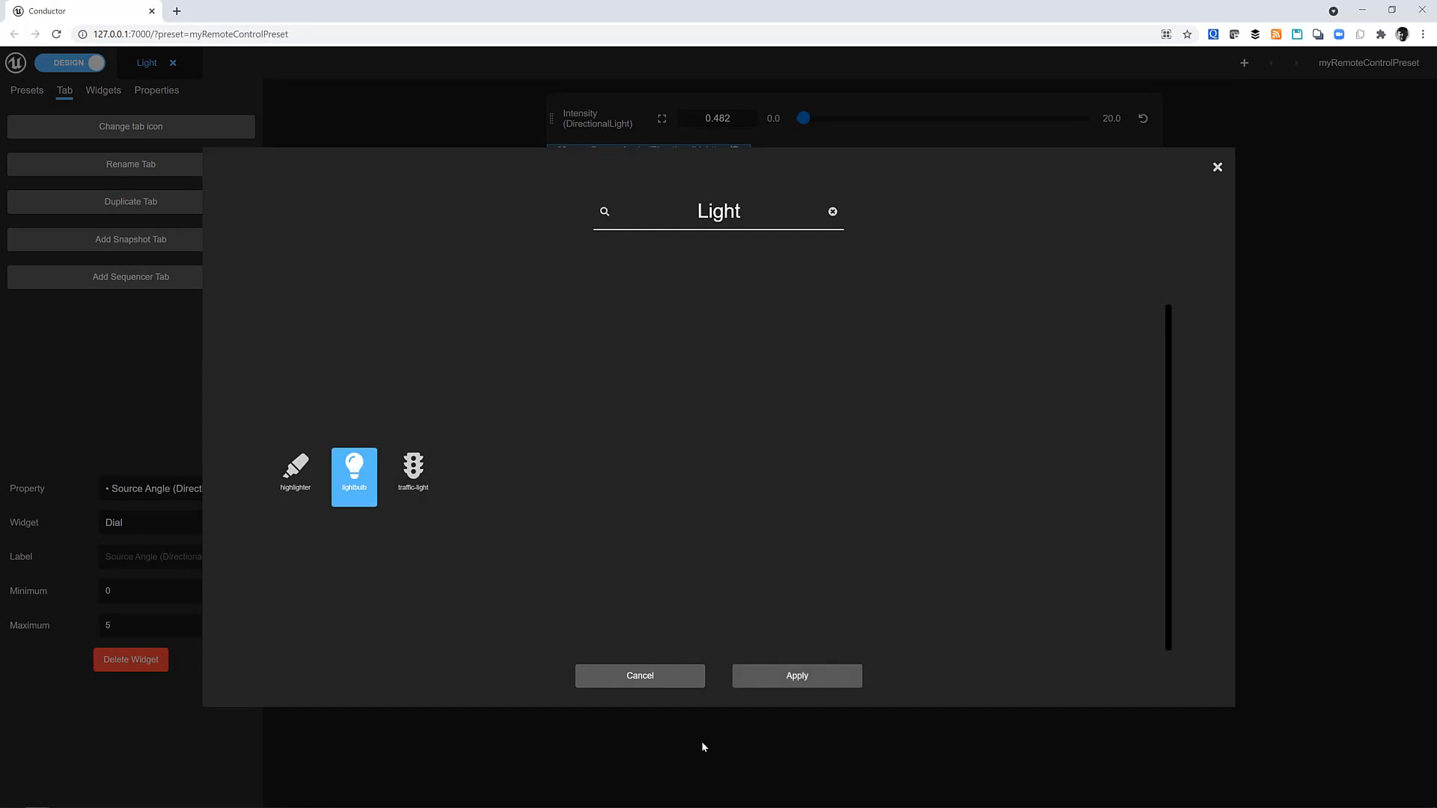
pyautogui.click(796, 675)
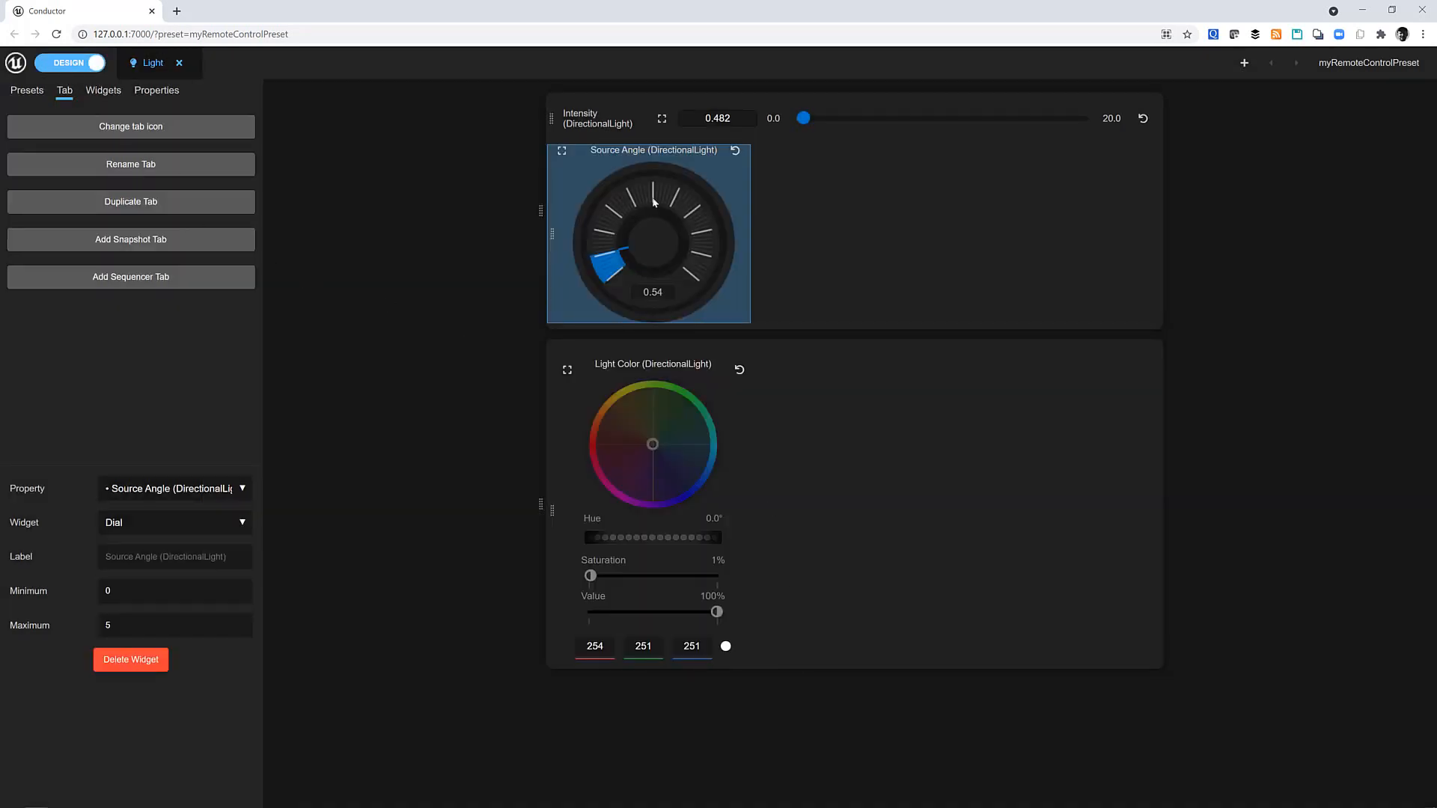
pyautogui.click(1242, 63)
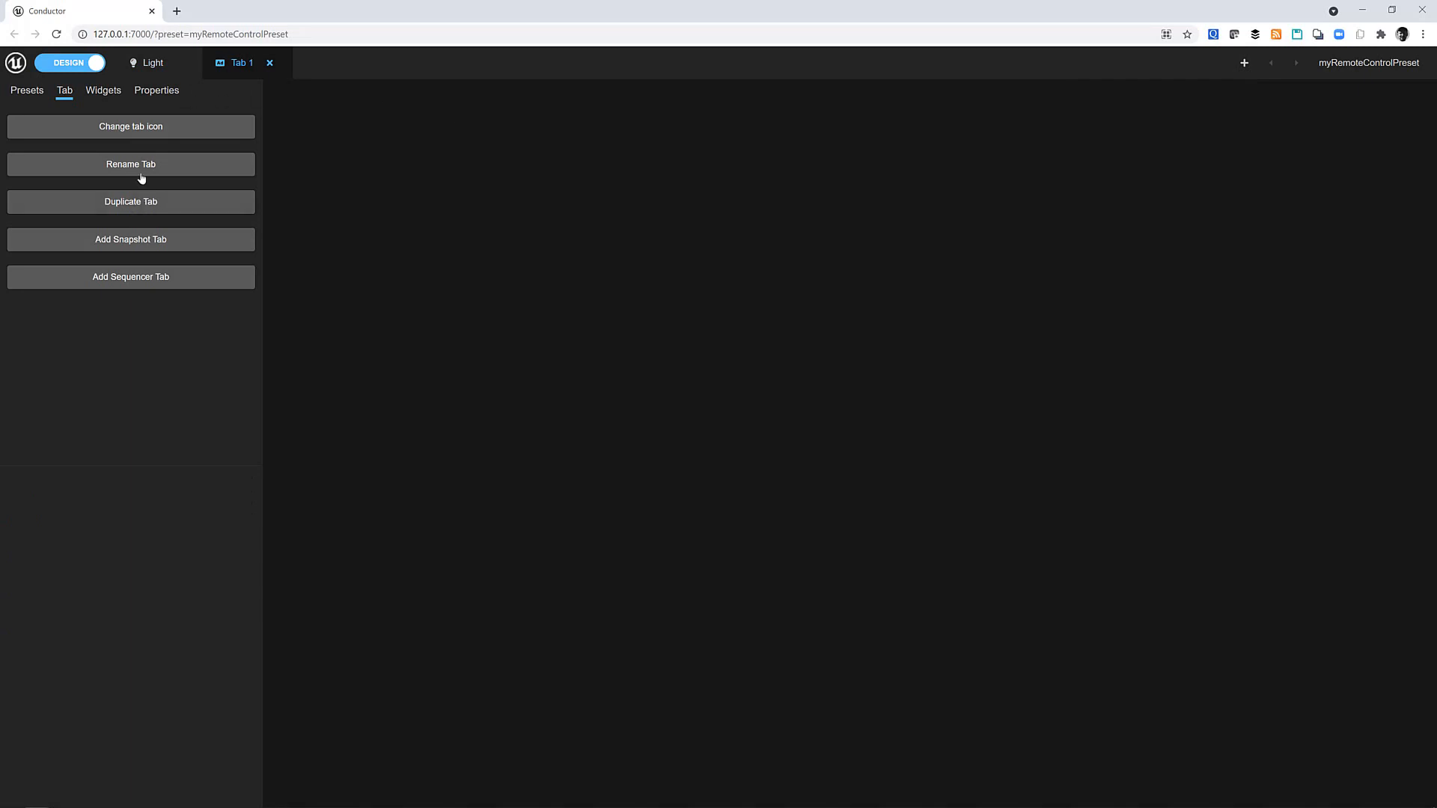
# Rename the new tab to Cloud
pyautogui.click(131, 165)
pyautogui.write('Cloud')
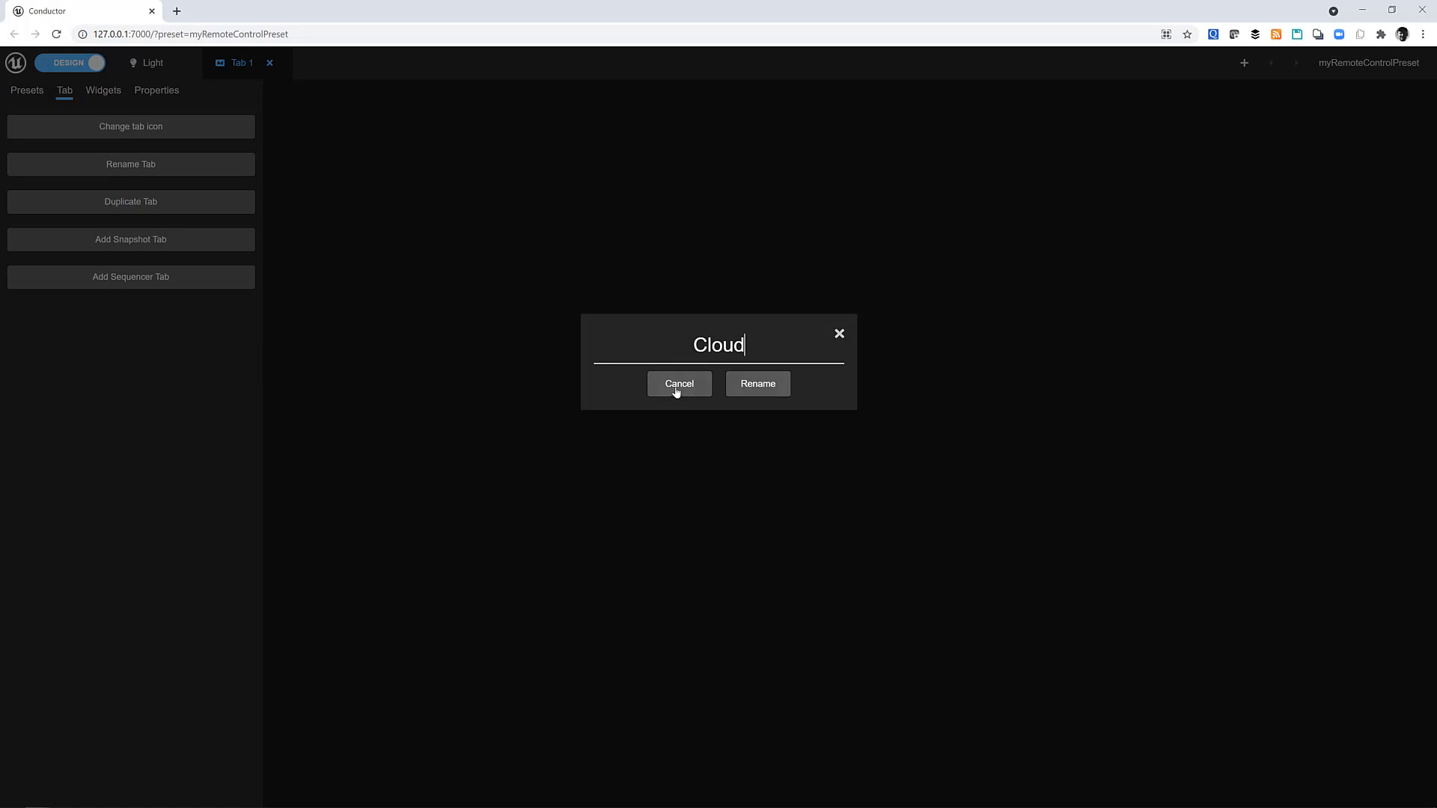
pyautogui.click(757, 383)
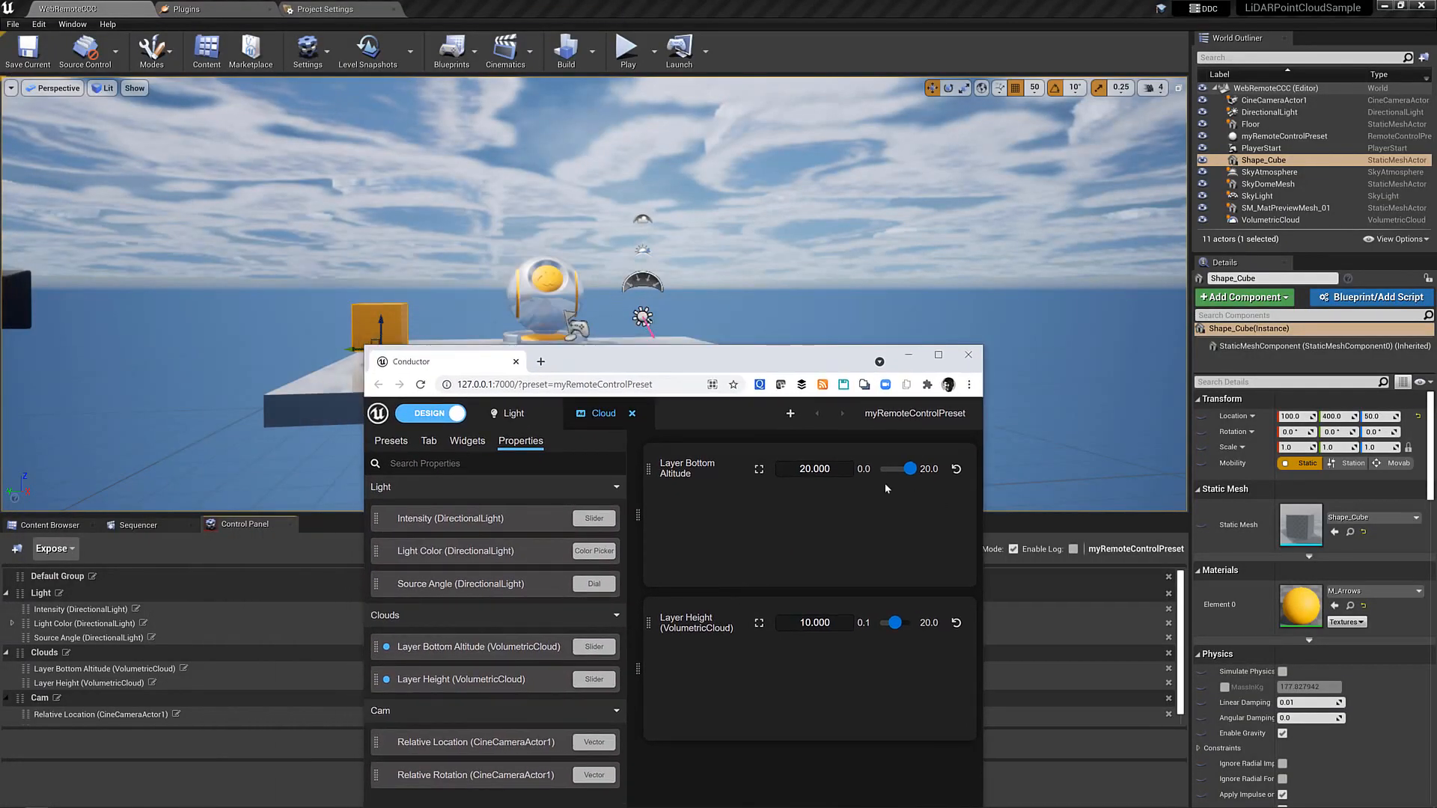
# Drag the Cloud sliders so Layer Bottom Altitude reads 20.000 and Layer Height 6.809
pyautogui.moveTo(910, 468); pyautogui.dragTo(904, 468)
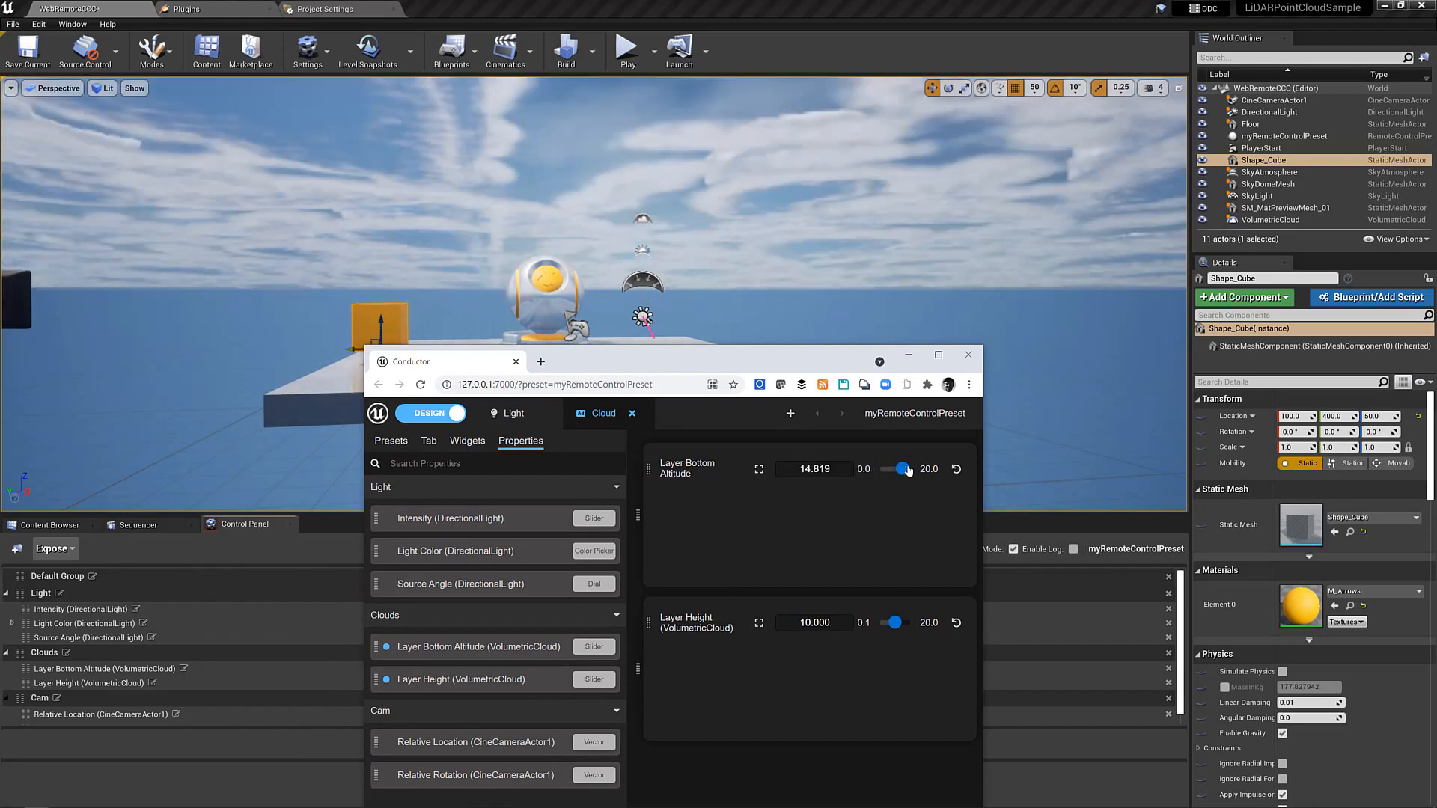
pyautogui.moveTo(903, 468); pyautogui.dragTo(915, 468)
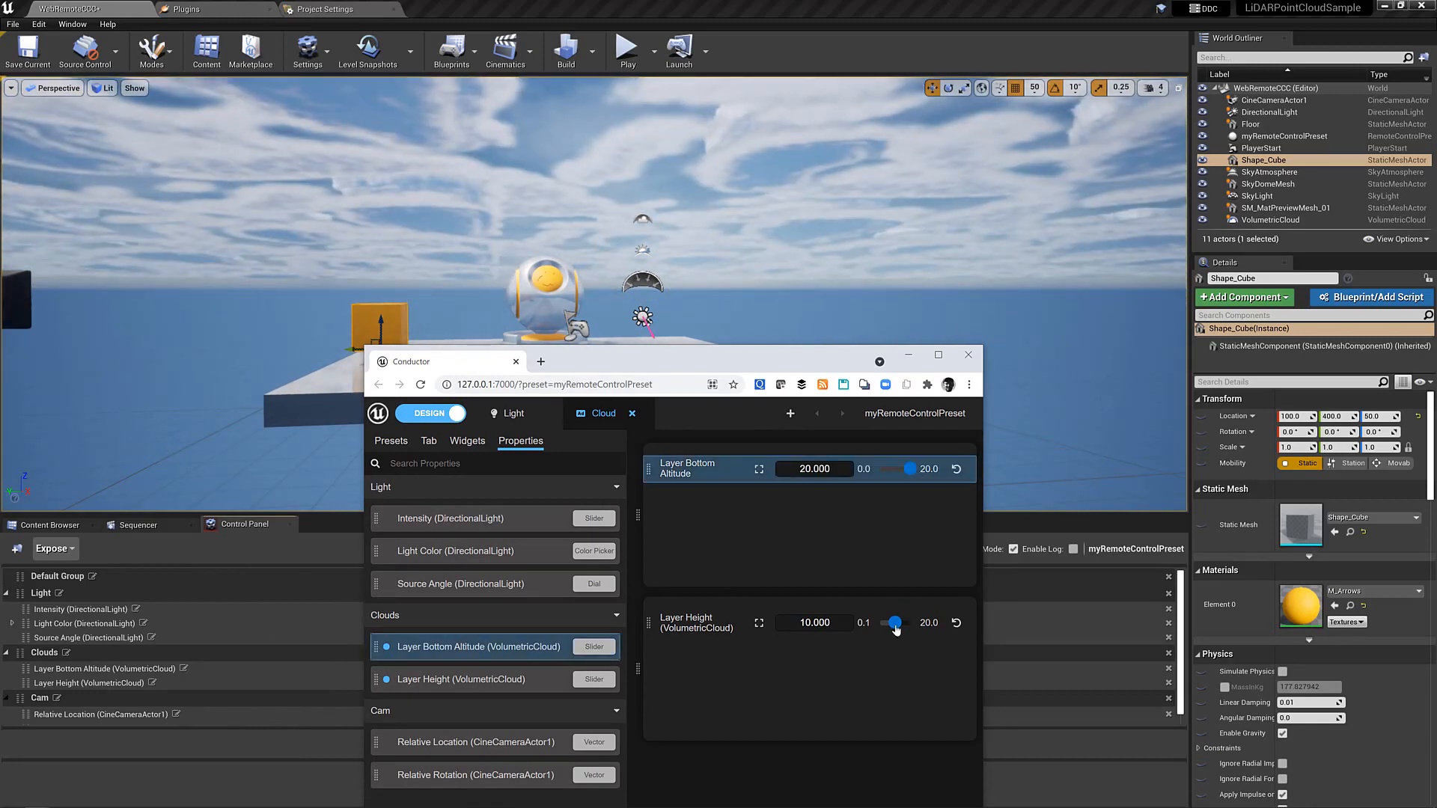
pyautogui.moveTo(895, 623); pyautogui.dragTo(887, 623)
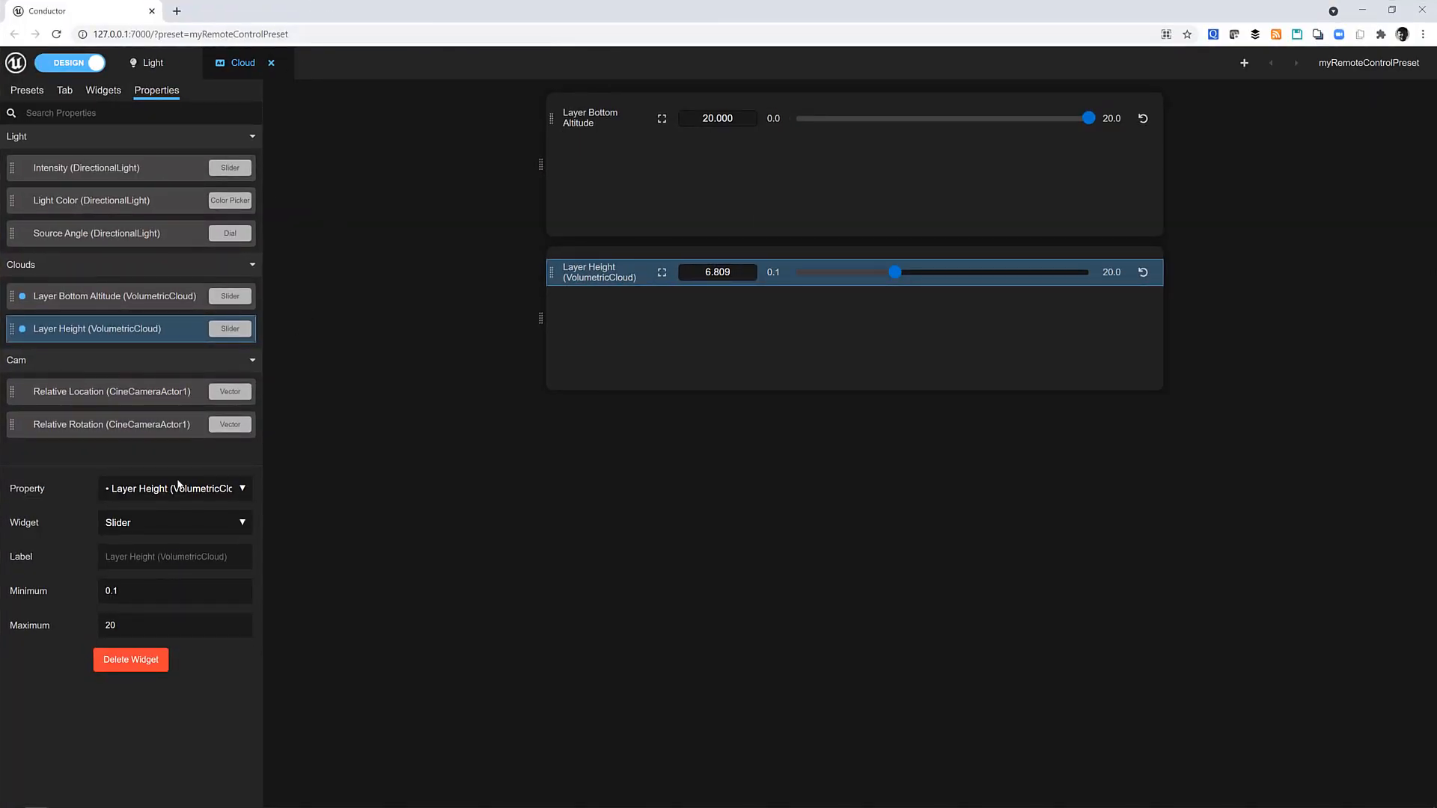
# Add a Snapshot tab and a Sequences tab listing myWebLevelSequence
pyautogui.click(64, 90)
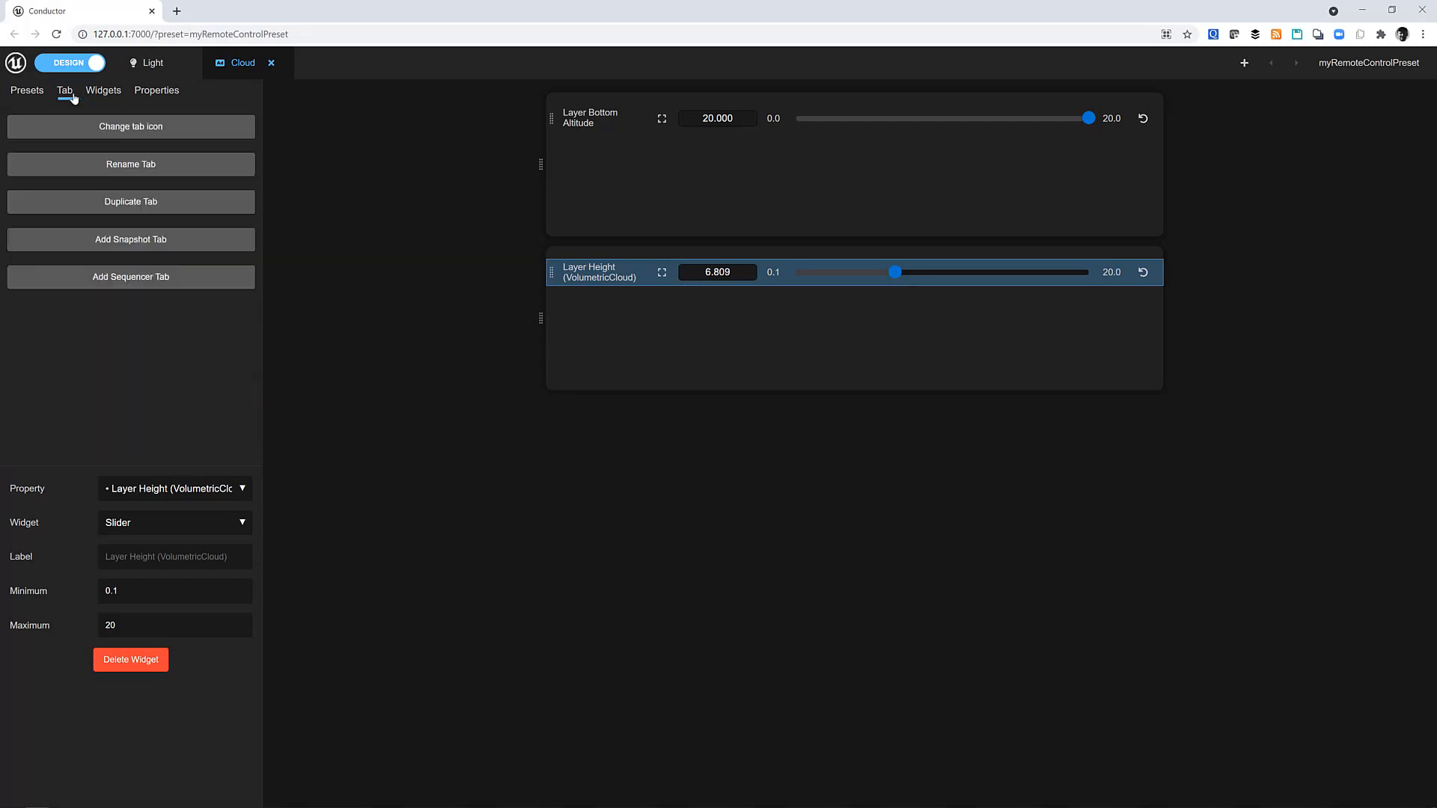
pyautogui.moveTo(99, 262)
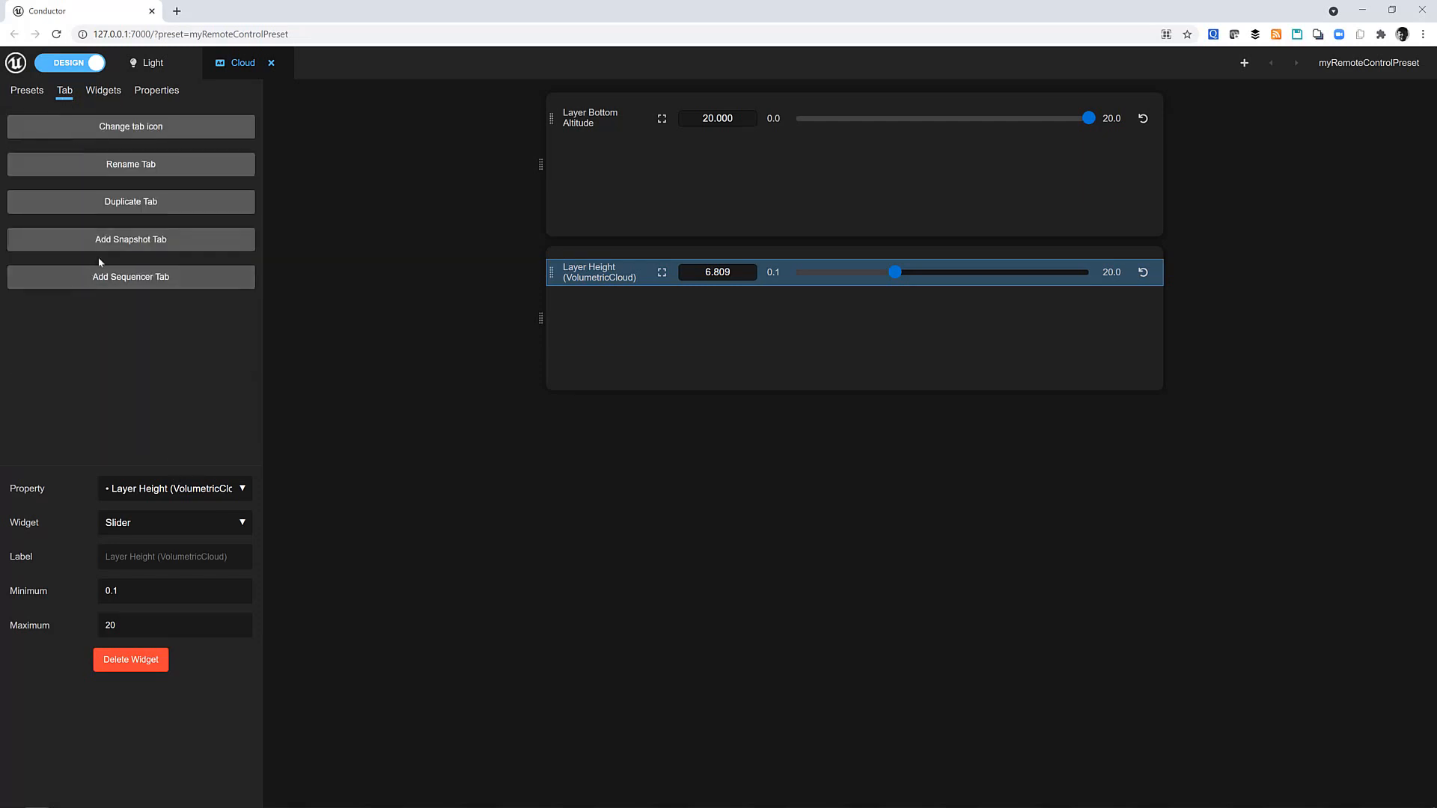
pyautogui.click(130, 239)
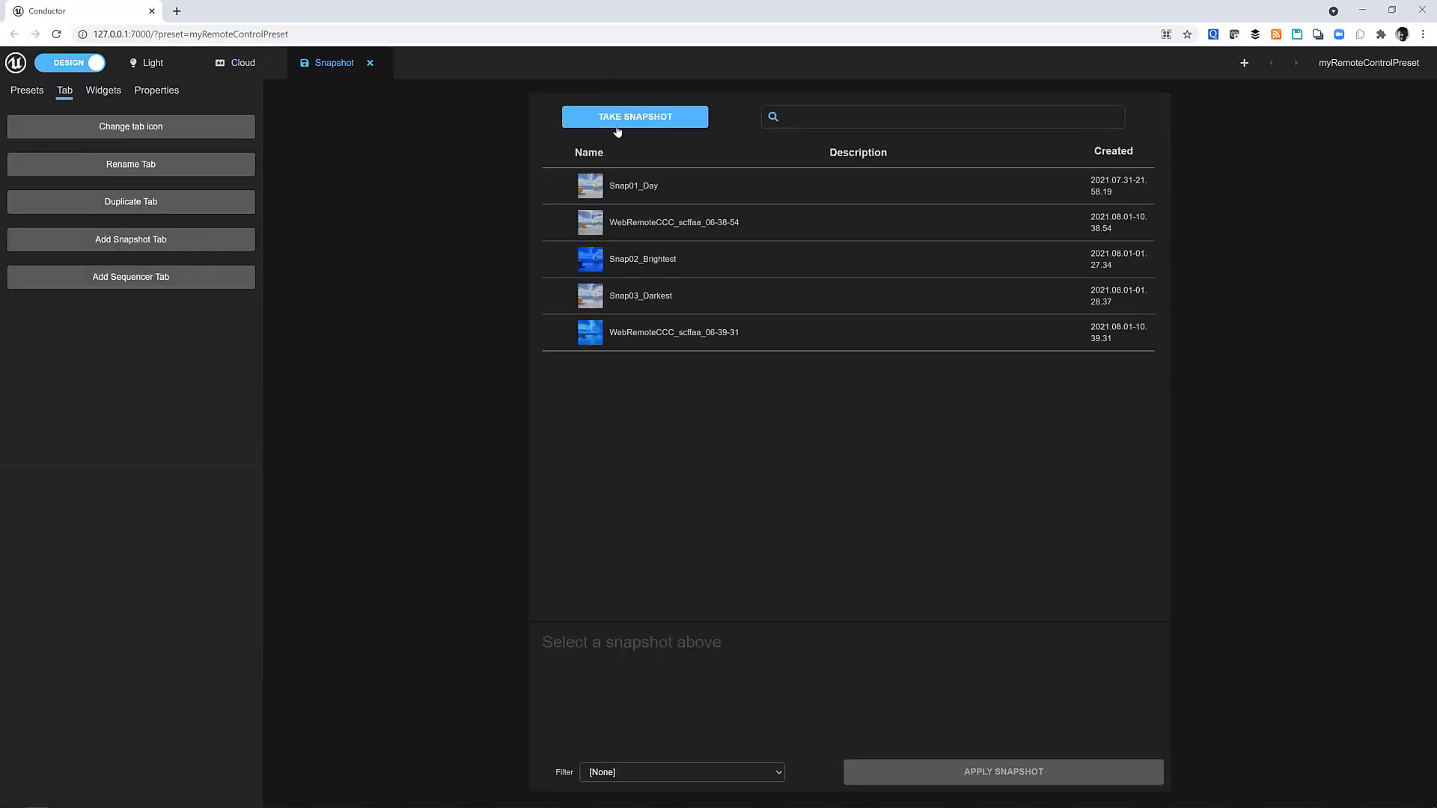
pyautogui.moveTo(605, 165)
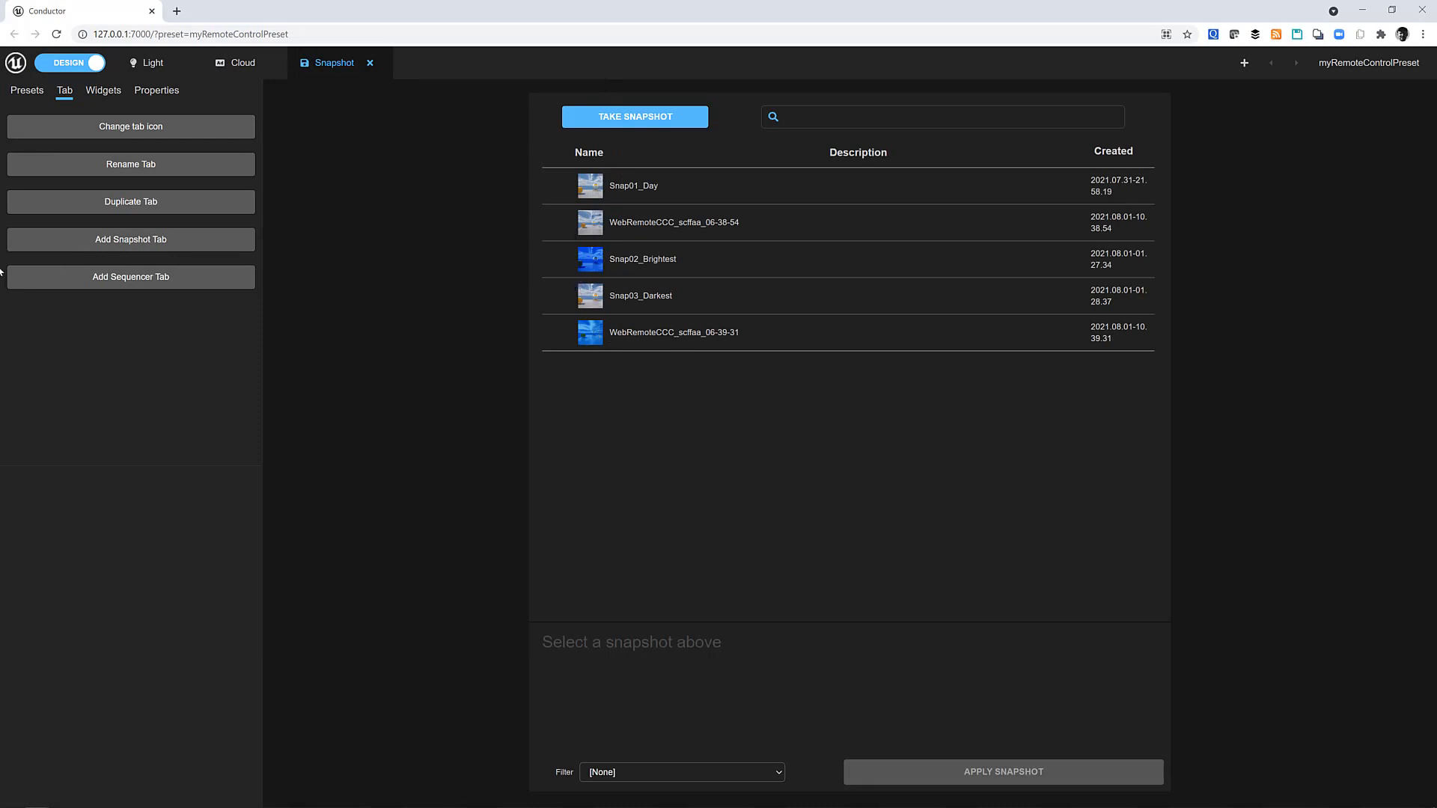
pyautogui.click(130, 277)
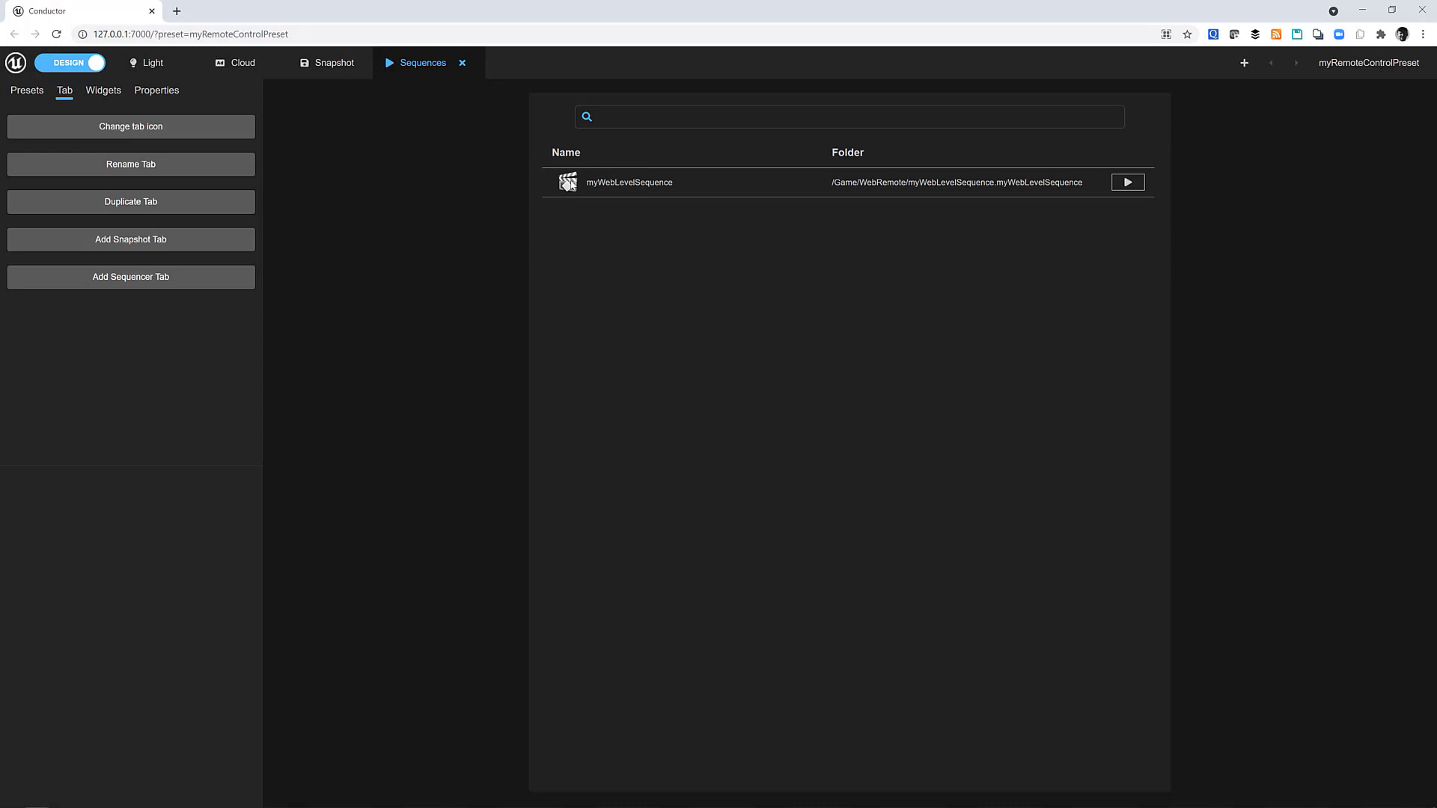
# Return to the Snapshot tab showing the five saved snapshots
pyautogui.click(327, 63)
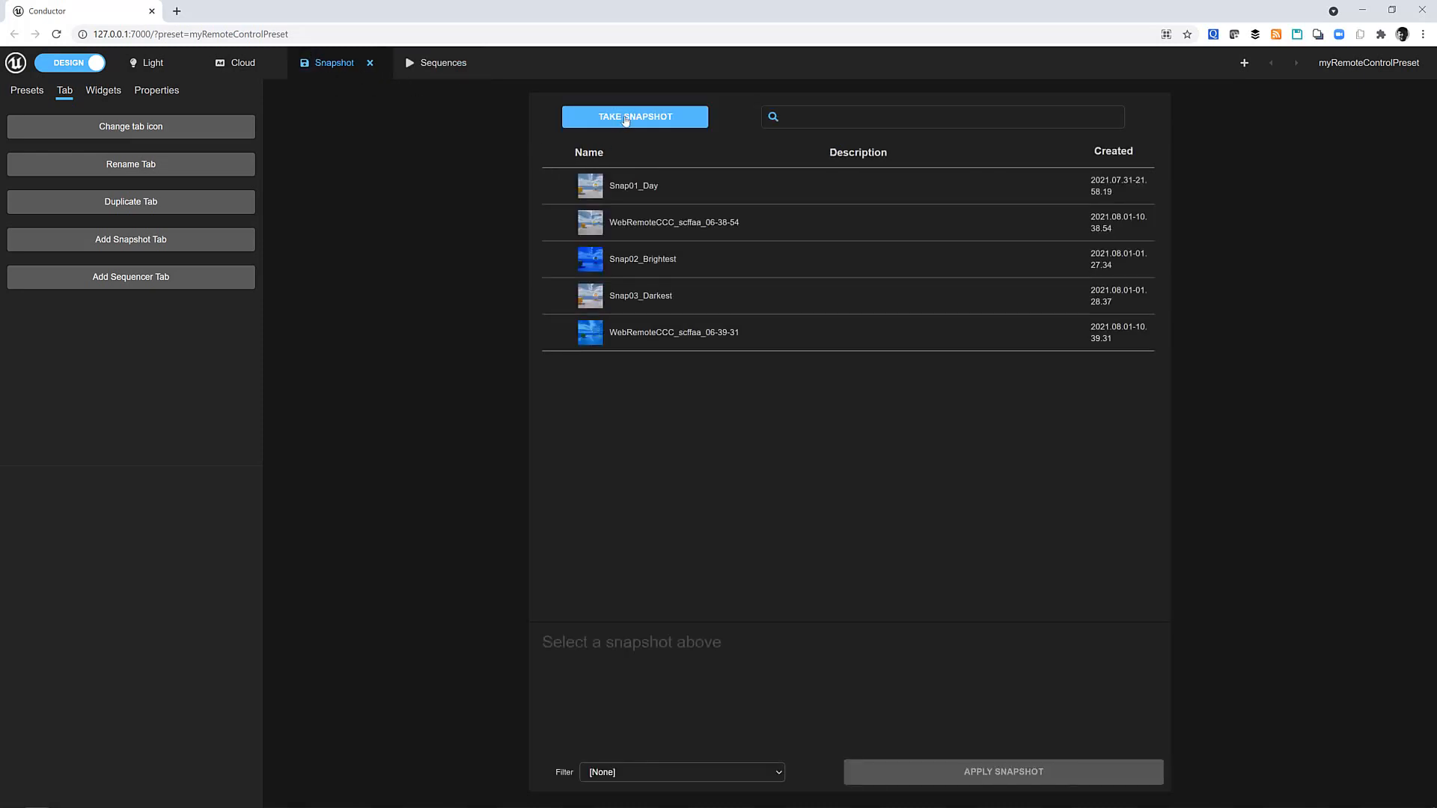
pyautogui.moveTo(700, 143)
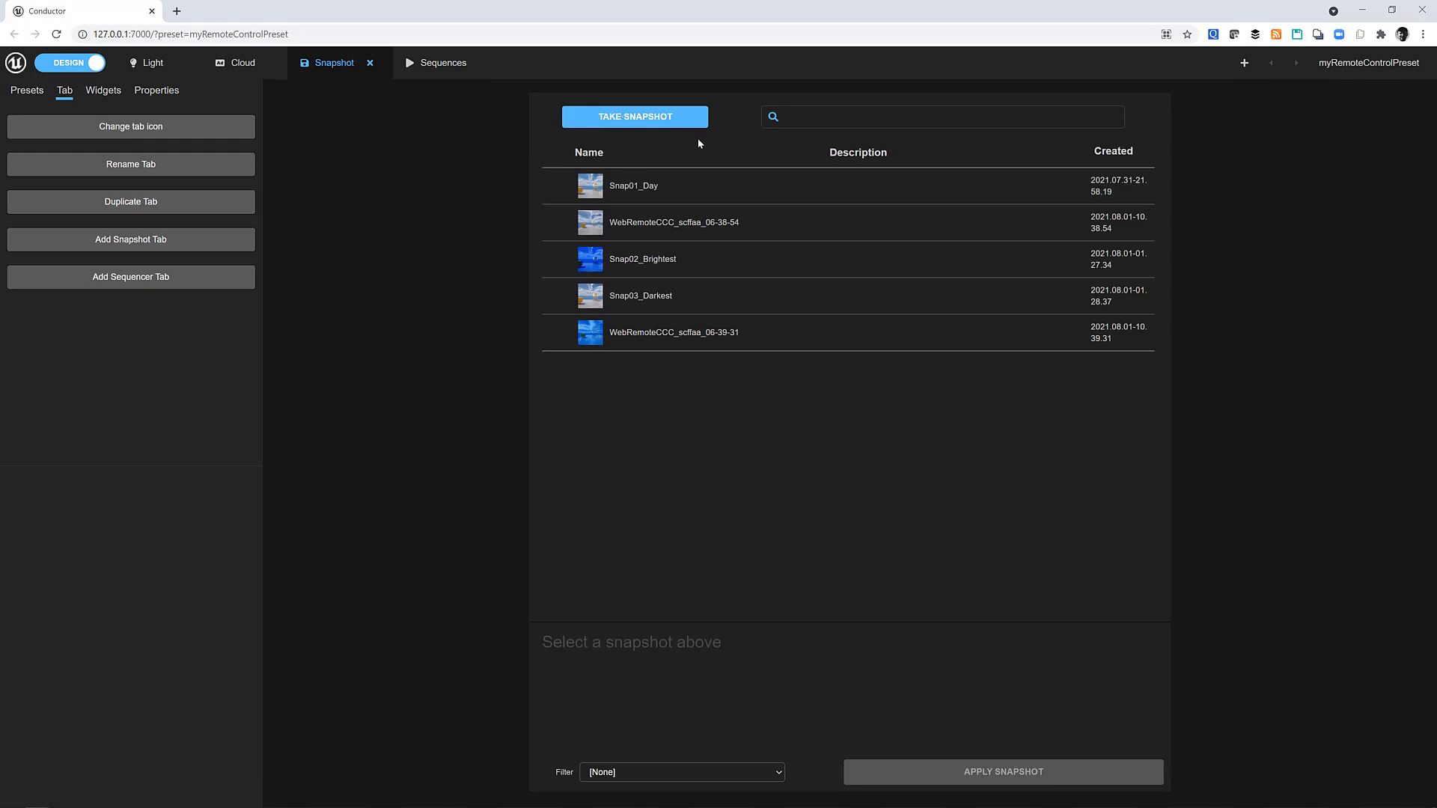
pyautogui.moveTo(1041, 790)
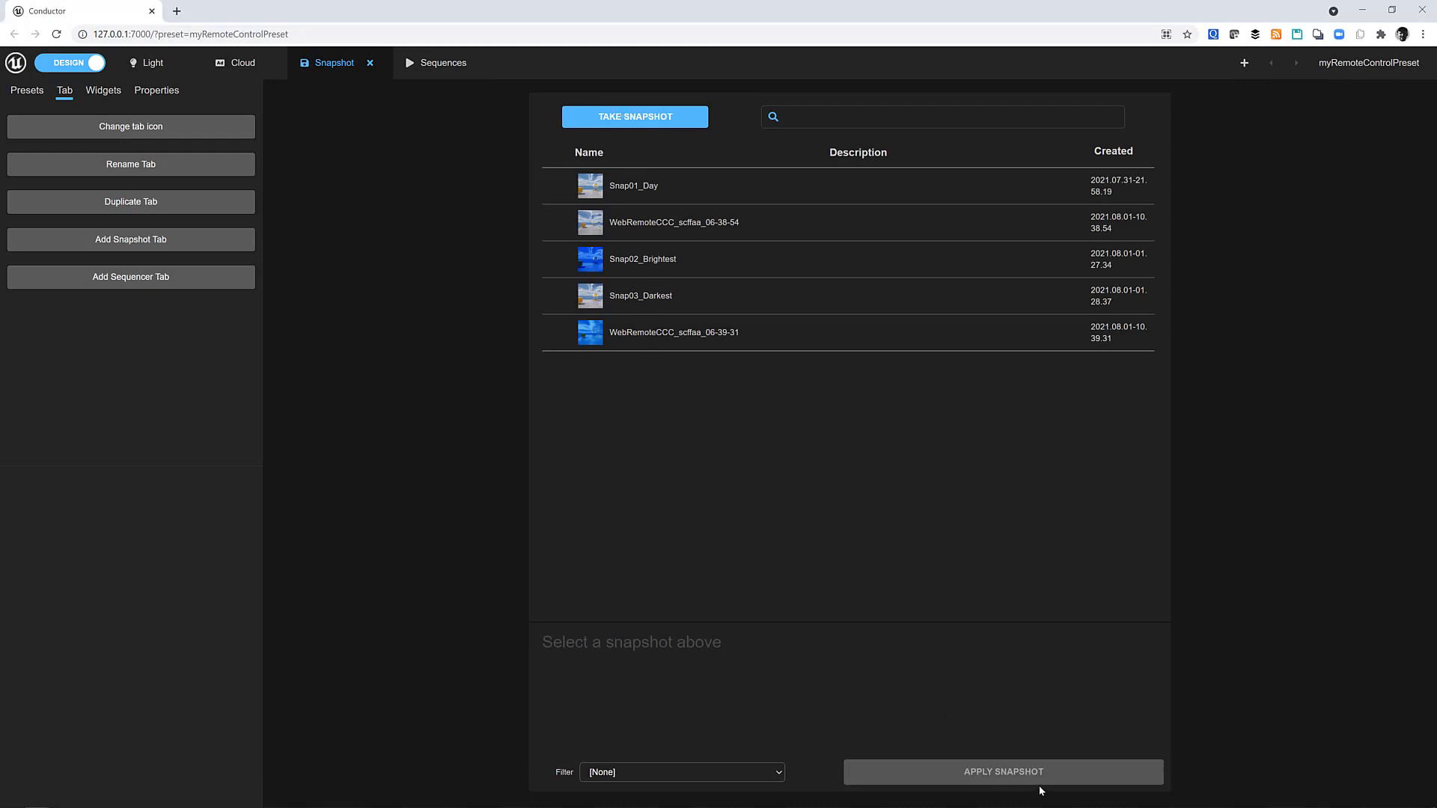
pyautogui.moveTo(973, 735)
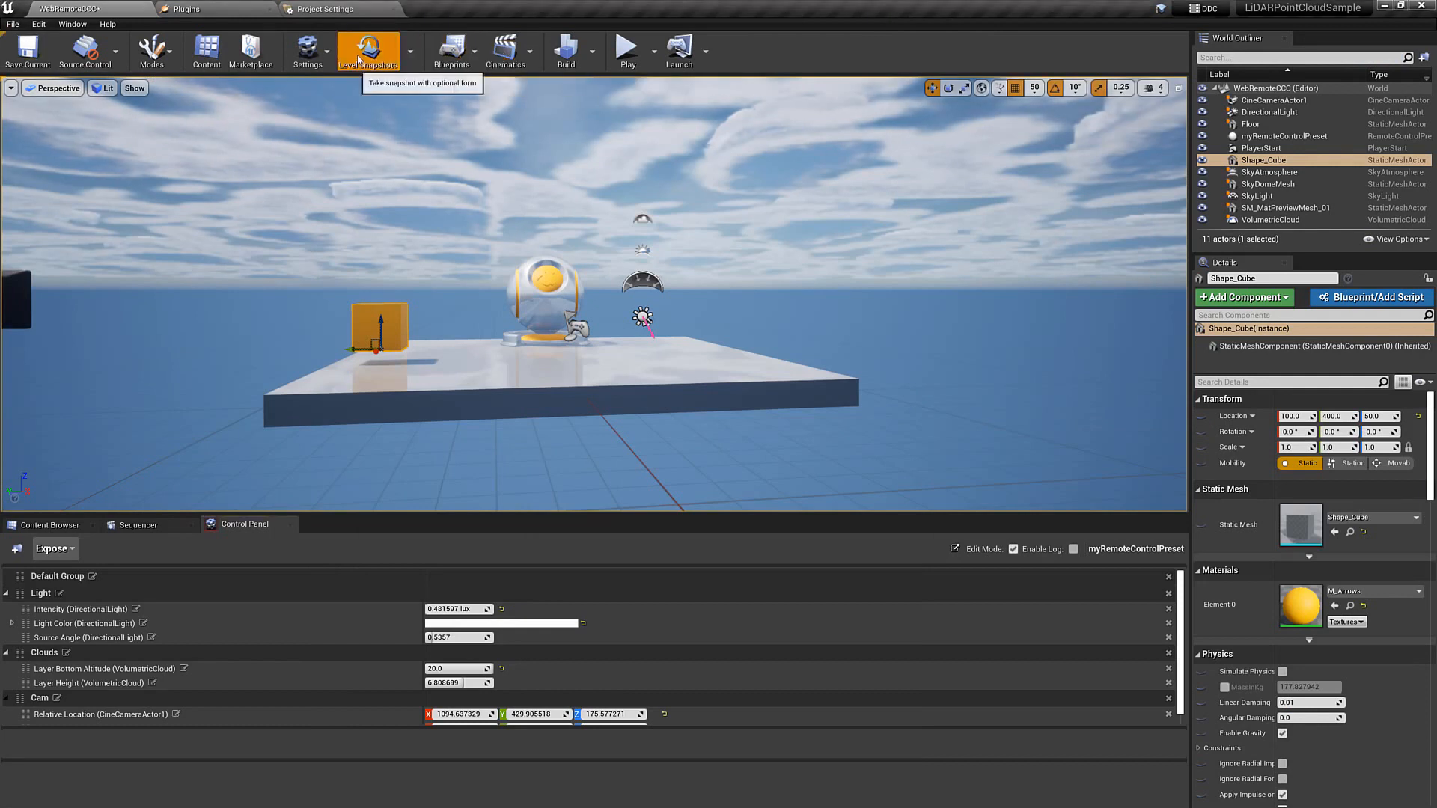
# Enable Use Creation Form and create level snapshot WebRemoteCCC_scffaa_07-35-54
pyautogui.click(365, 45)
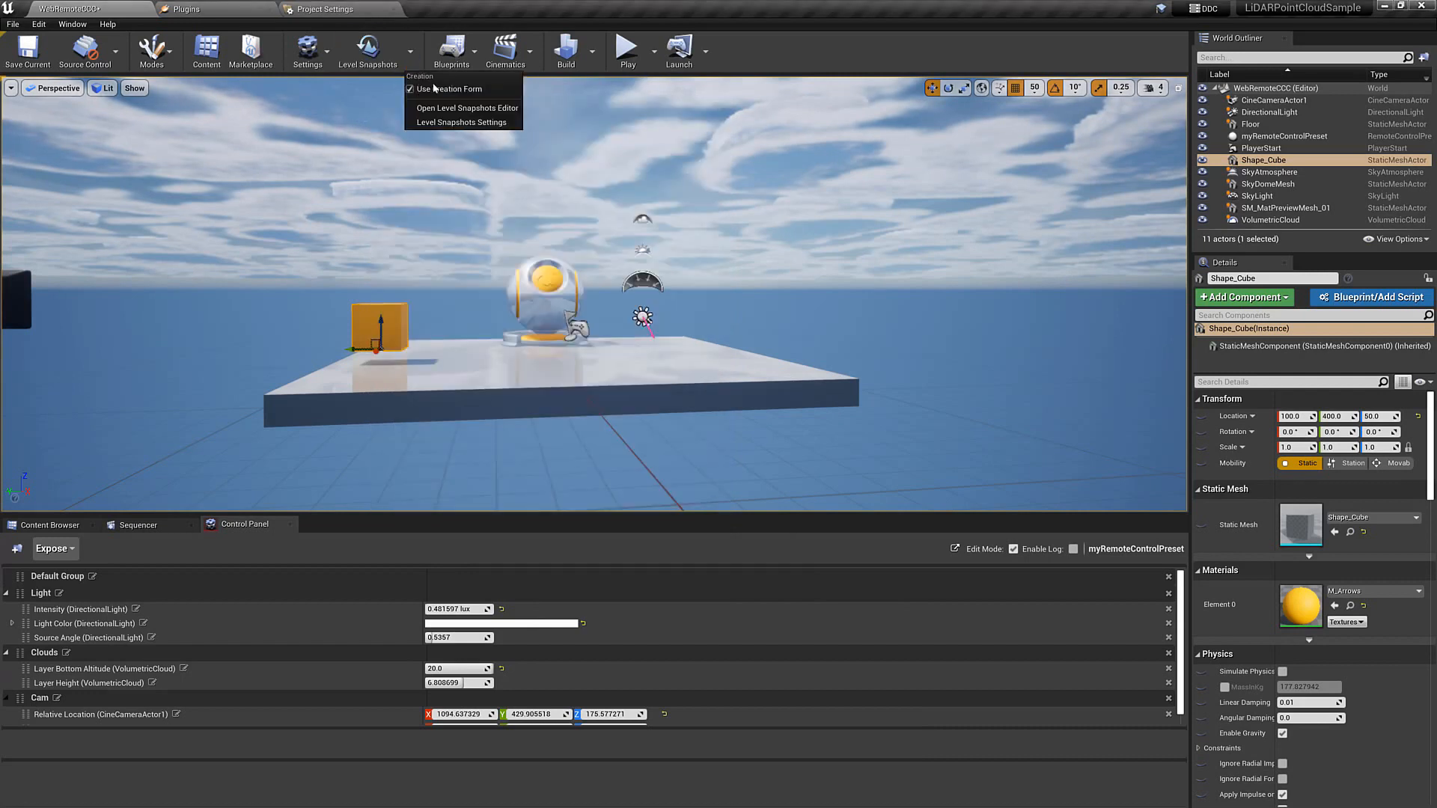
pyautogui.click(465, 107)
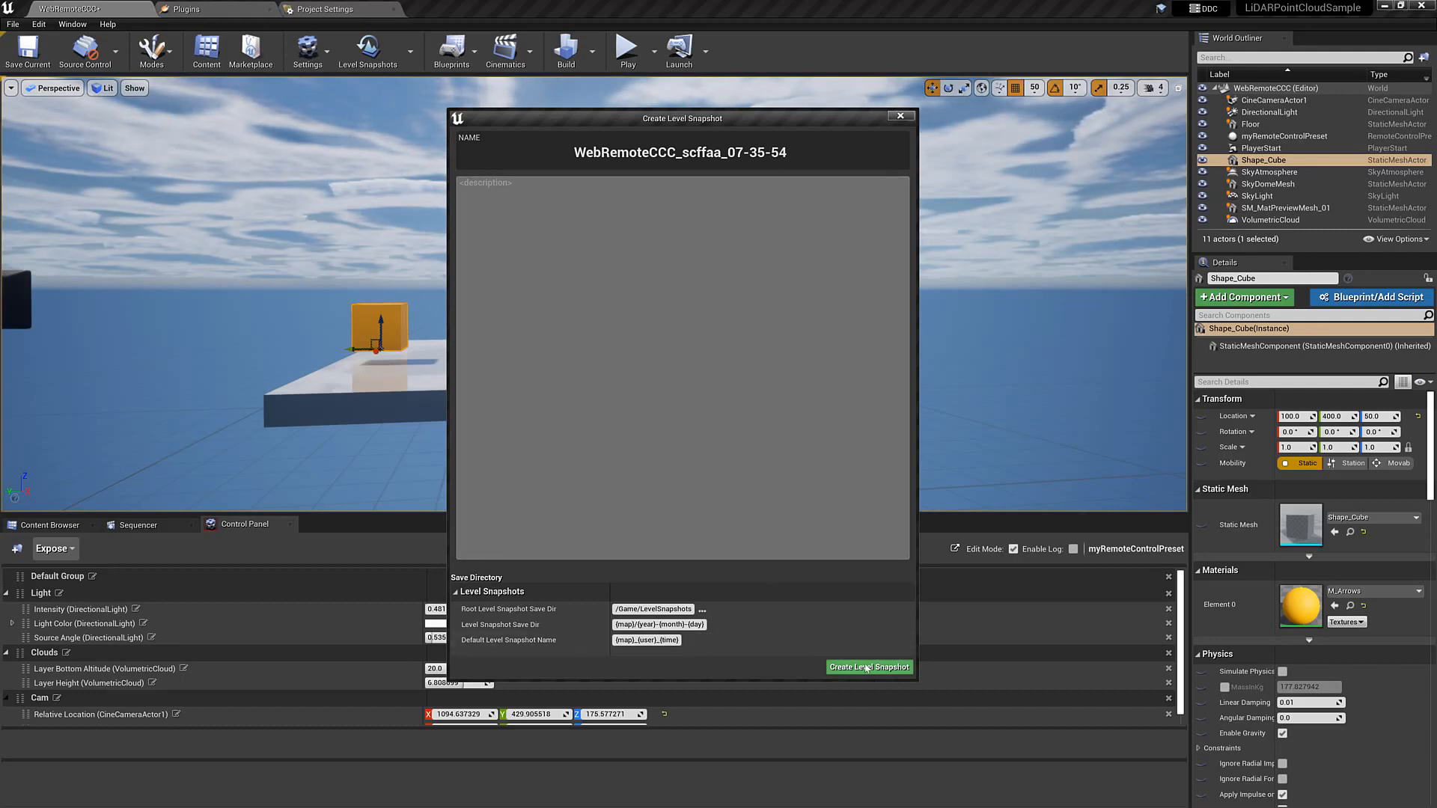
pyautogui.click(870, 668)
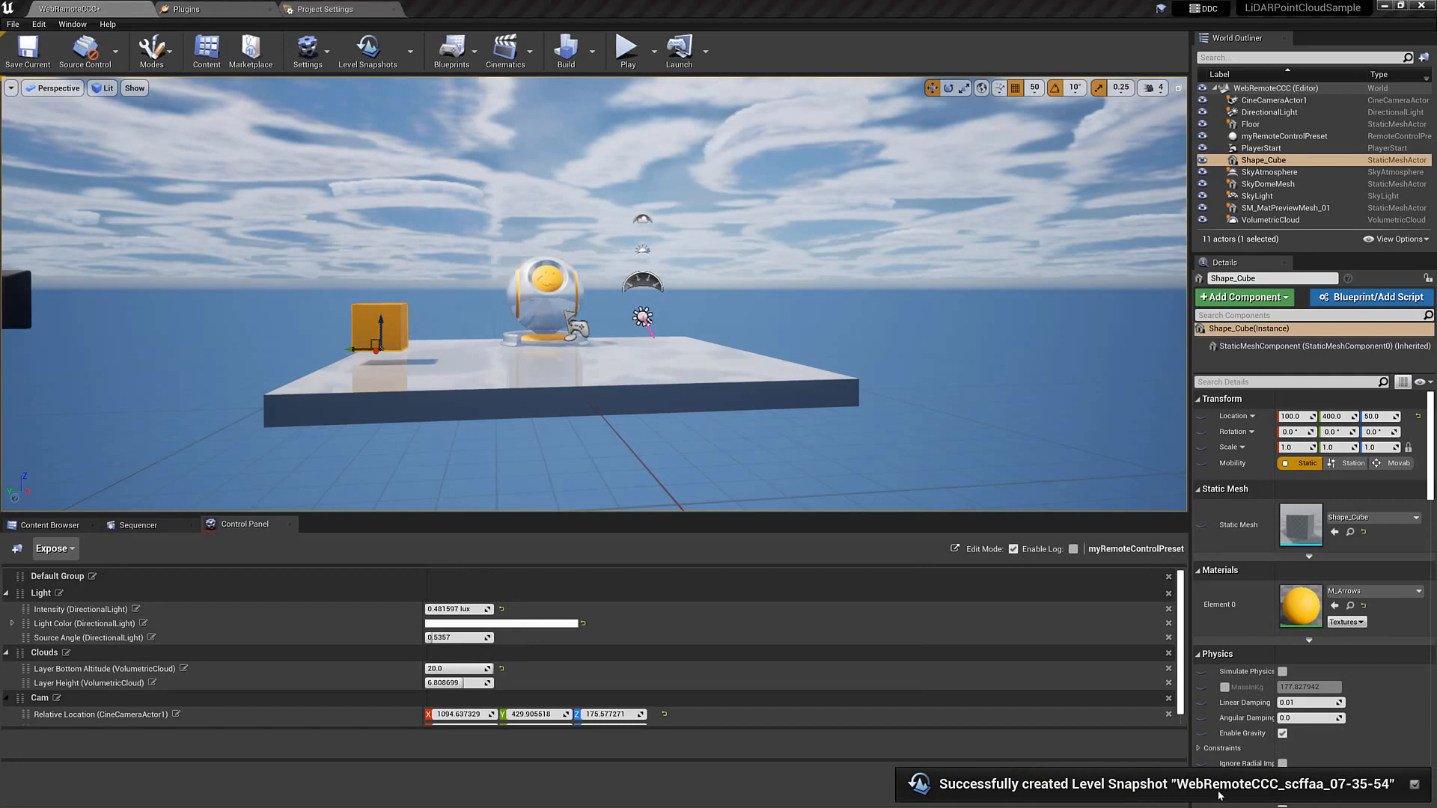
pyautogui.click(408, 51)
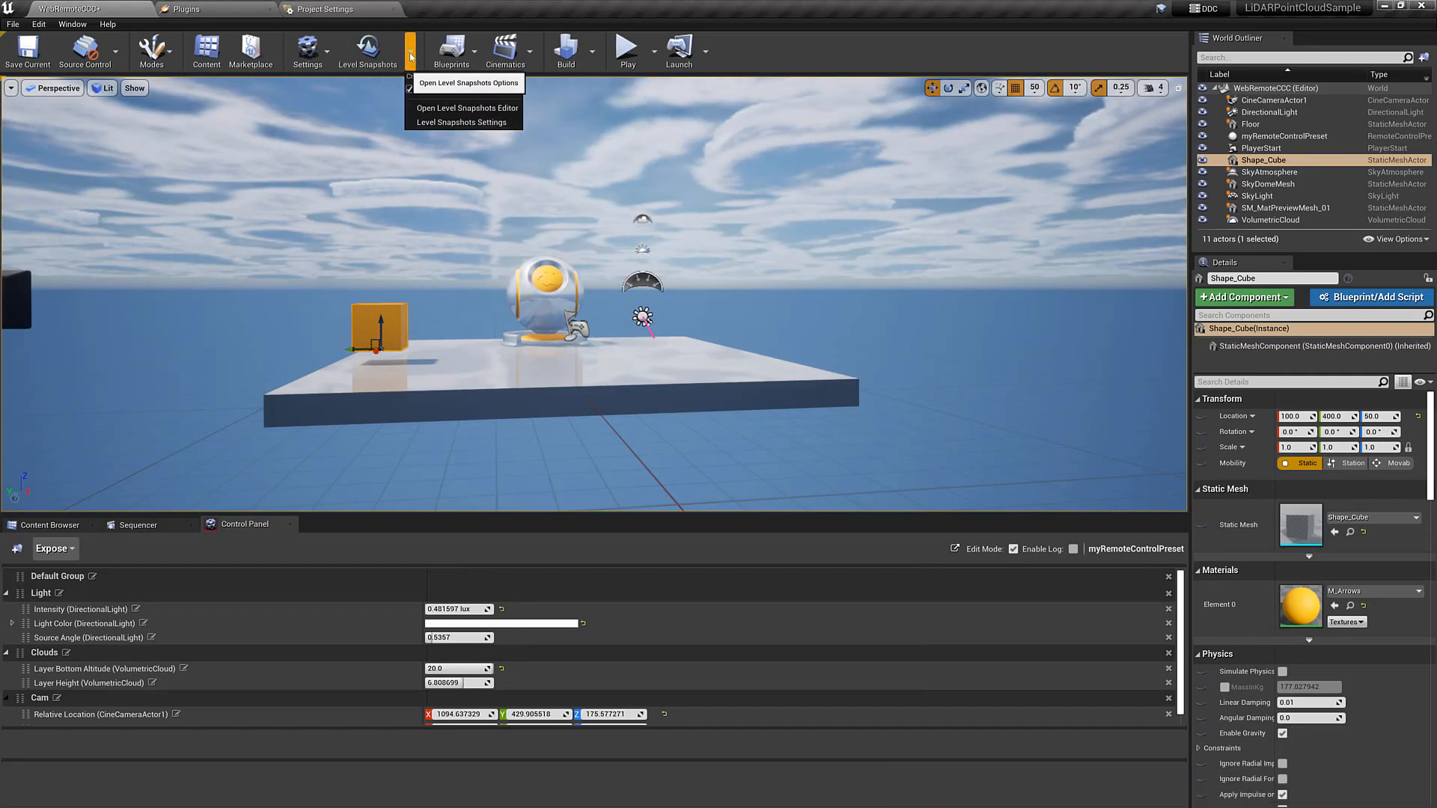
# Restore the WebRemoteCCC_scffaa_06-39-31 snapshot from the Level Snapshots Editor
pyautogui.click(467, 108)
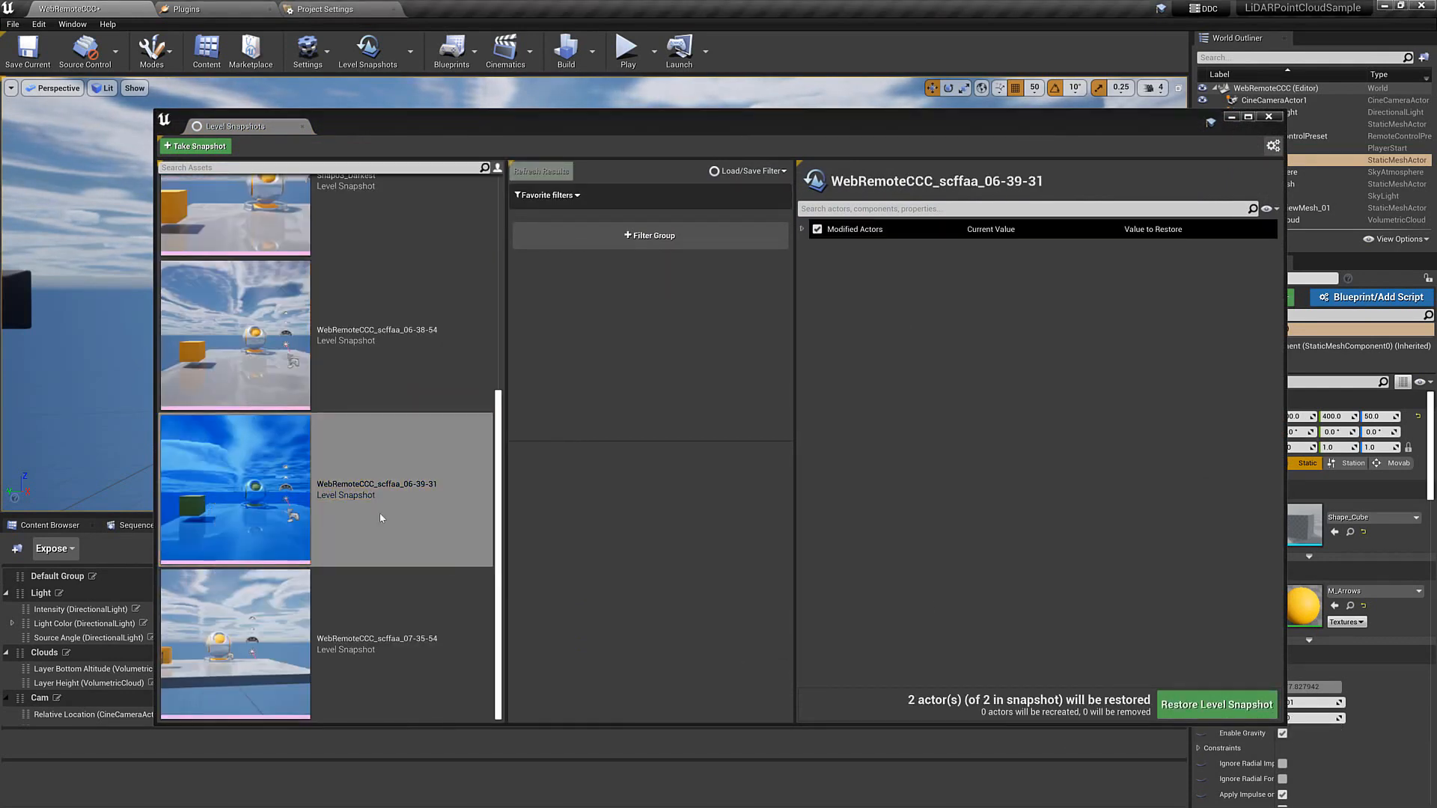
pyautogui.click(1215, 703)
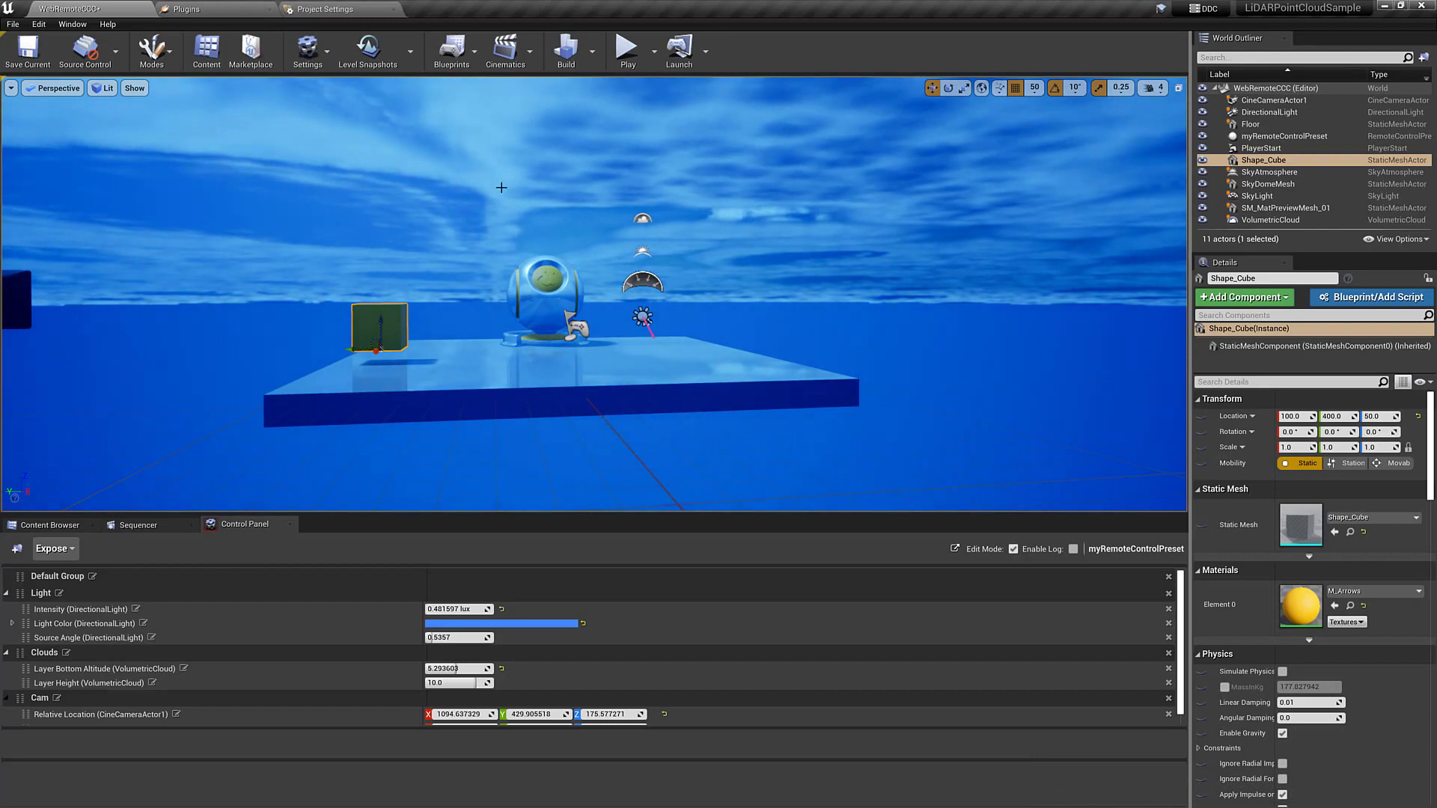
pyautogui.moveTo(407, 50)
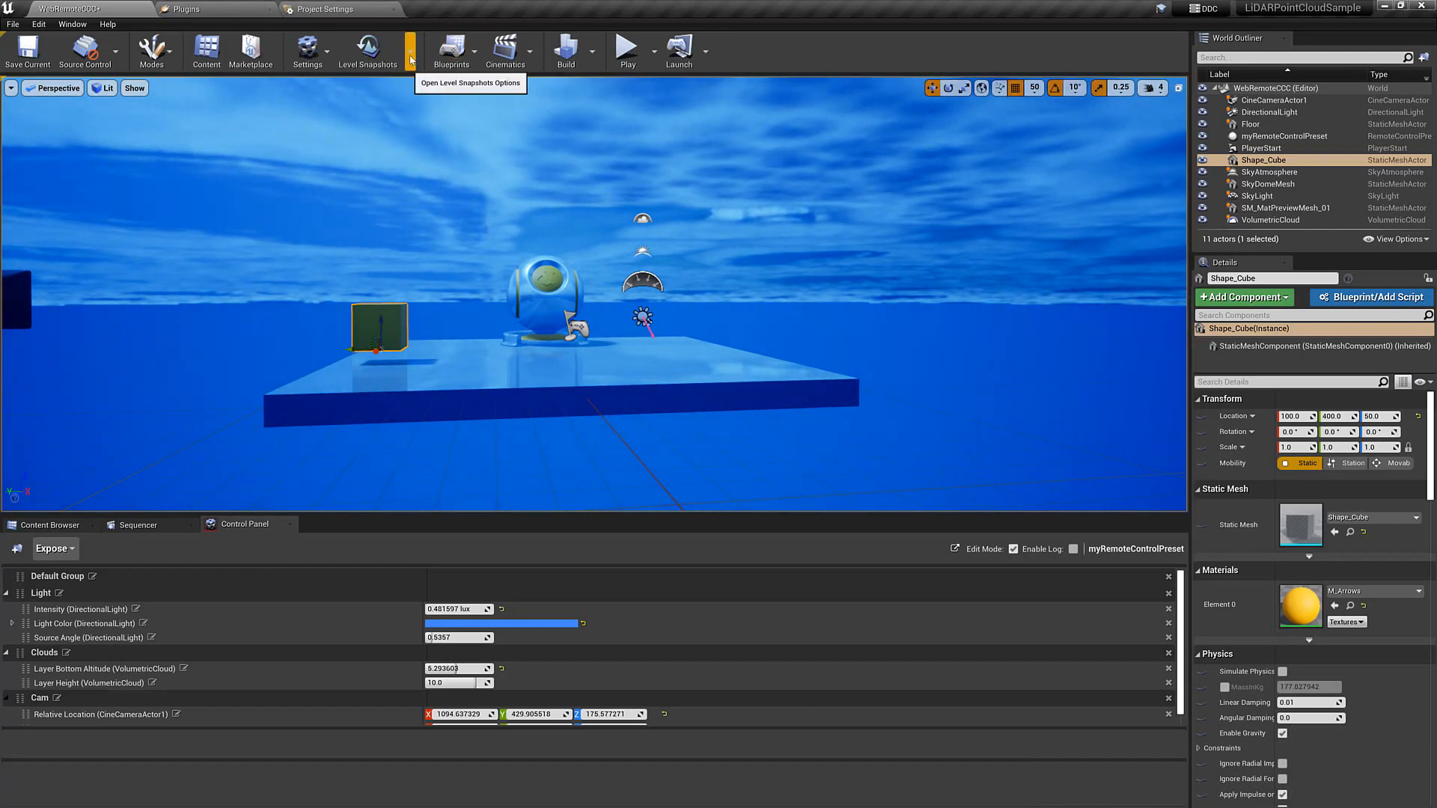
# Restore the Snap01_Day snapshot and close the Level Snapshots Editor
pyautogui.click(368, 46)
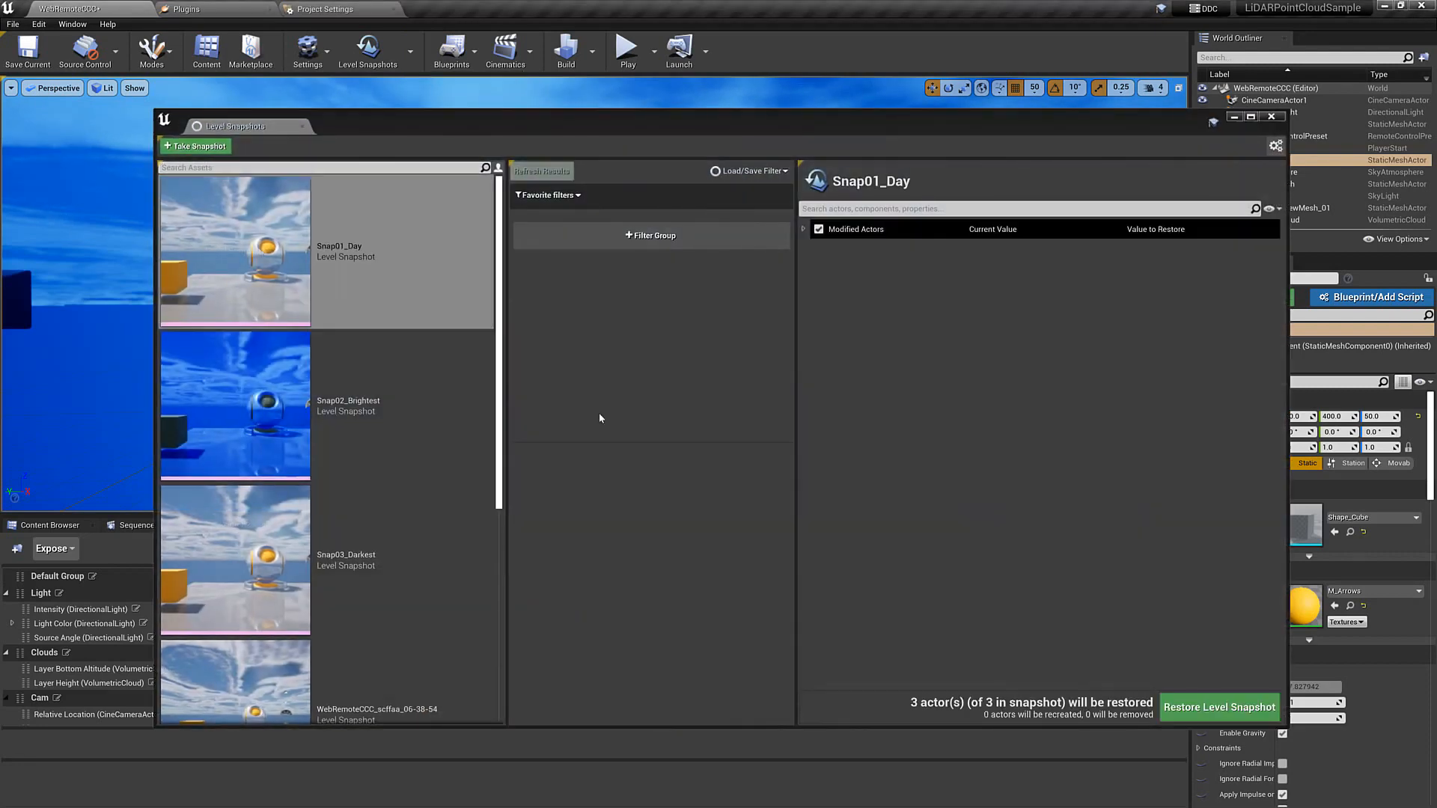
pyautogui.click(1218, 706)
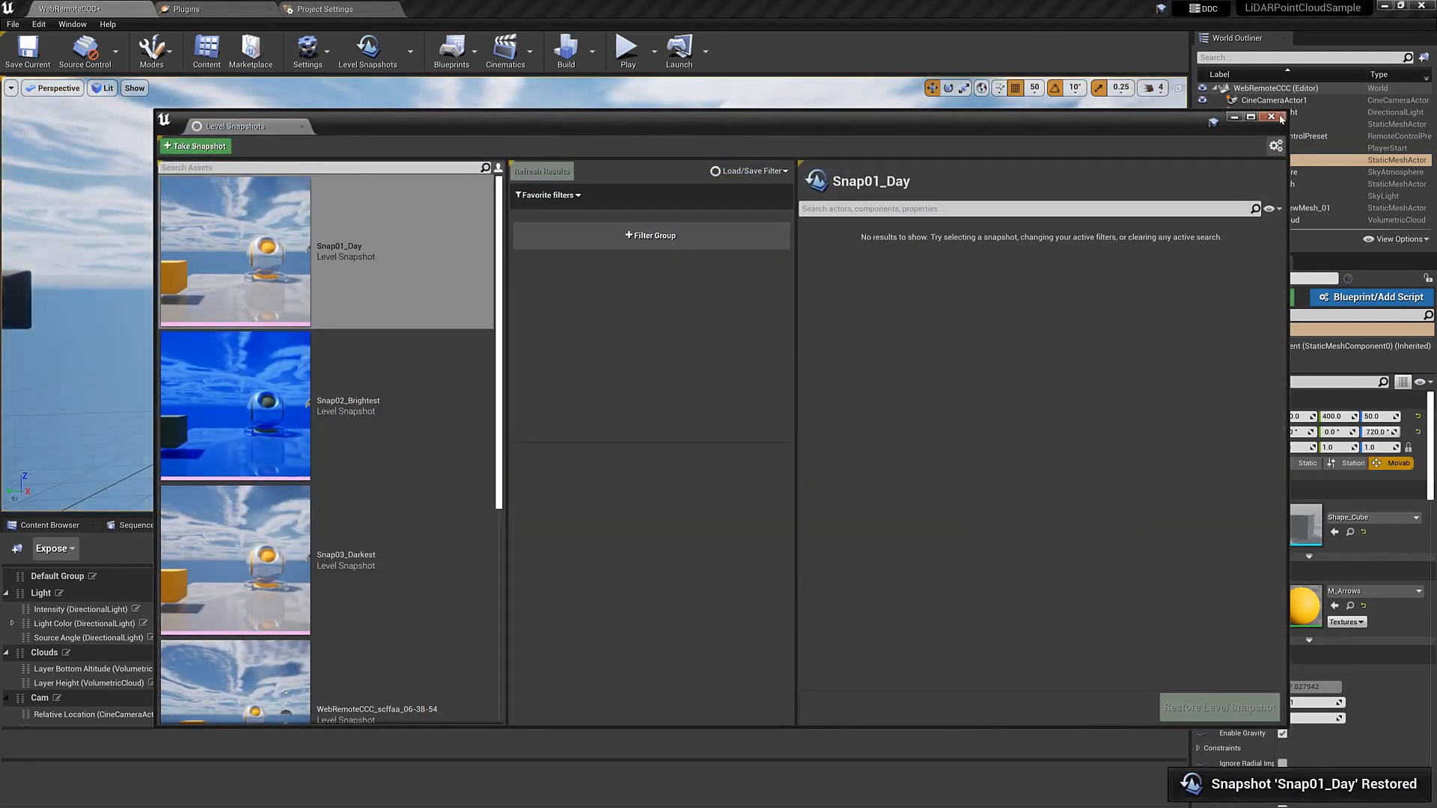
pyautogui.click(1270, 116)
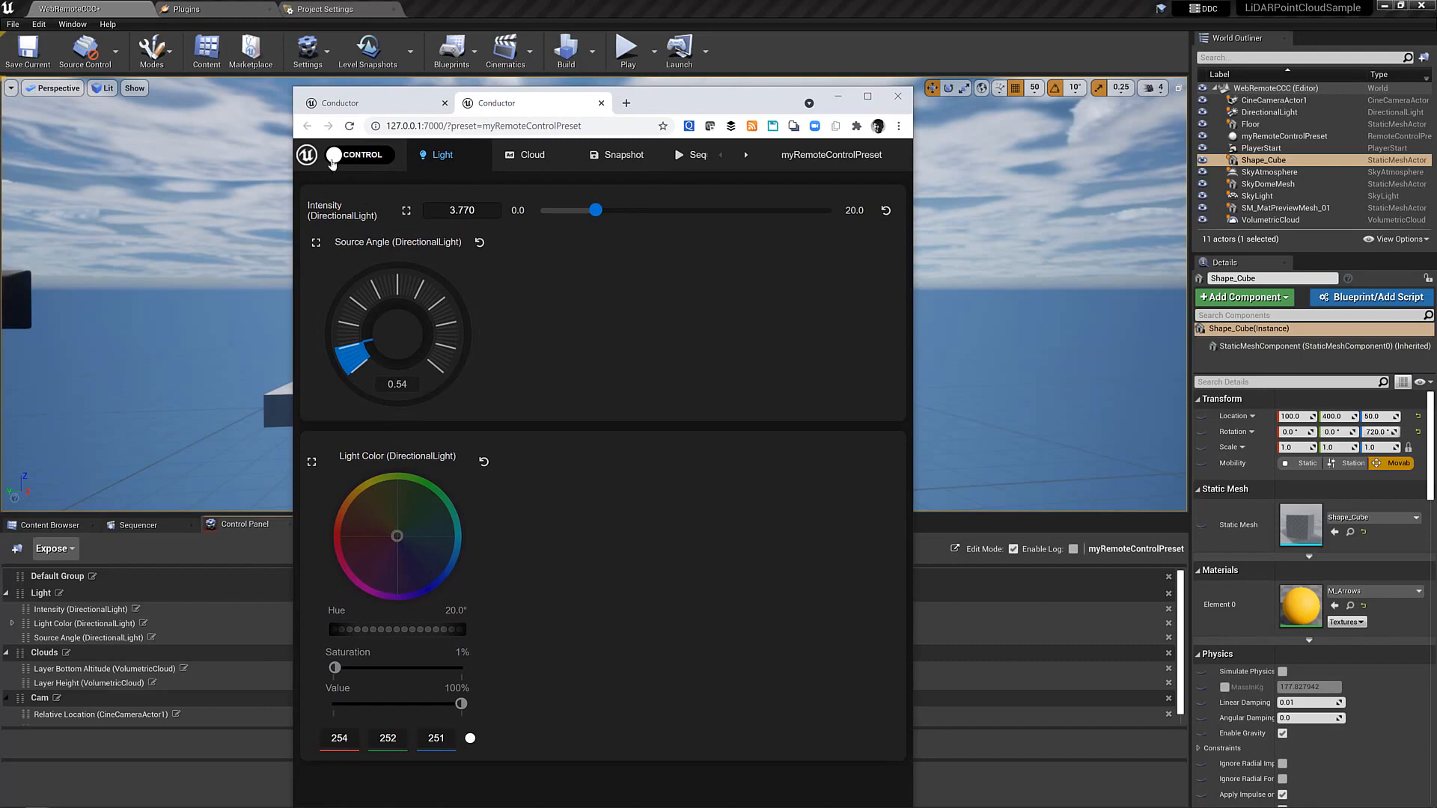
# In Design mode, place CineCameraActor1 Relative Rotation on the Light tab and maximize the browser
pyautogui.click(359, 154)
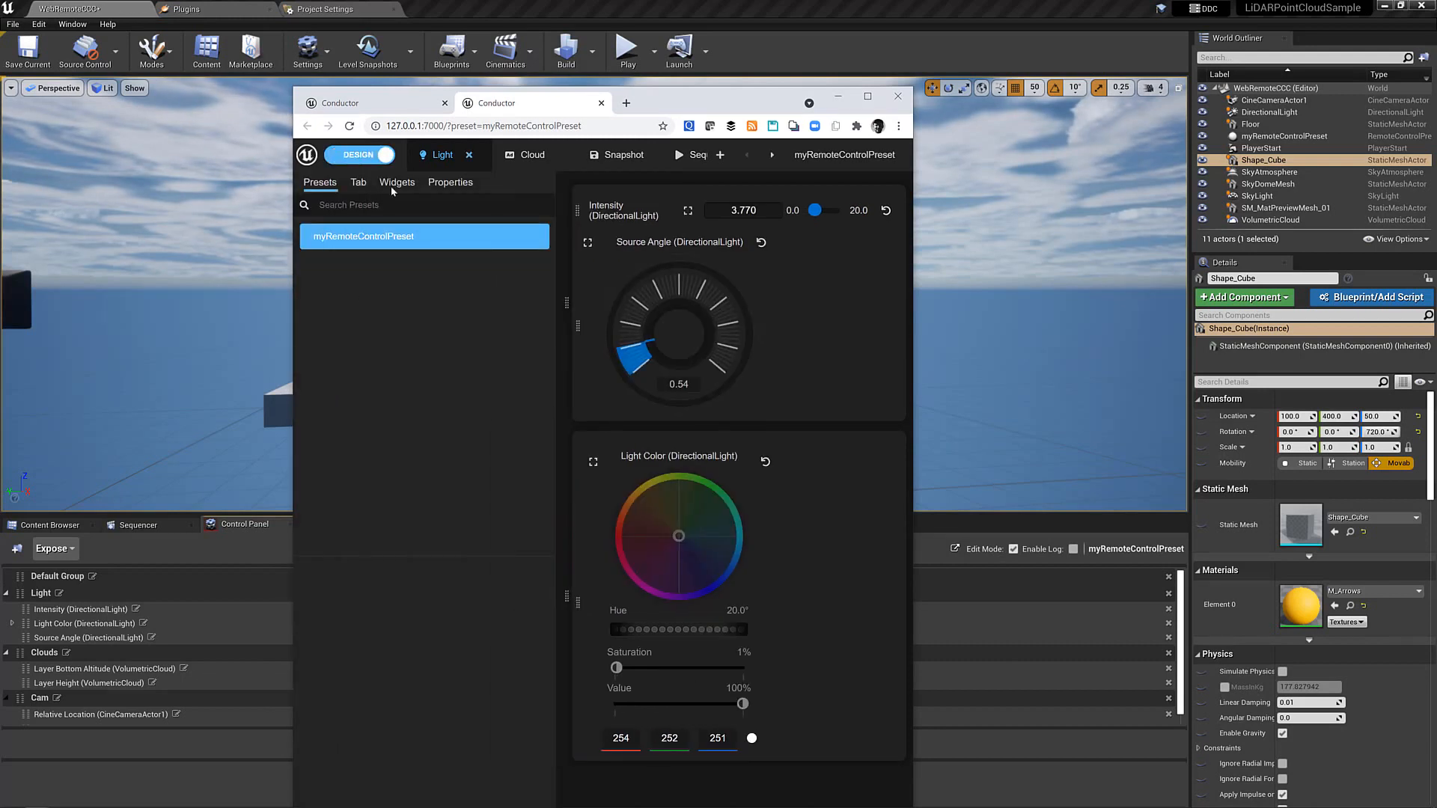
pyautogui.moveTo(293, 289)
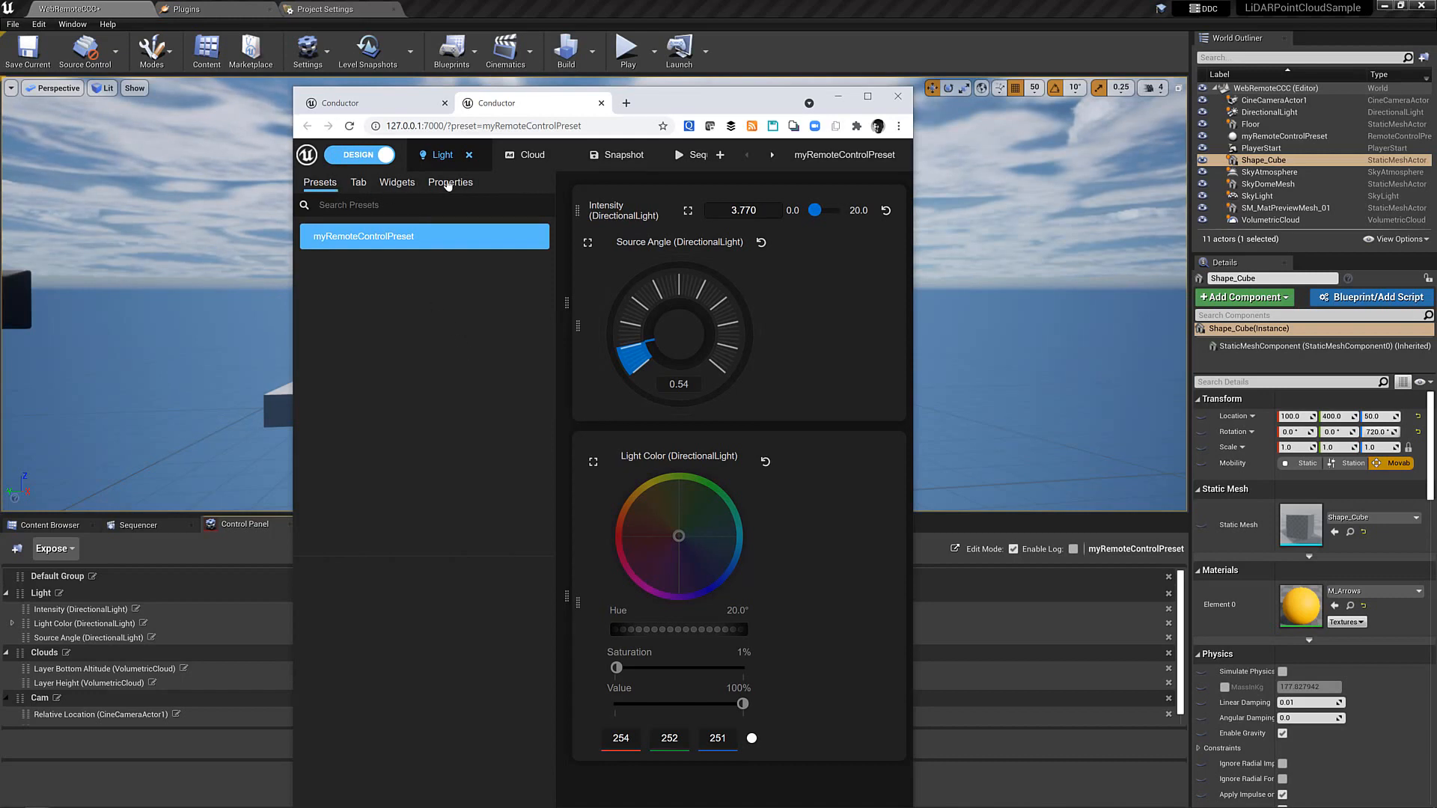
pyautogui.click(449, 183)
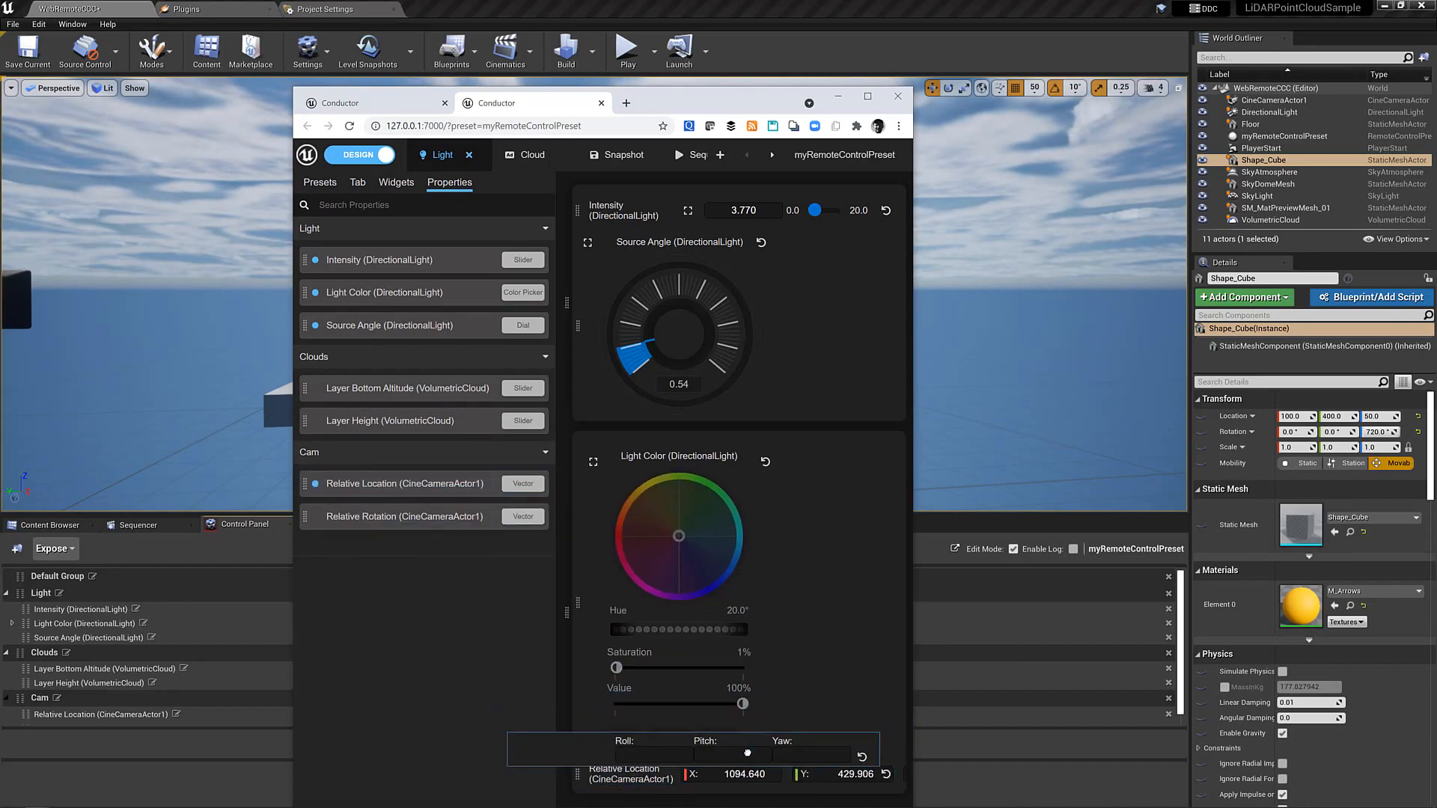
pyautogui.click(404, 516)
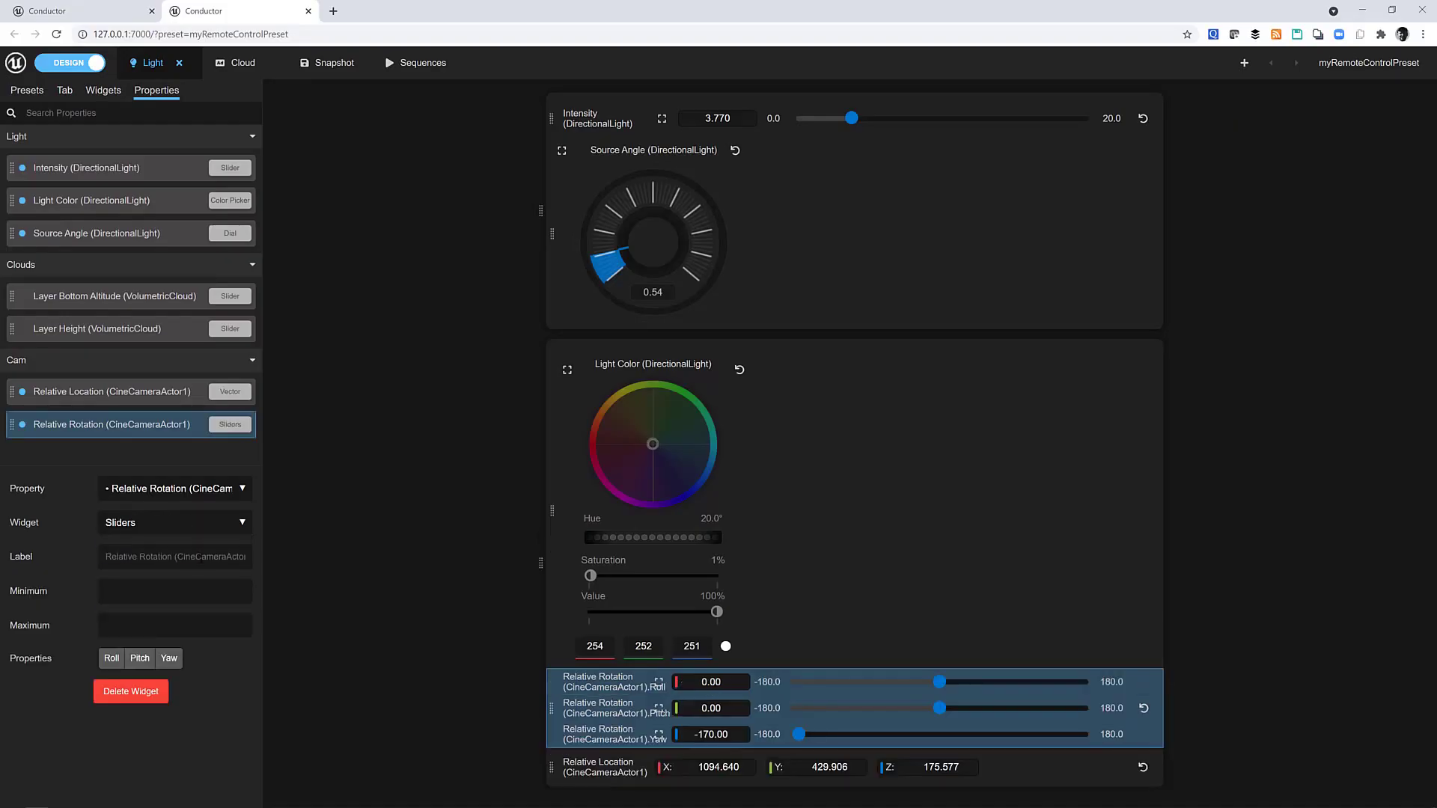
# Set CineCameraActor1 Relative Location to a Joystick widget, then show the snapshot list page
pyautogui.click(113, 392)
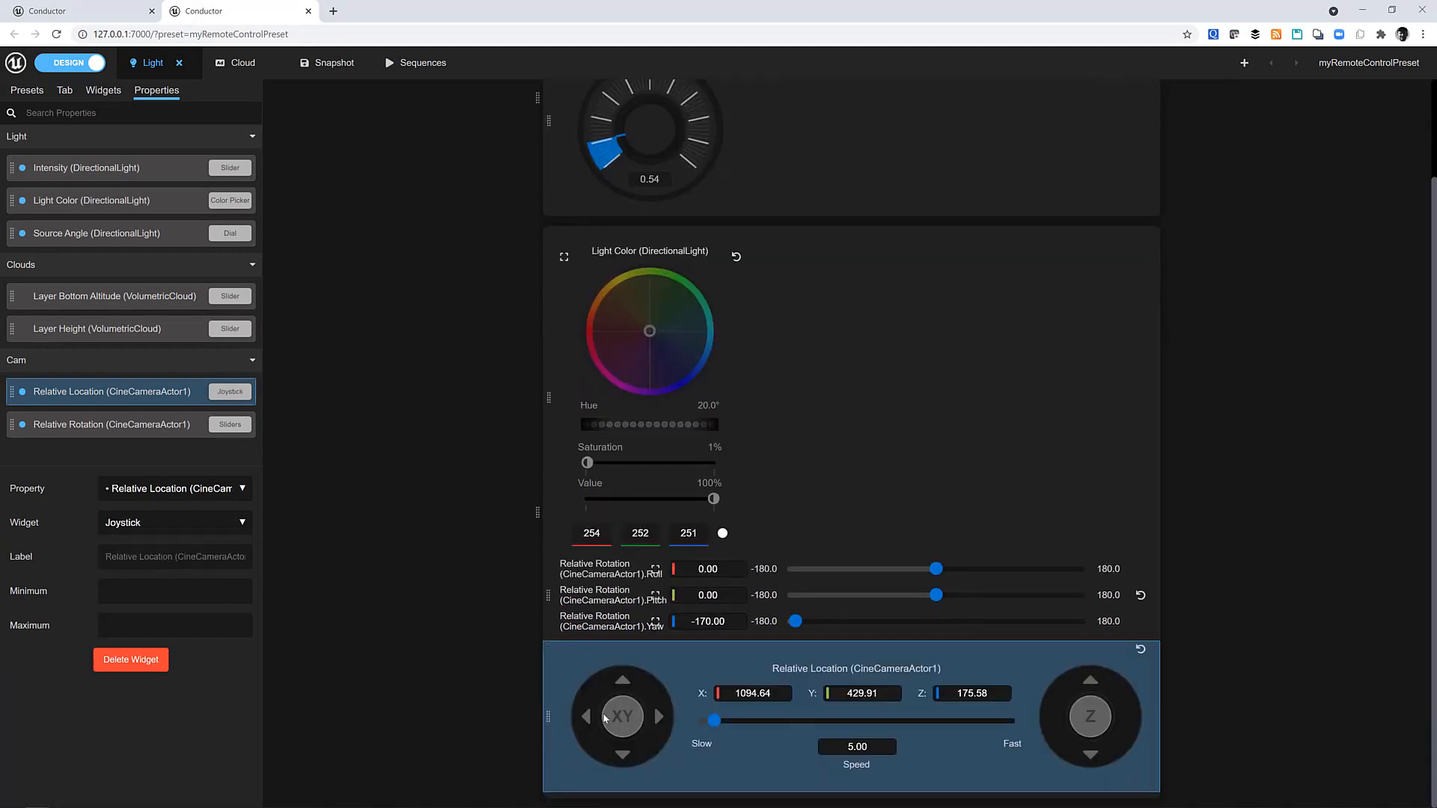
pyautogui.moveTo(571, 712)
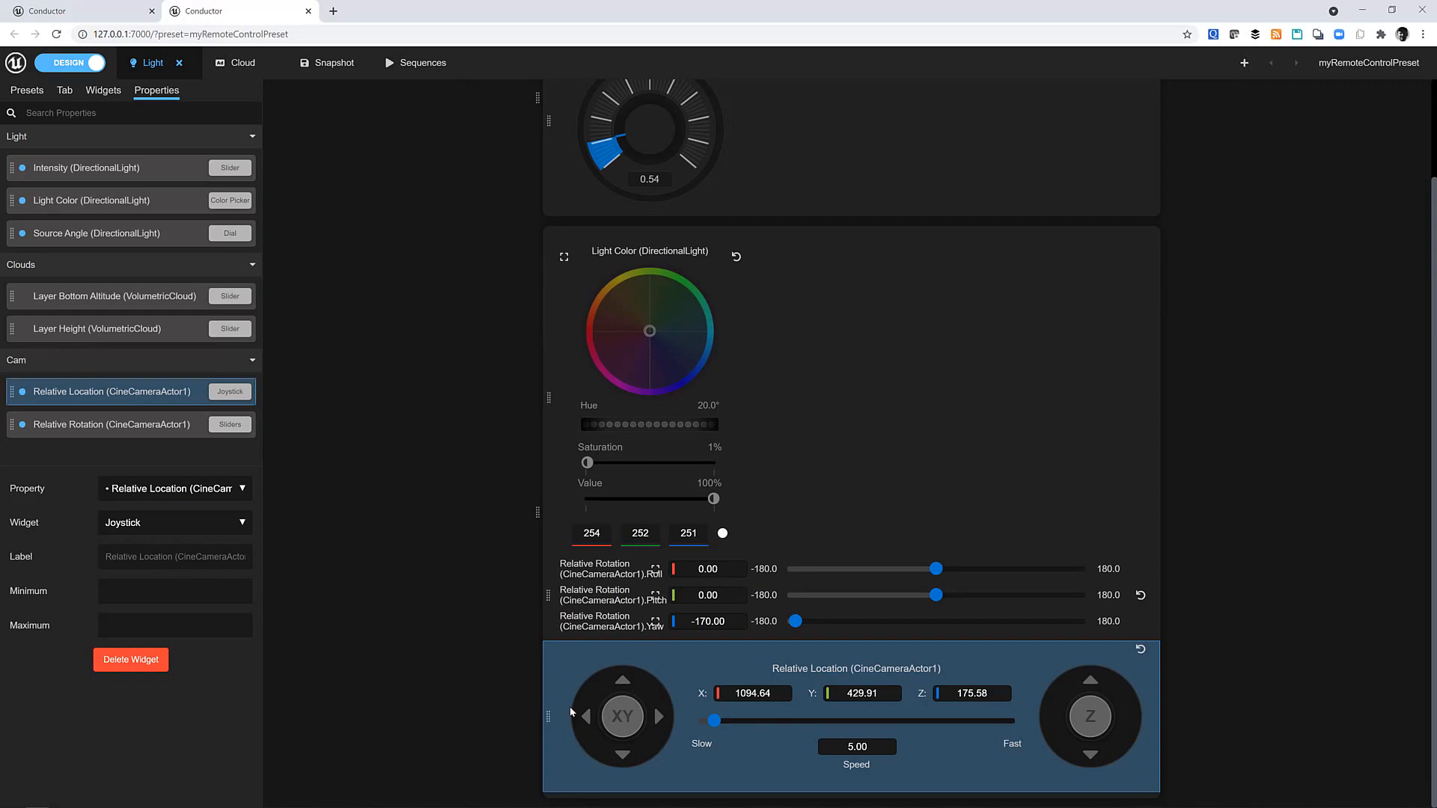
pyautogui.moveTo(572, 703)
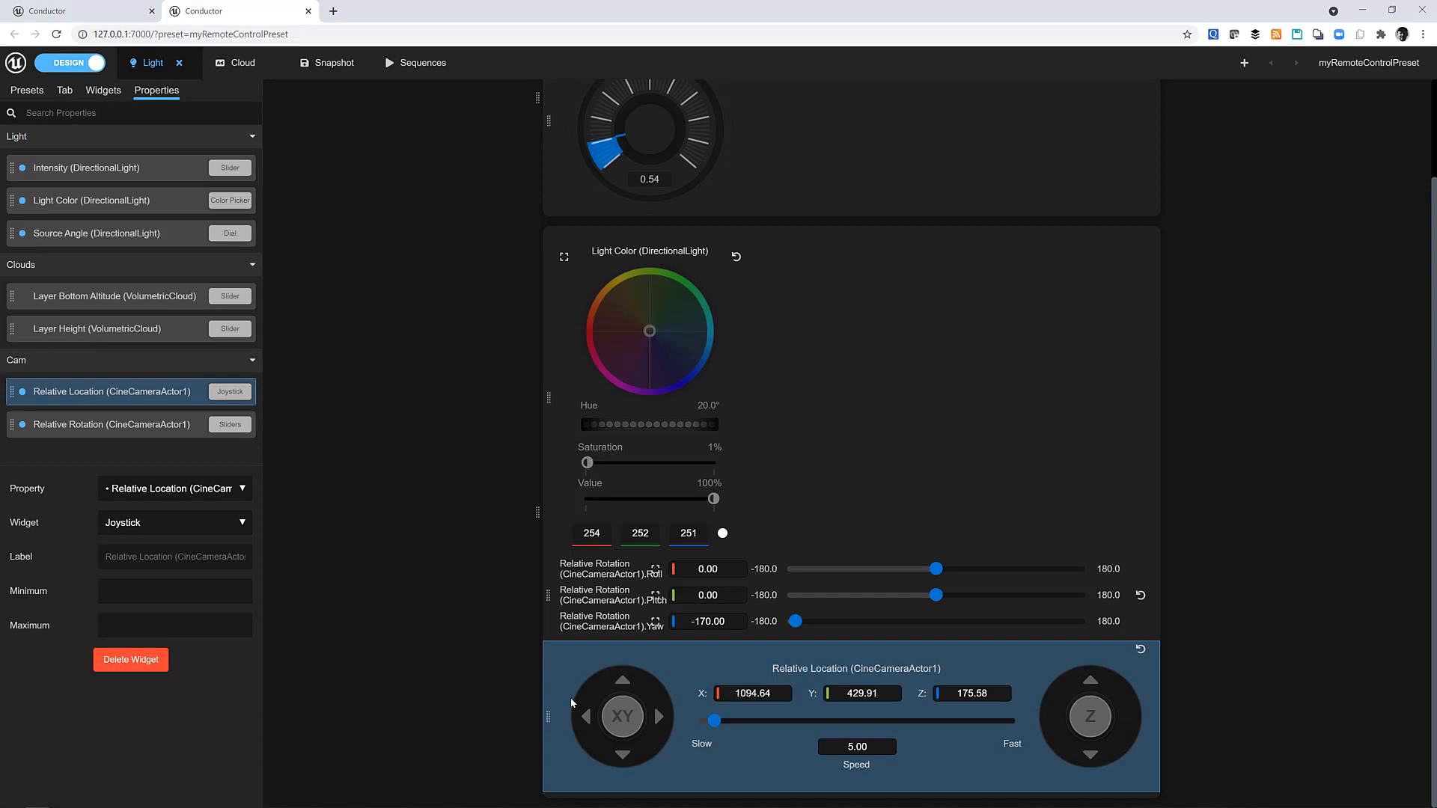
pyautogui.moveTo(1101, 713)
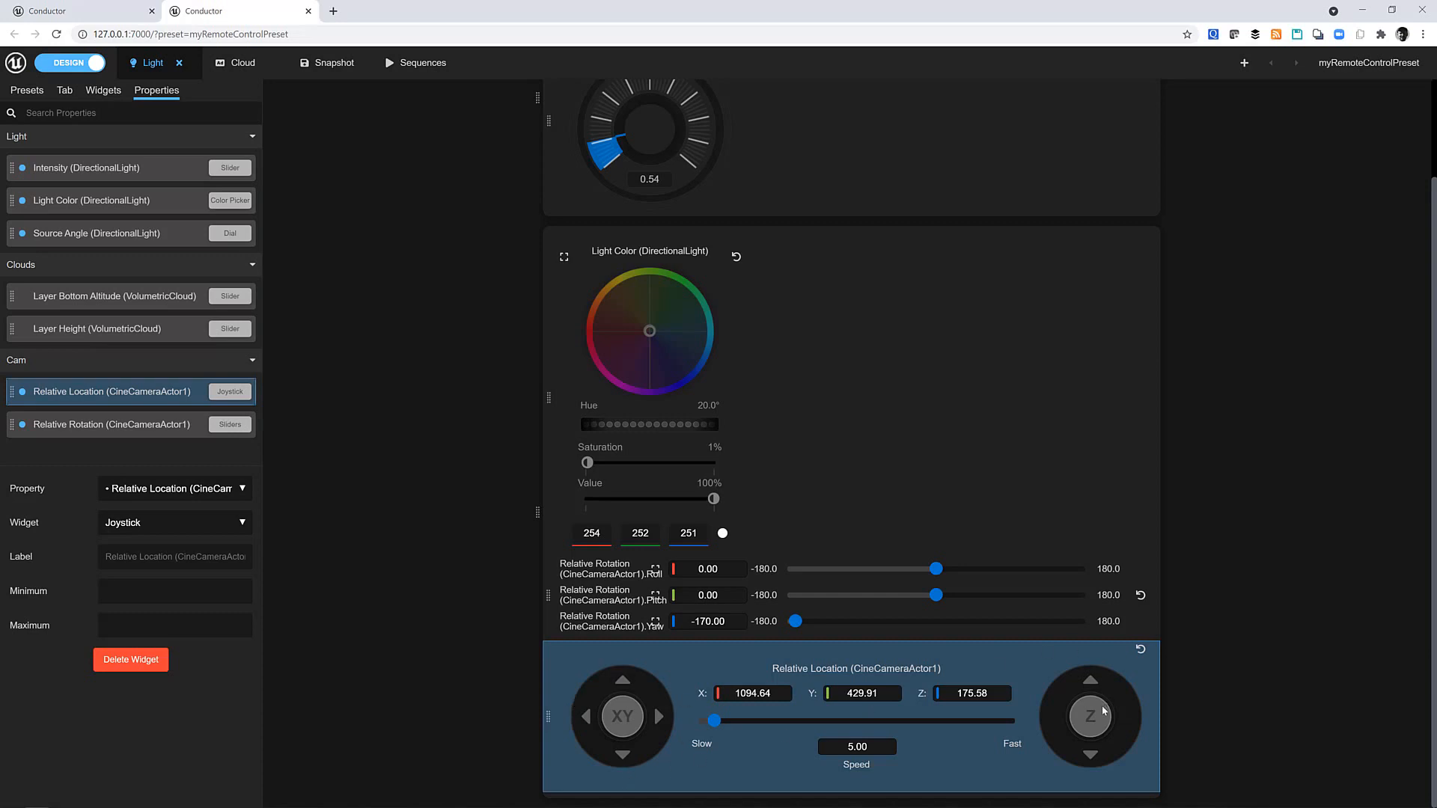
pyautogui.moveTo(838, 644)
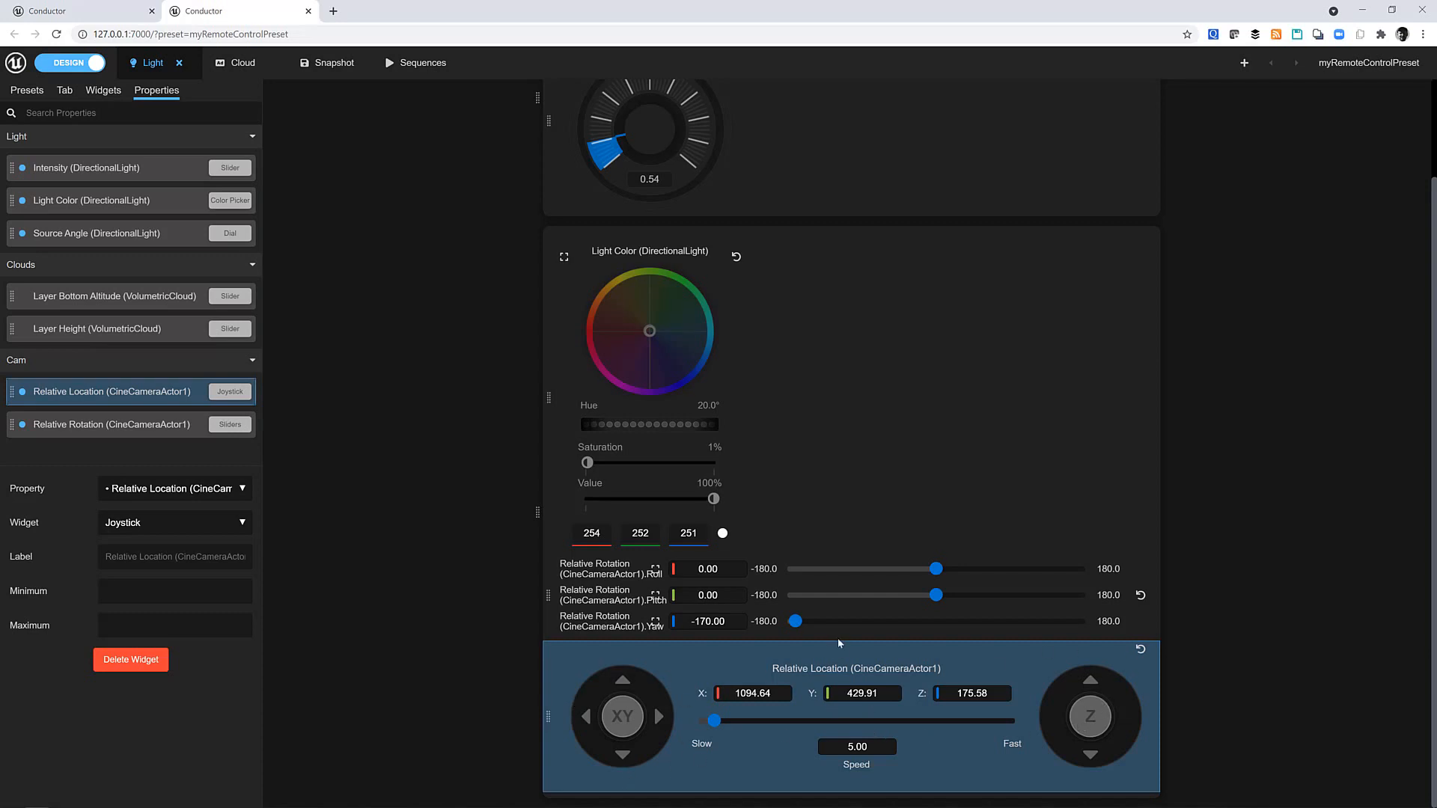
pyautogui.click(334, 63)
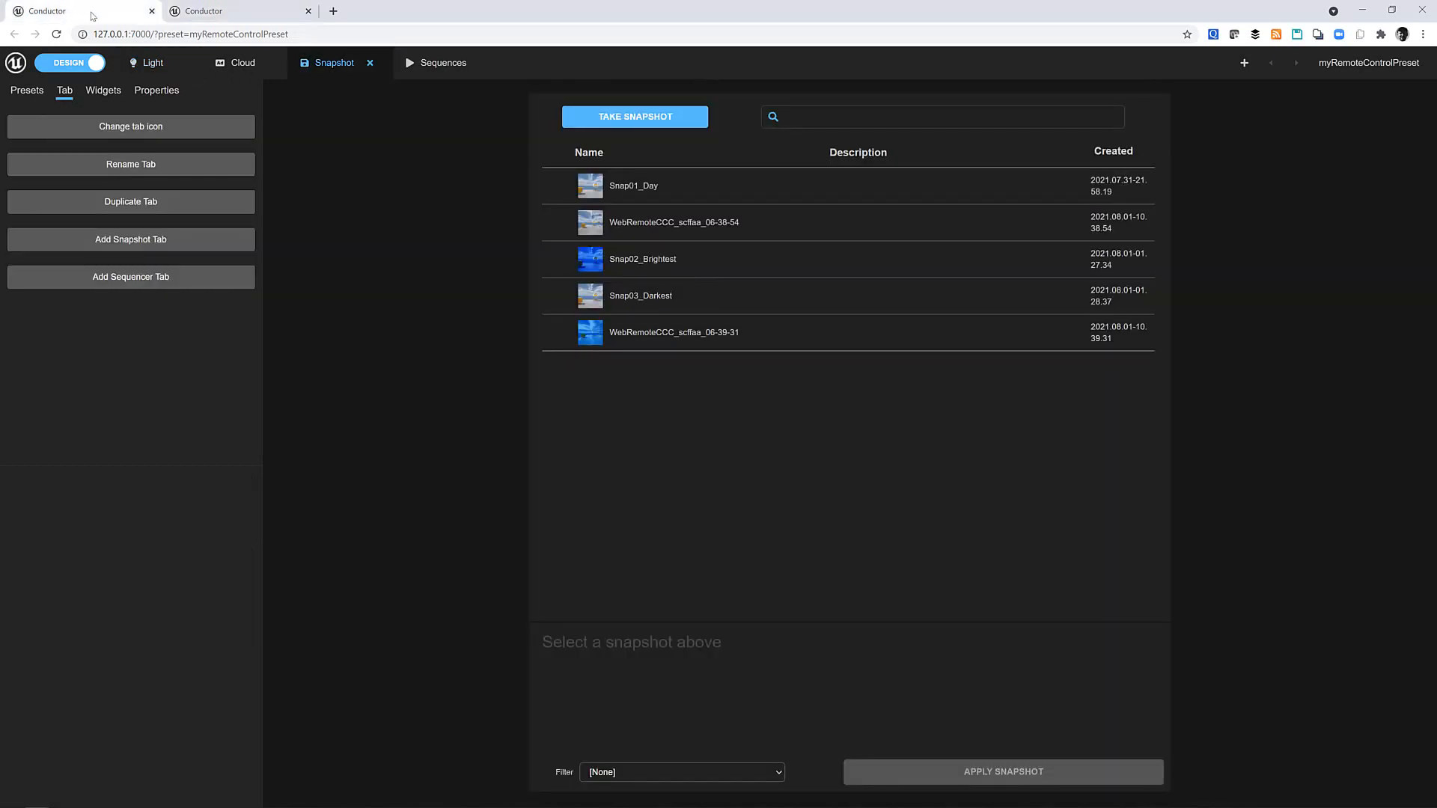
pyautogui.moveTo(185, 296)
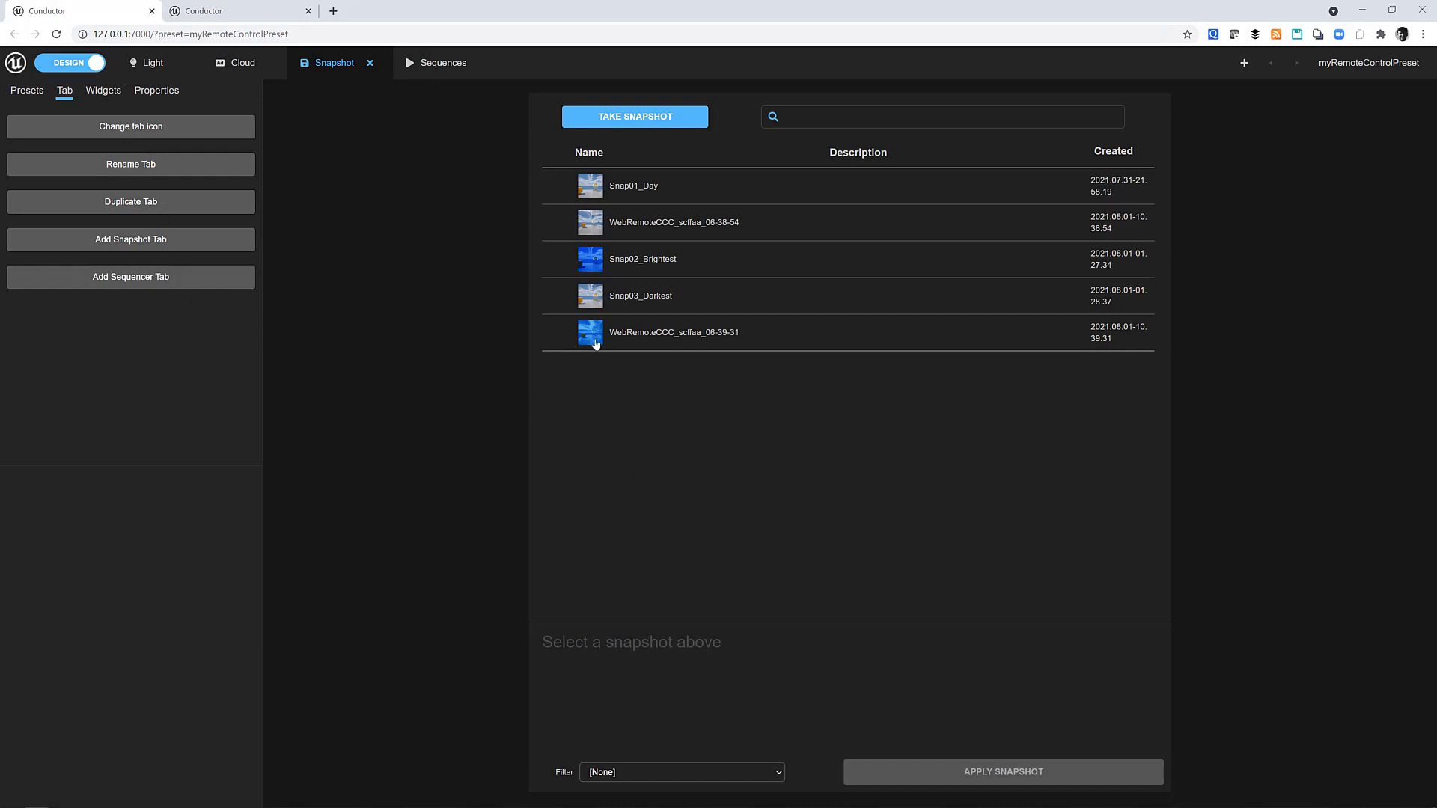
pyautogui.moveTo(1191, 377)
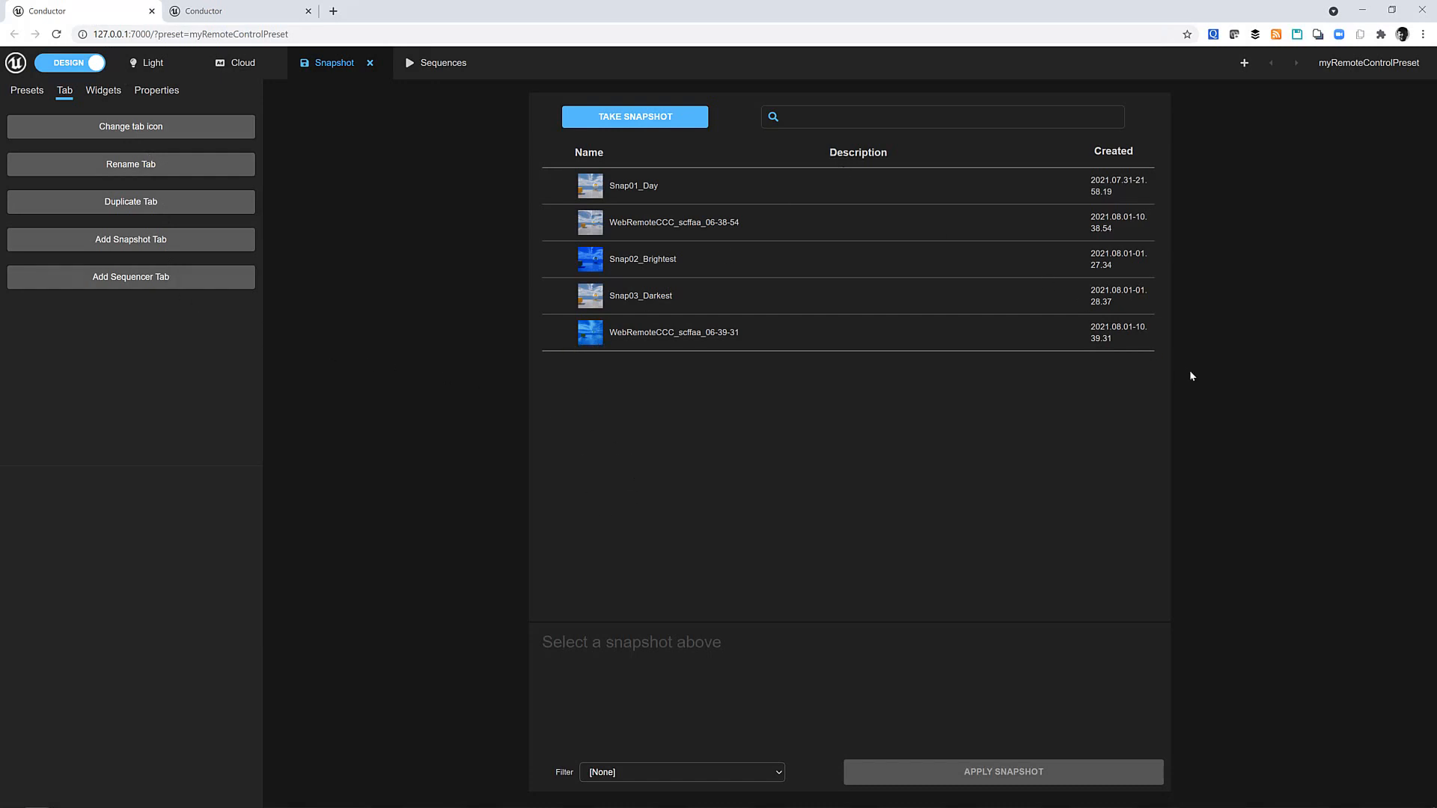
pyautogui.moveTo(1212, 379)
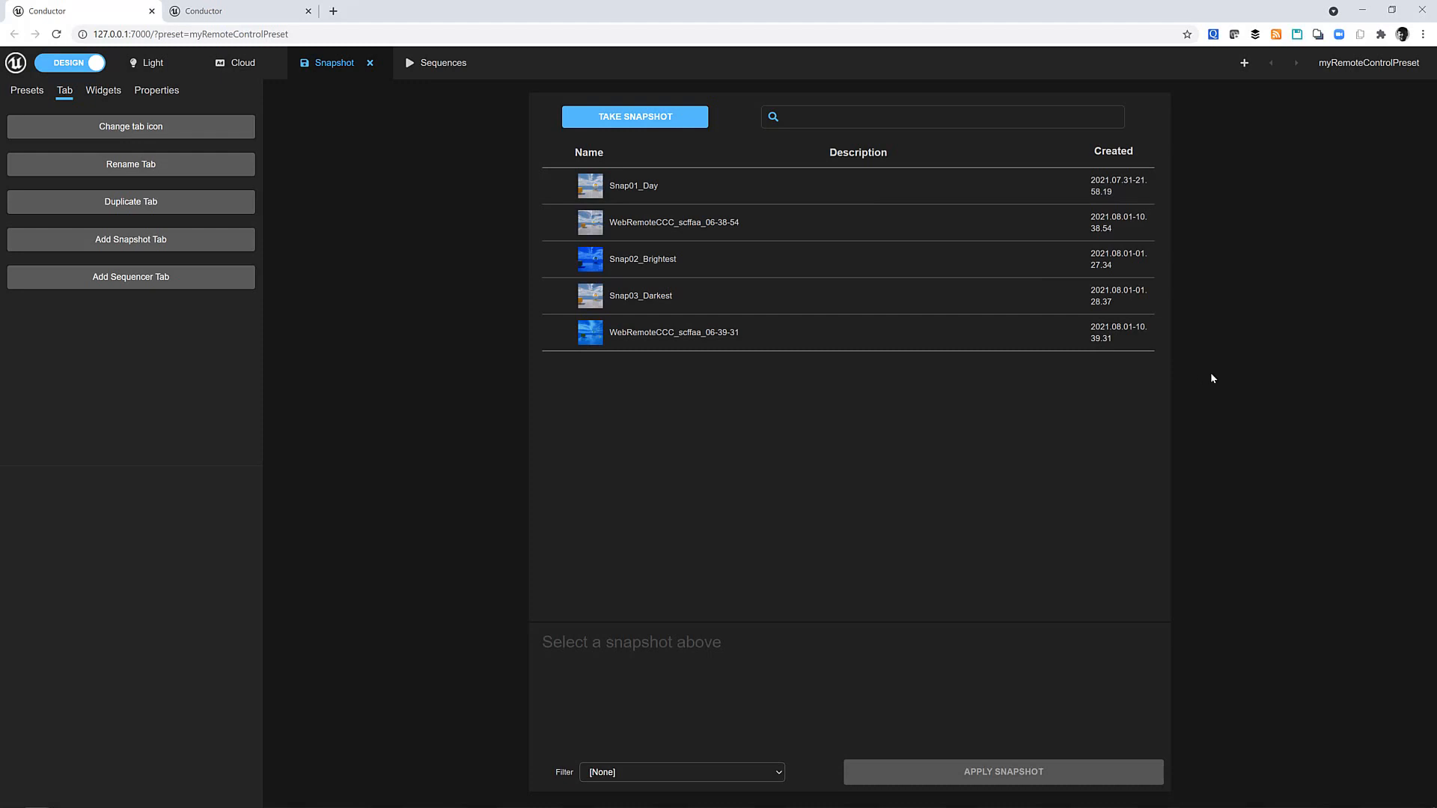